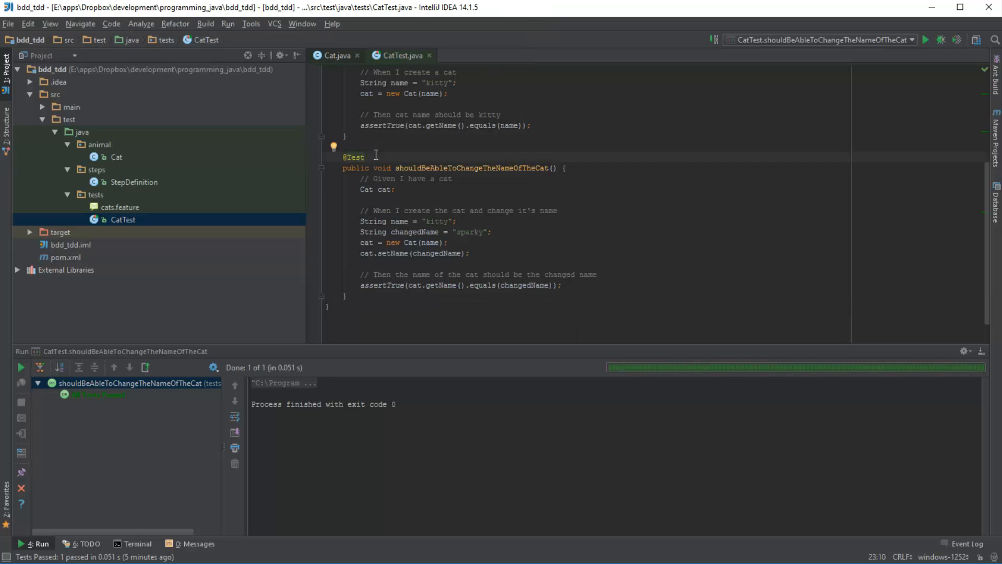
Step: Close the CatTest.java and Cat.java editor tabs so no files remain open
{"action": "left_click", "coordinate": [348, 296]}
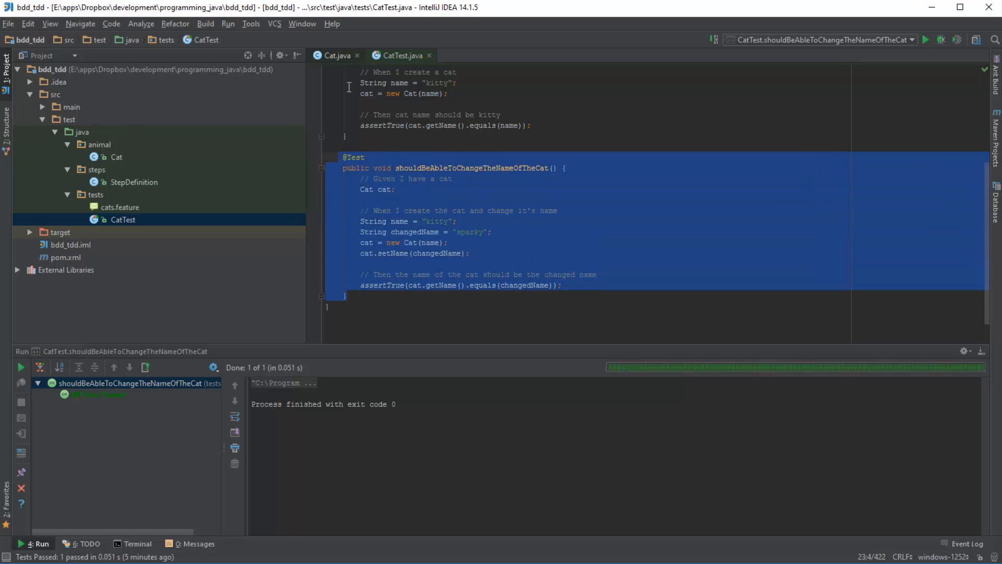
{"action": "left_click", "coordinate": [335, 56]}
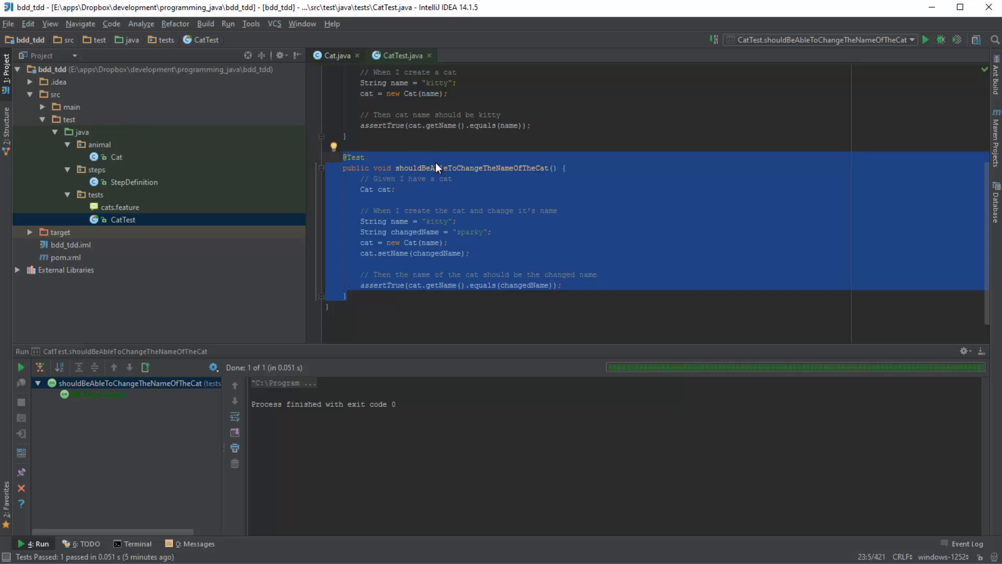
{"action": "left_click", "coordinate": [335, 56]}
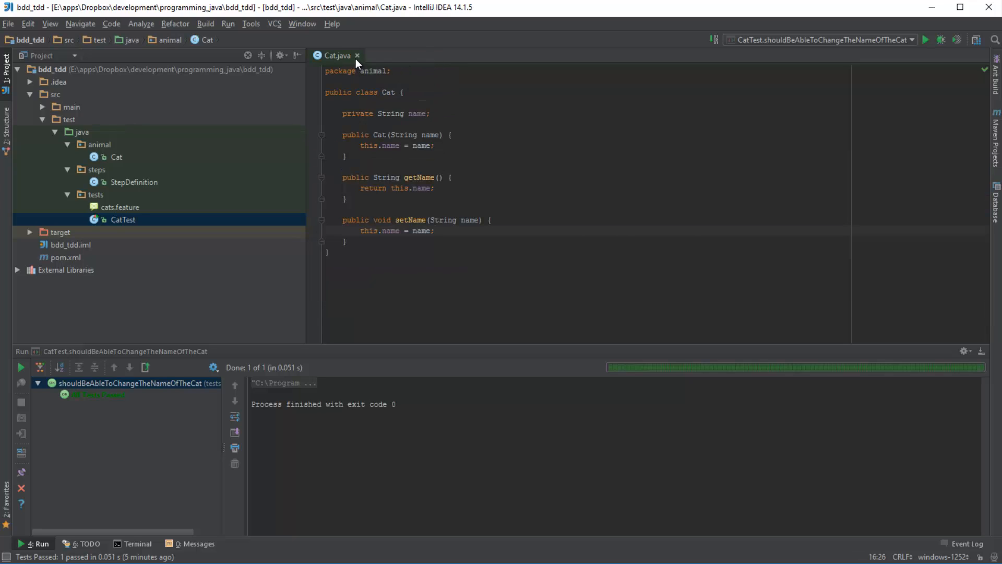
{"action": "left_click", "coordinate": [358, 56]}
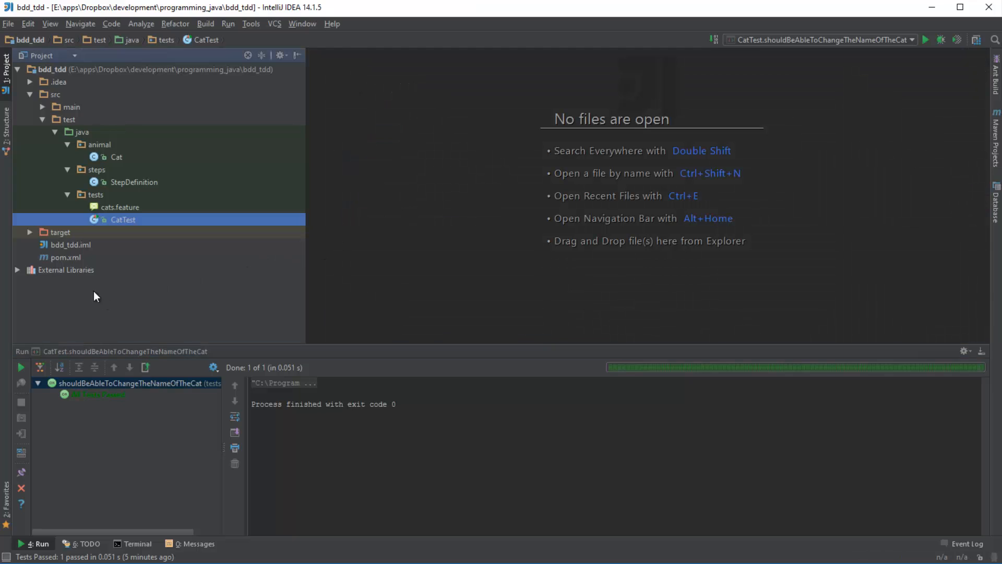
Step: Open cats.feature and repeatedly select all and deselect its 'Create a cat' scenario
{"action": "double_click", "coordinate": [119, 207]}
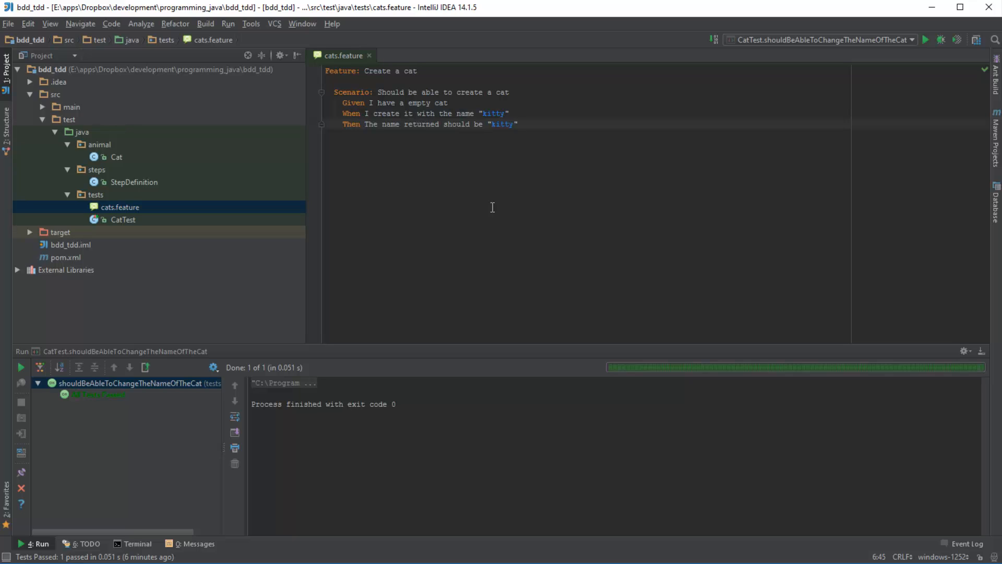
{"action": "mouse_move", "coordinate": [483, 191]}
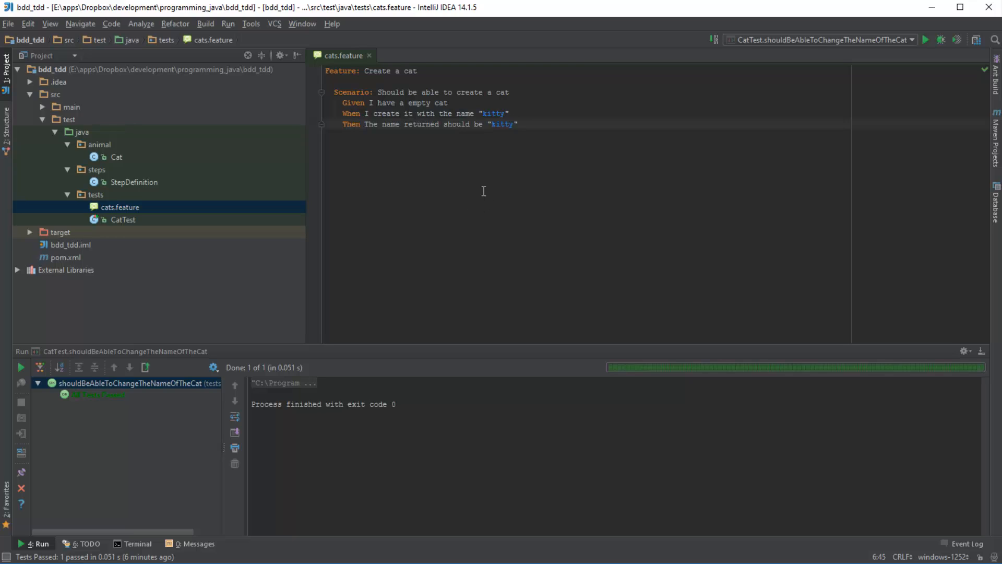
{"action": "left_click", "coordinate": [521, 124]}
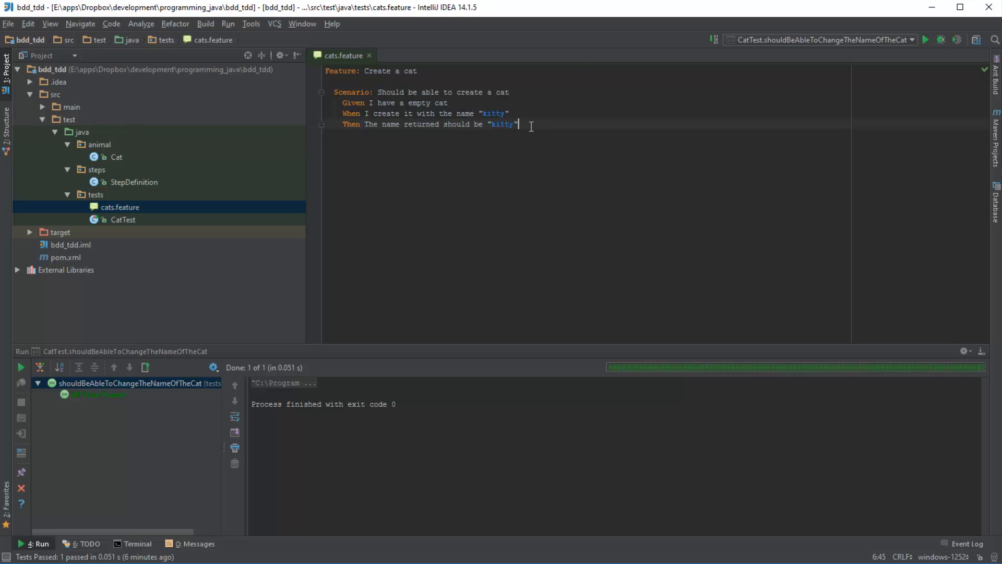
{"action": "key", "text": "ctrl+a"}
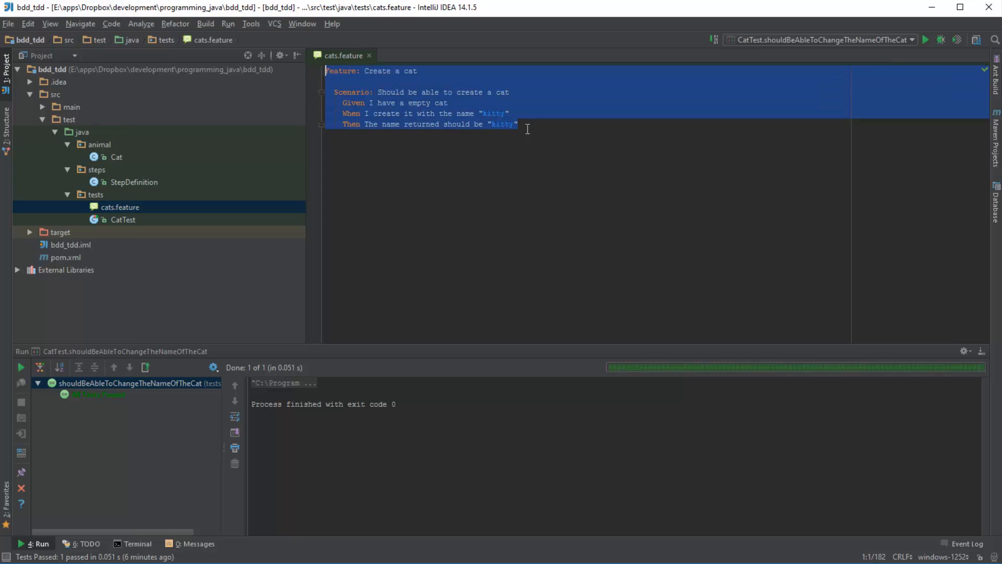
{"action": "left_click", "coordinate": [518, 124]}
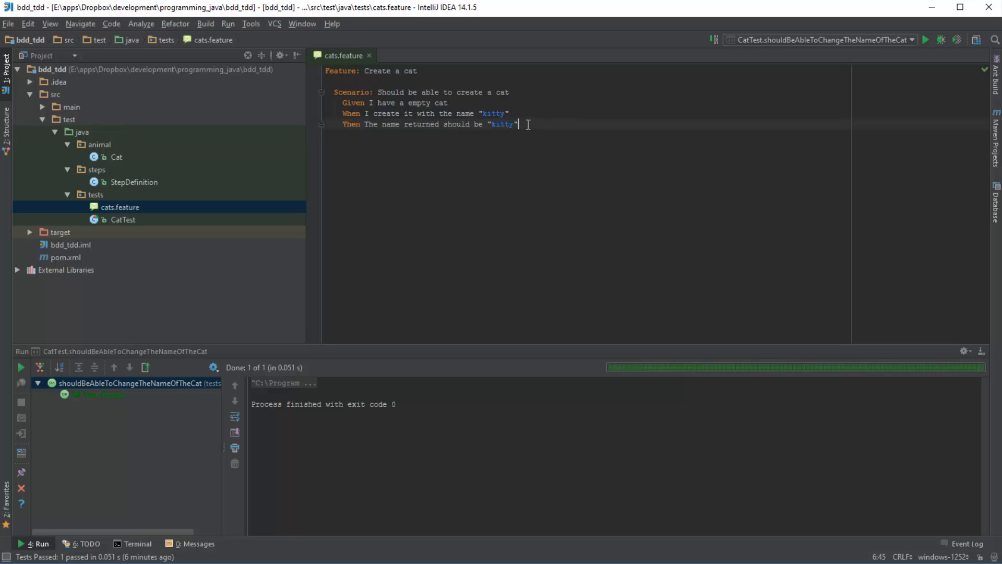
{"action": "key", "text": "ctrl+a"}
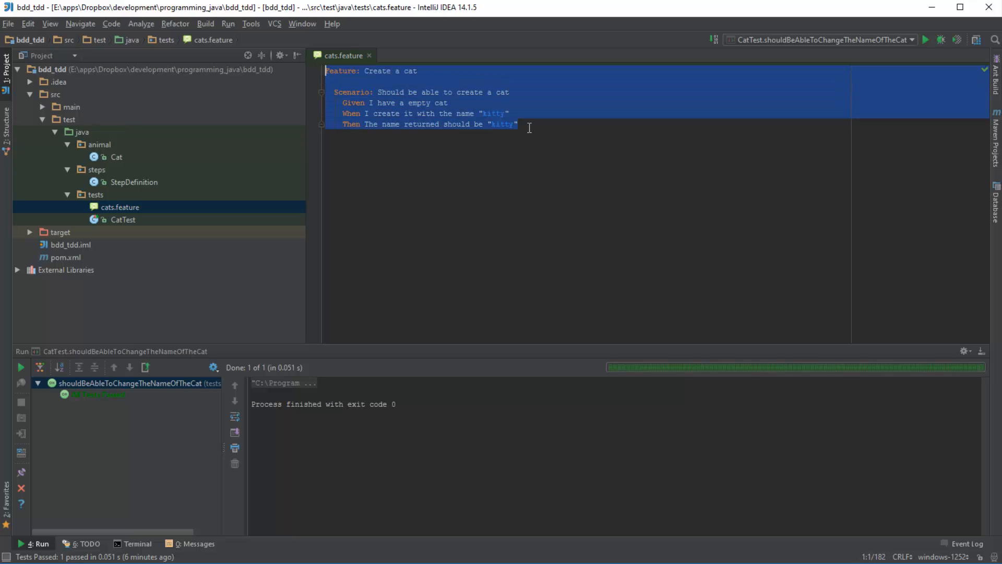
{"action": "left_click", "coordinate": [525, 124]}
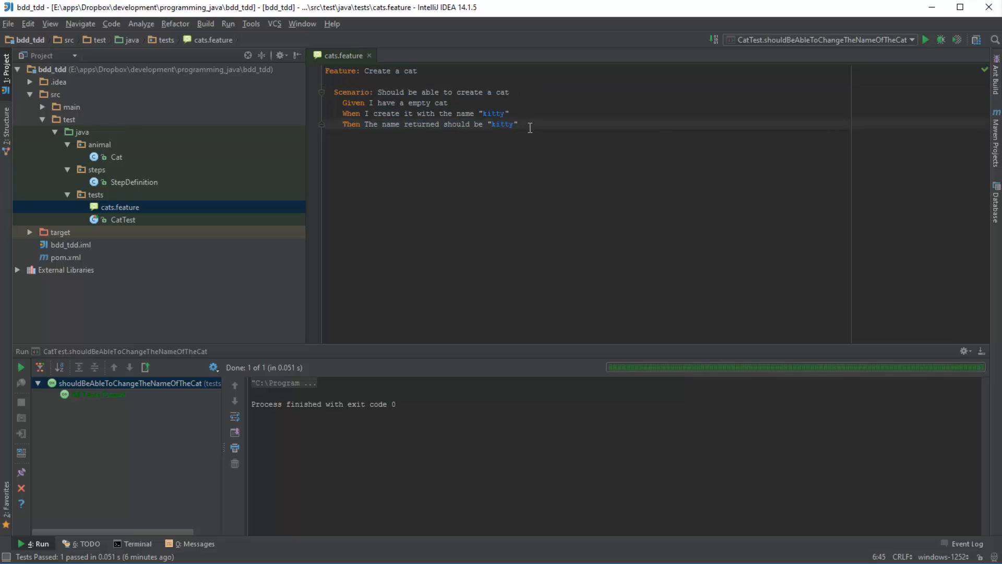
{"action": "key", "text": "ctrl+a"}
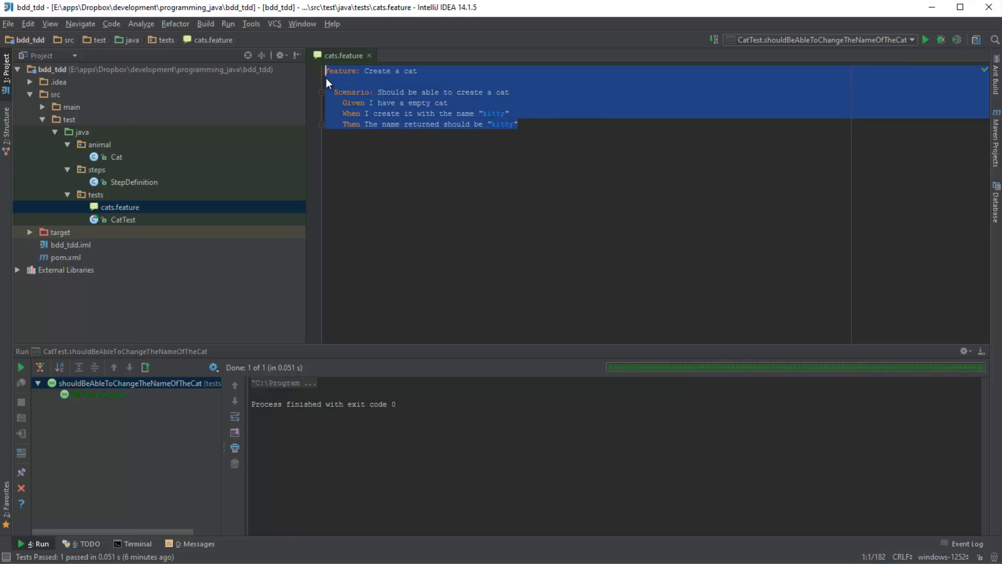
{"action": "left_click", "coordinate": [519, 124]}
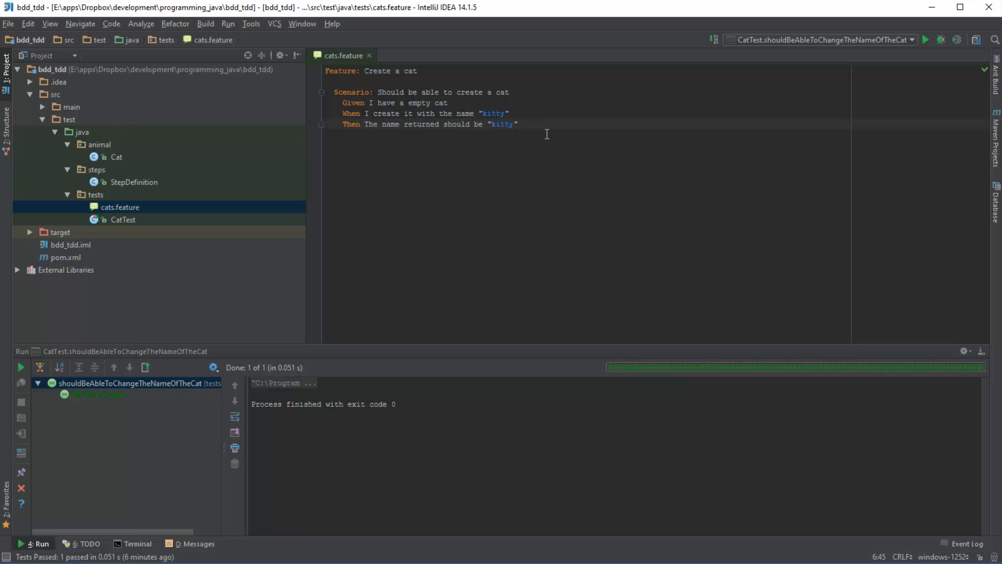
{"action": "key", "text": "ctrl+a"}
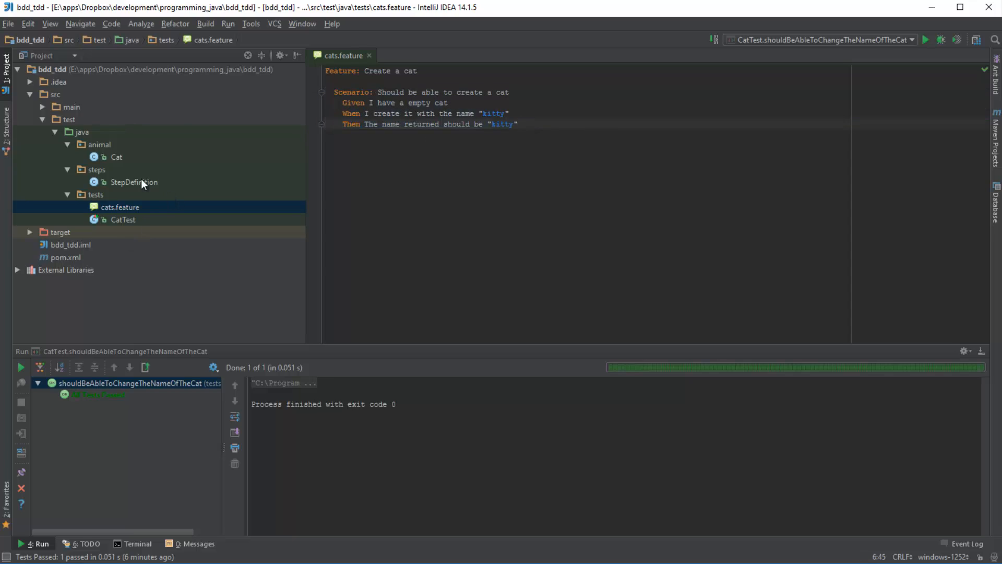
Step: Open StepDefinition.java from the Project tree, then return to cats.feature
{"action": "double_click", "coordinate": [134, 182]}
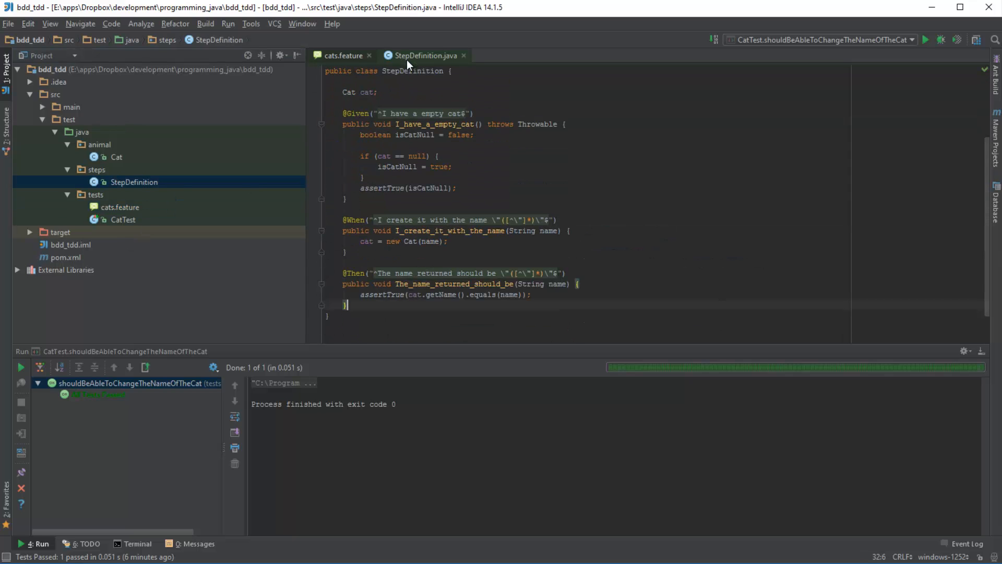
{"action": "mouse_move", "coordinate": [384, 196]}
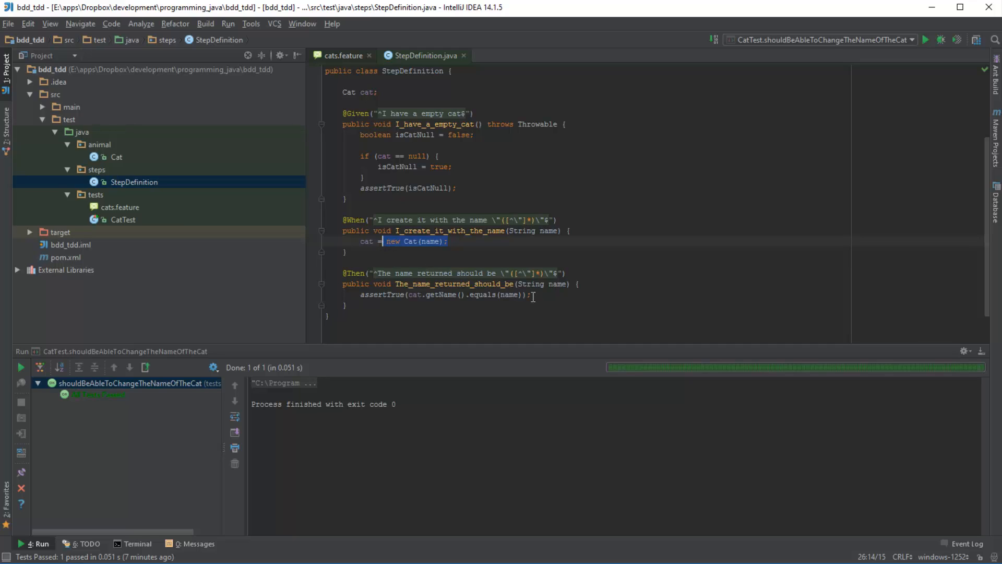
{"action": "mouse_move", "coordinate": [442, 298]}
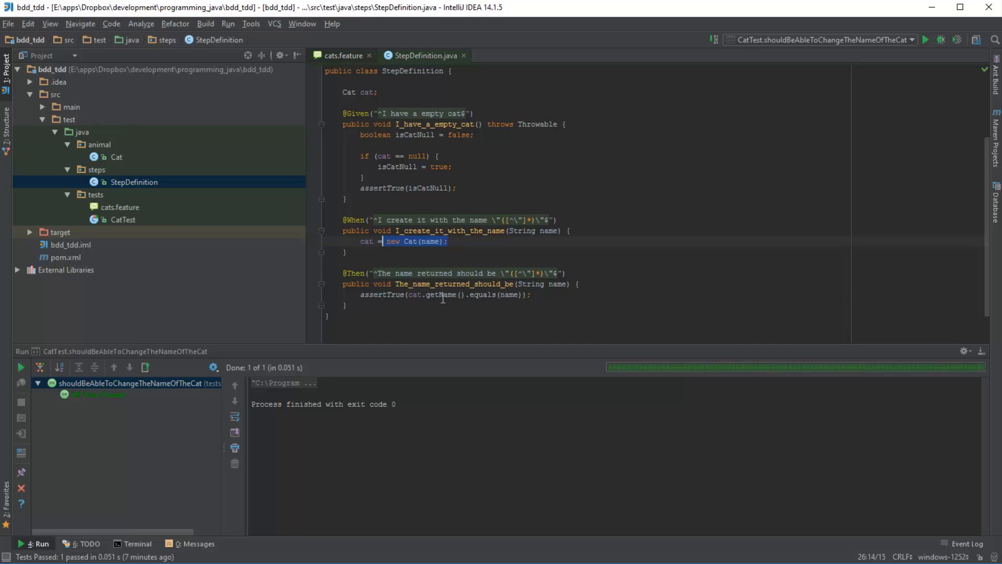
{"action": "left_click", "coordinate": [342, 54]}
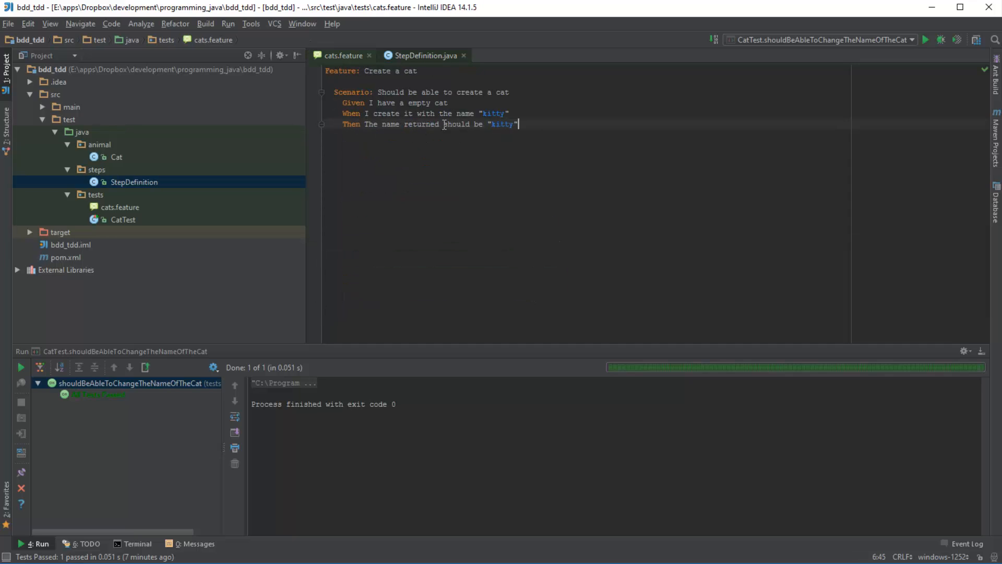
Step: Run the 'Should be able to create a cat' scenario, open Cat.java, and return to cats.feature
{"action": "right_click", "coordinate": [444, 124]}
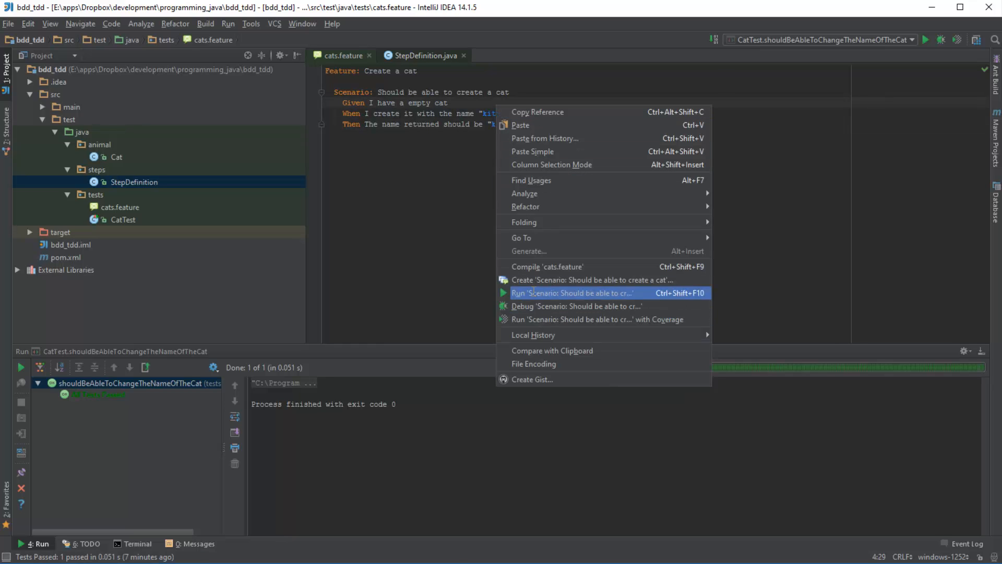
{"action": "left_click", "coordinate": [572, 292]}
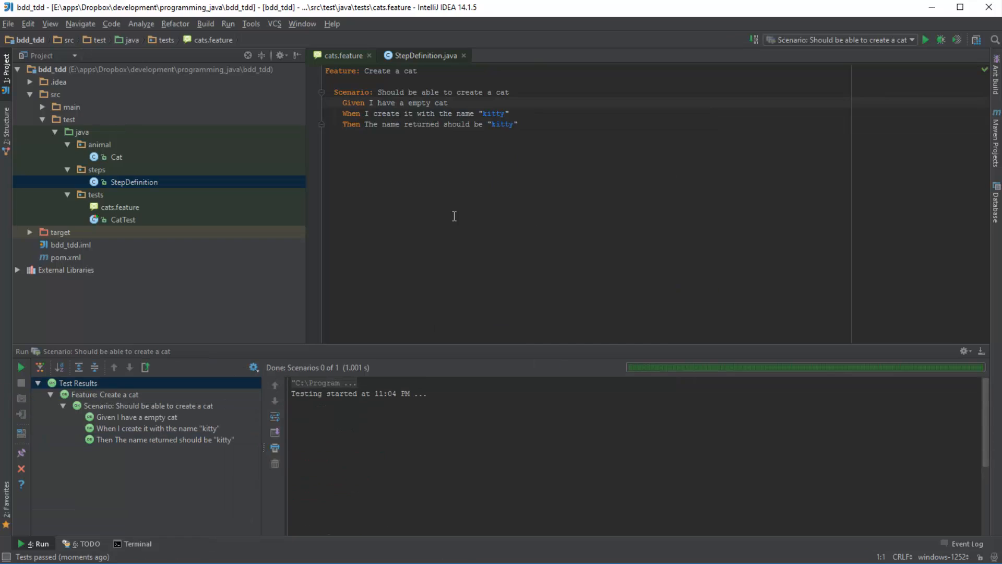
{"action": "double_click", "coordinate": [117, 156]}
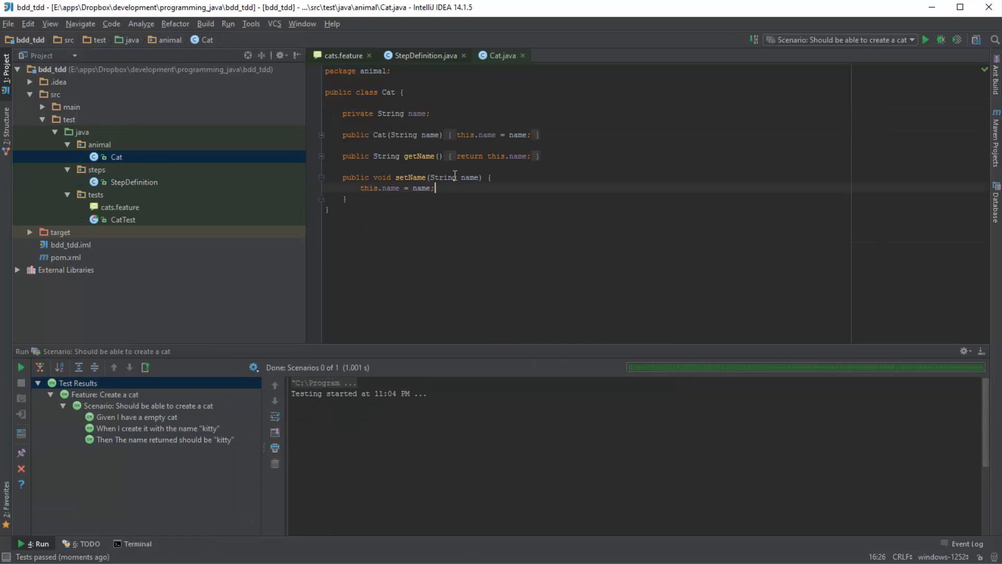
{"action": "mouse_move", "coordinate": [321, 165]}
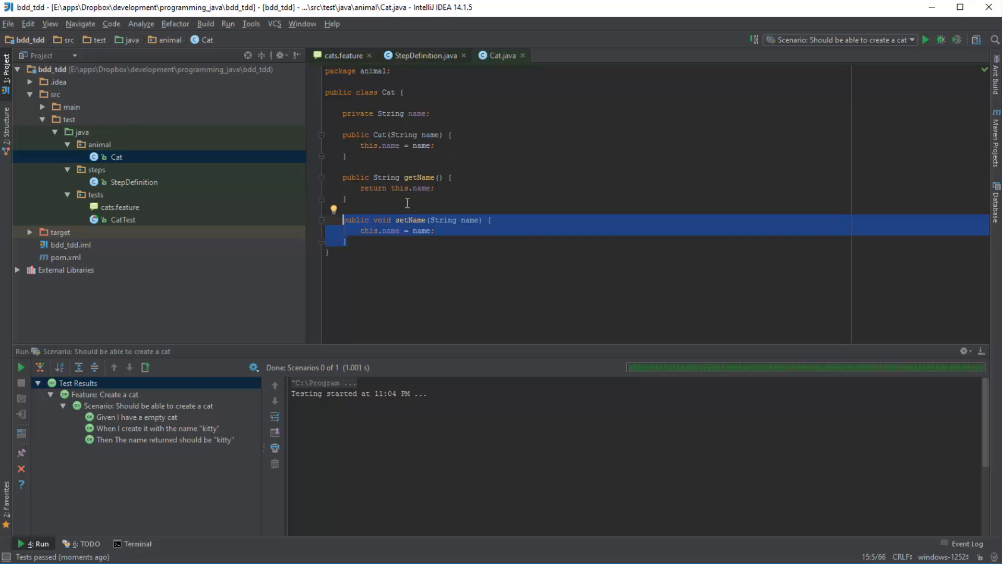
{"action": "mouse_move", "coordinate": [416, 120]}
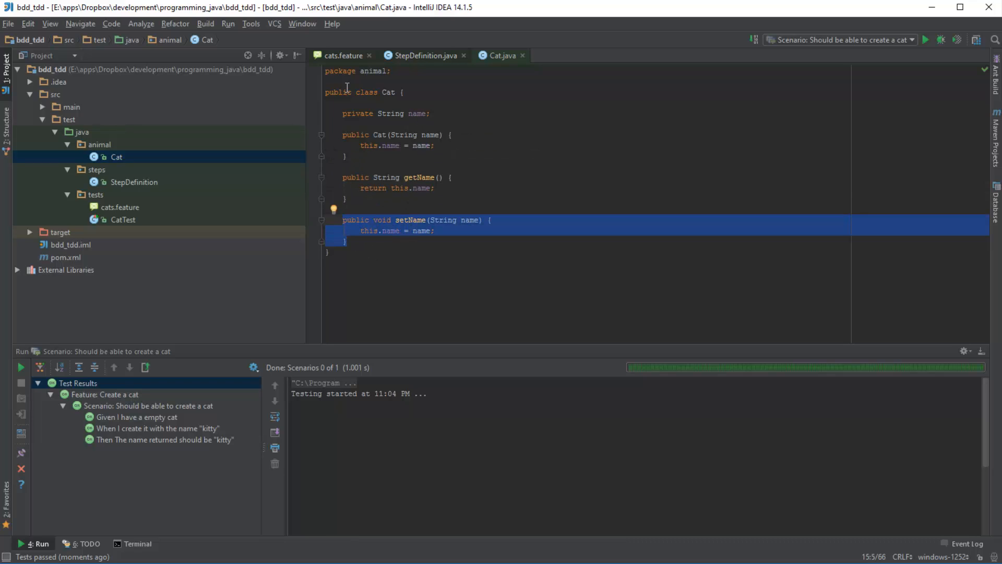
{"action": "left_click", "coordinate": [344, 55]}
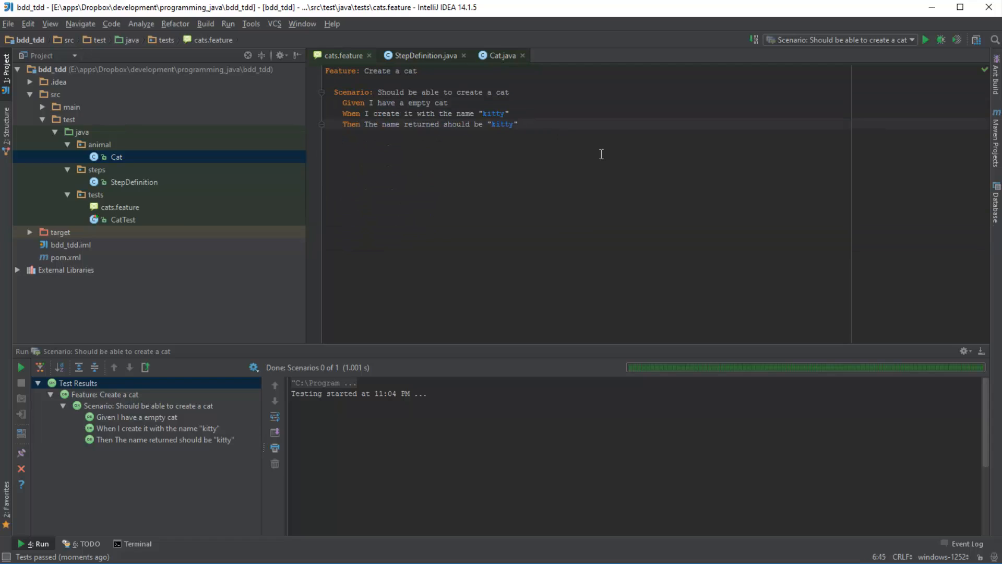
Step: Add a 'Change the name of' scenario with the step 'Given I have a empty cat'
{"action": "type", "text": "Scenario: Should be able to c"}
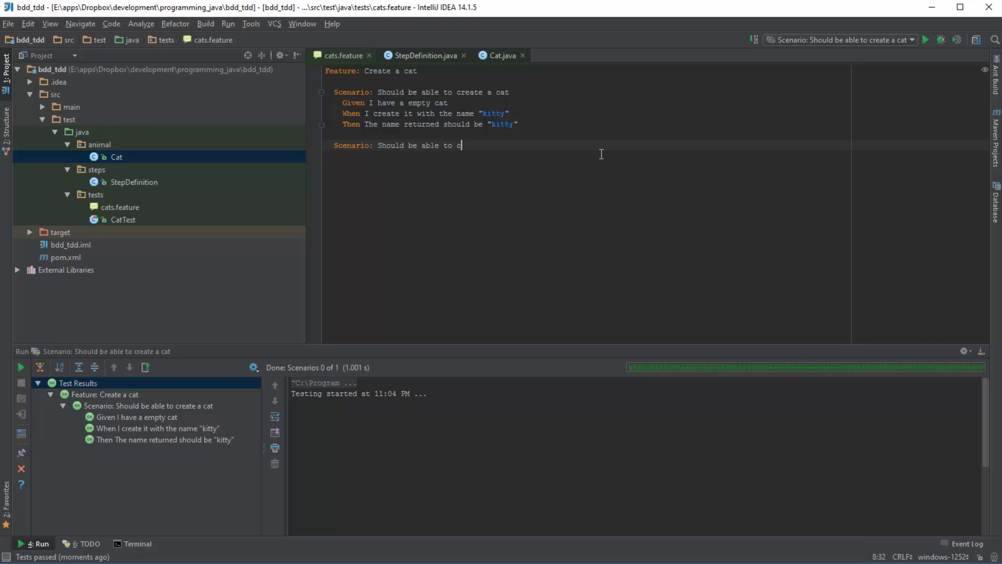
{"action": "type", "text": "hange the name of the cat"}
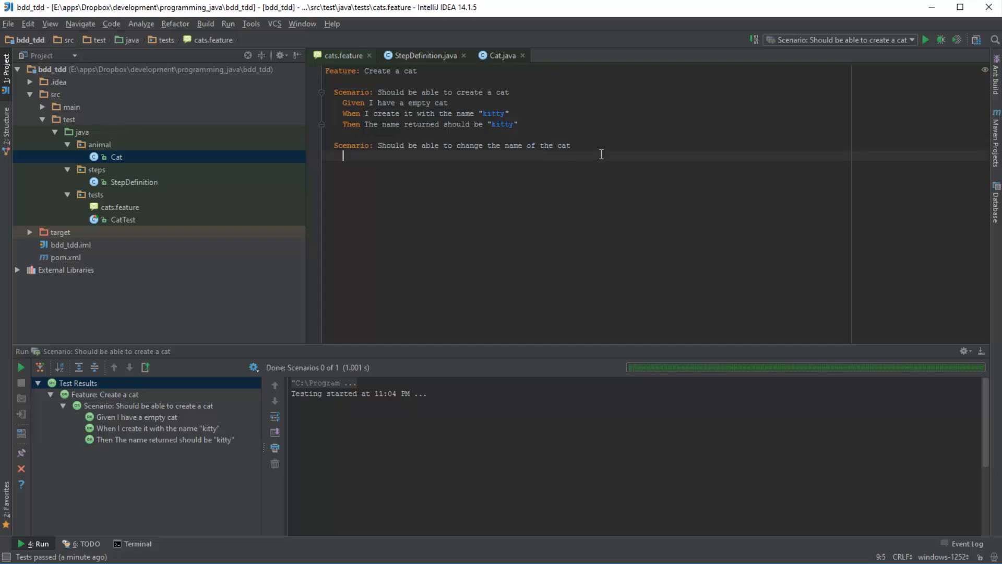
{"action": "type", "text": "Given I"}
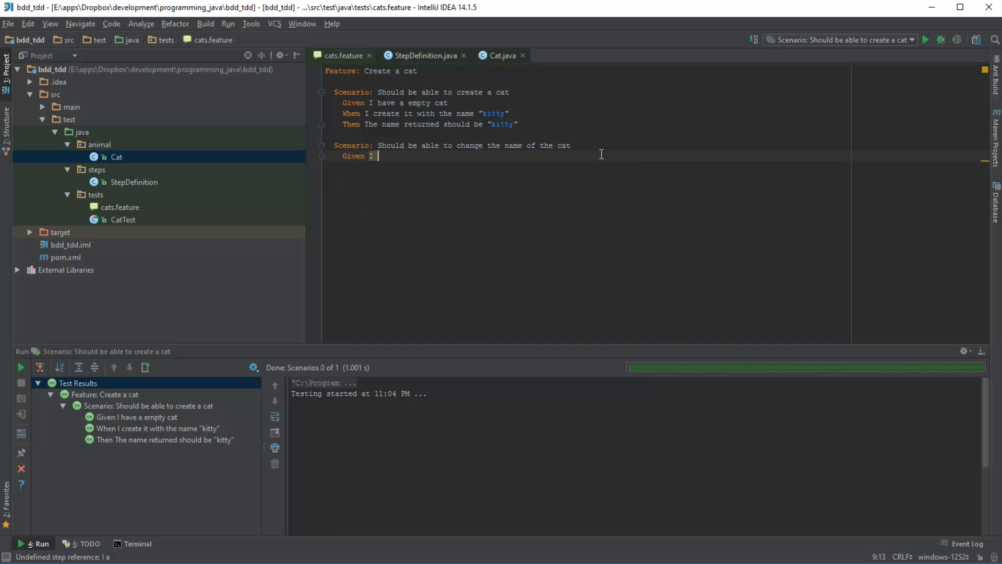
{"action": "type", "text": "have a empty cat"}
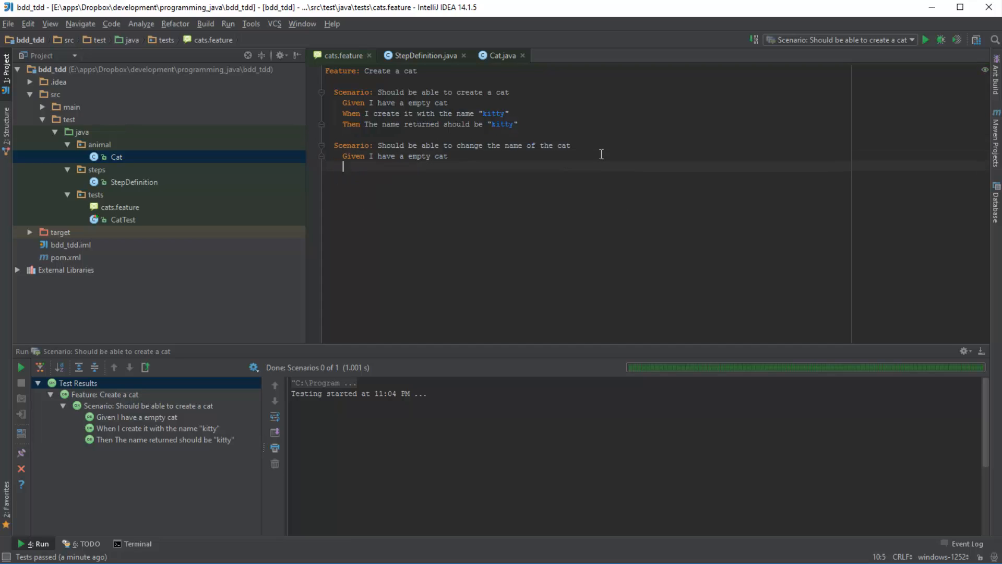
Step: Write the When "kitty", change it to "sparky", and Then "sparky" steps, checking Cat.java
{"action": "type", "text": "WHen I create it with the name \""}
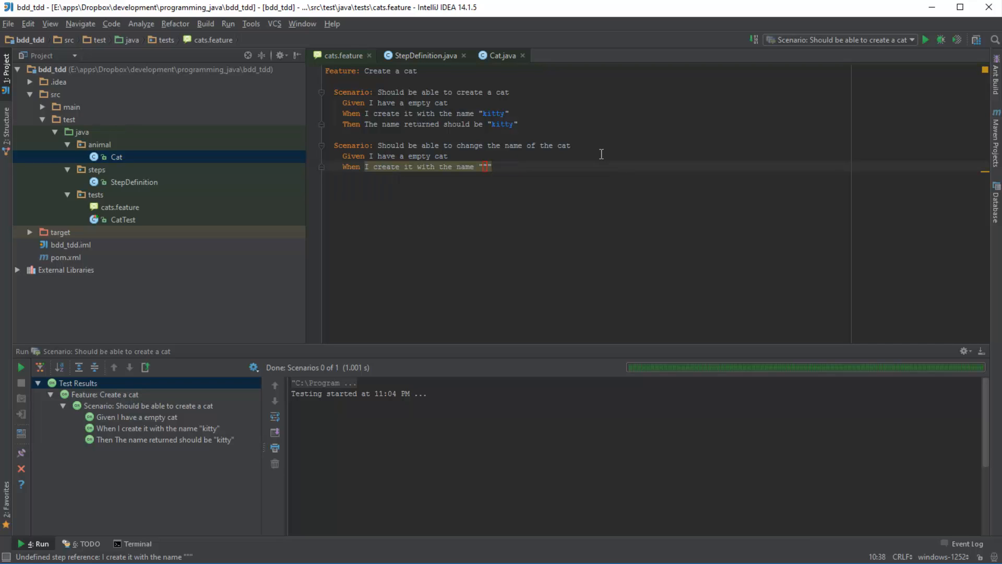
{"action": "type", "text": "kitty"}
{"action": "type", "text": "And"}
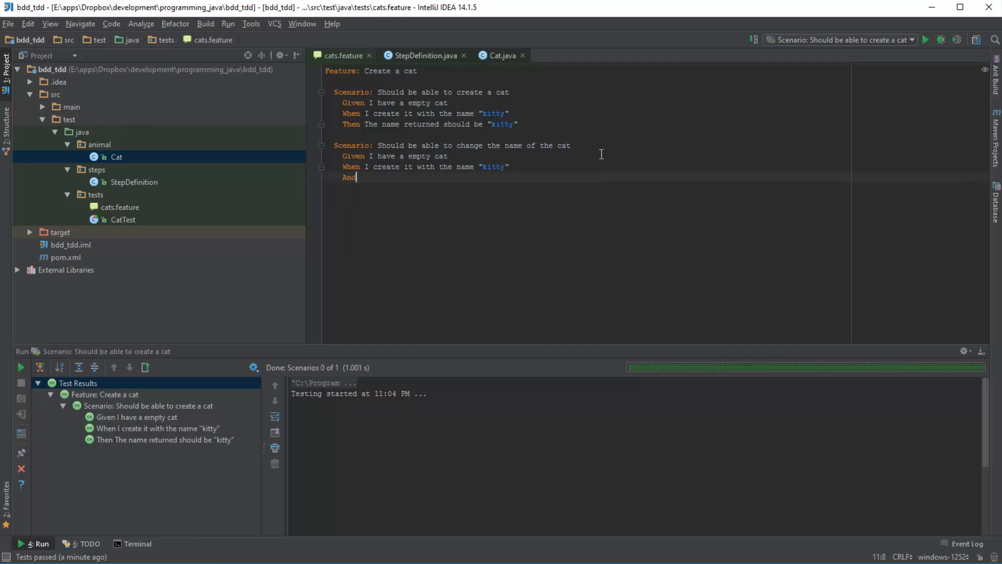
{"action": "type", "text": "change it"}
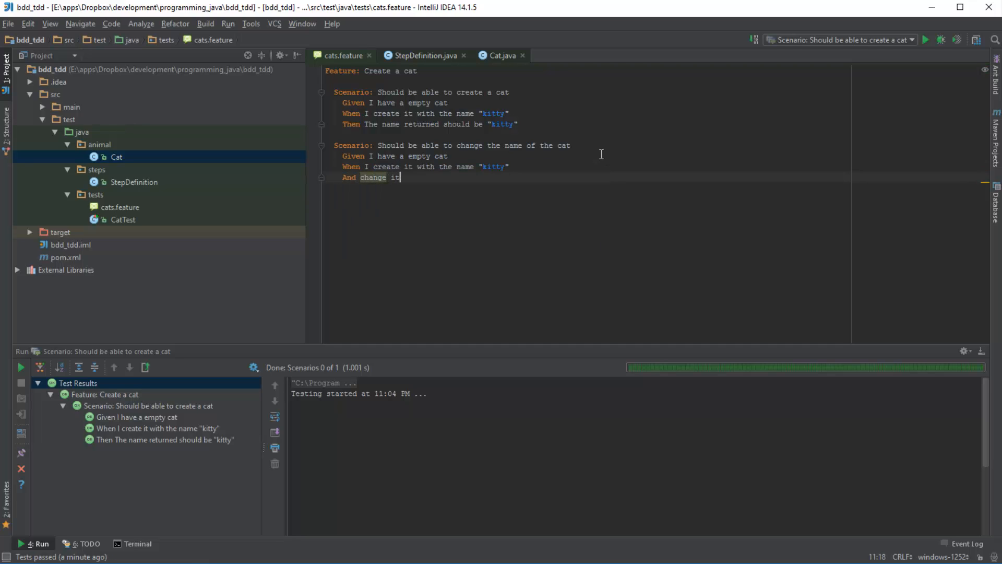
{"action": "type", "text": "to \""}
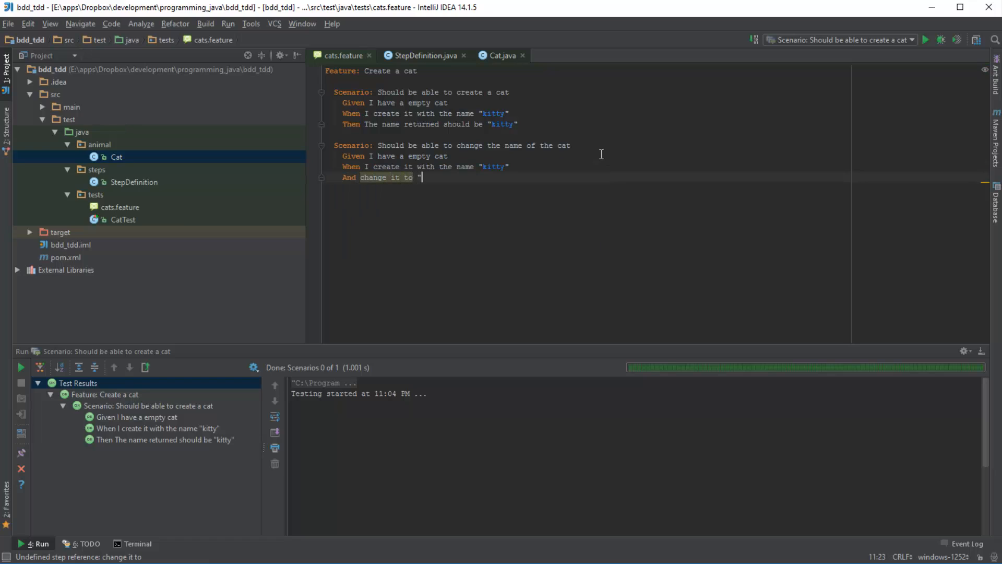
{"action": "type", "text": "sparky"}
{"action": "type", "text": "Then The name returned should be \"spar"}
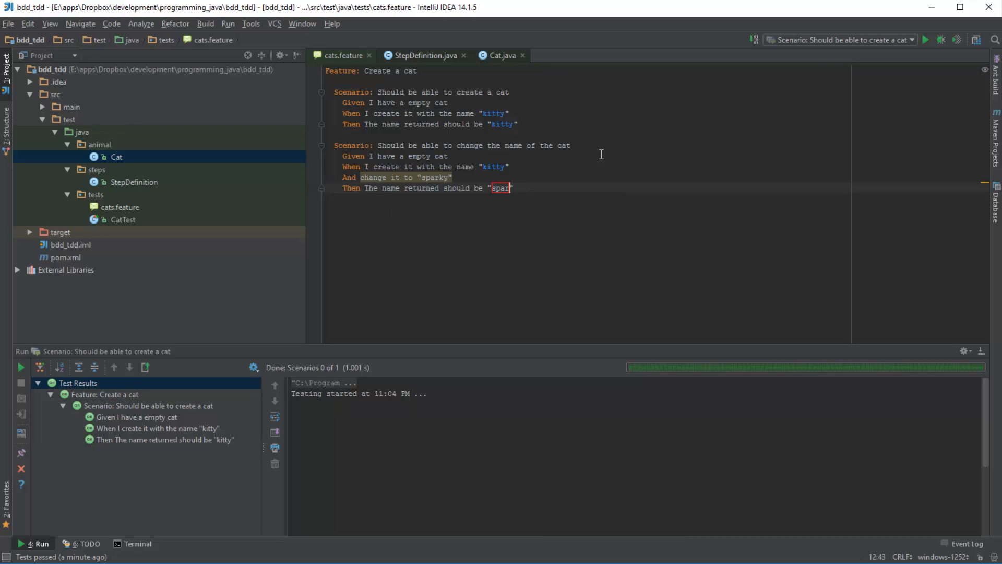
{"action": "type", "text": "ky"}
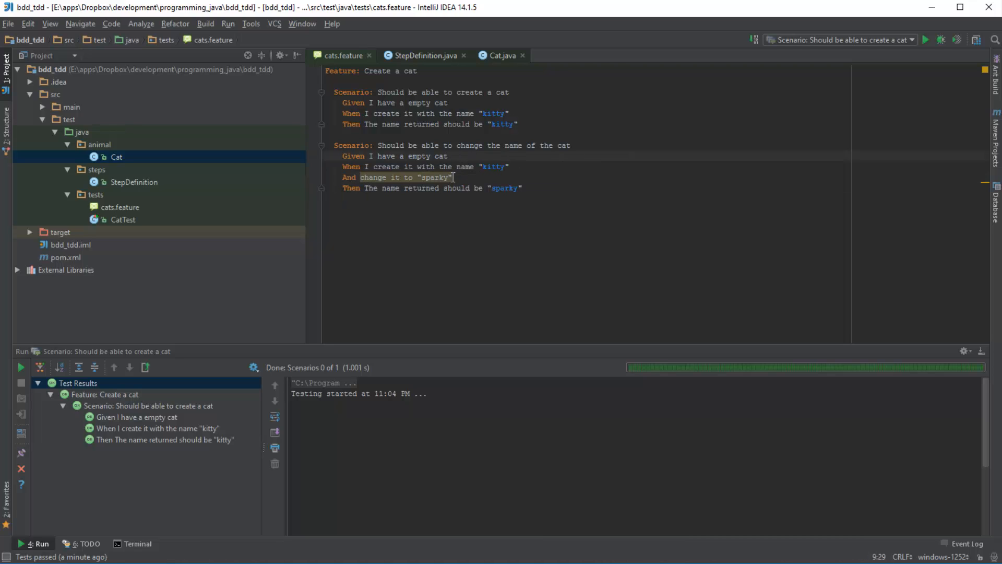
{"action": "triple_click", "coordinate": [397, 177]}
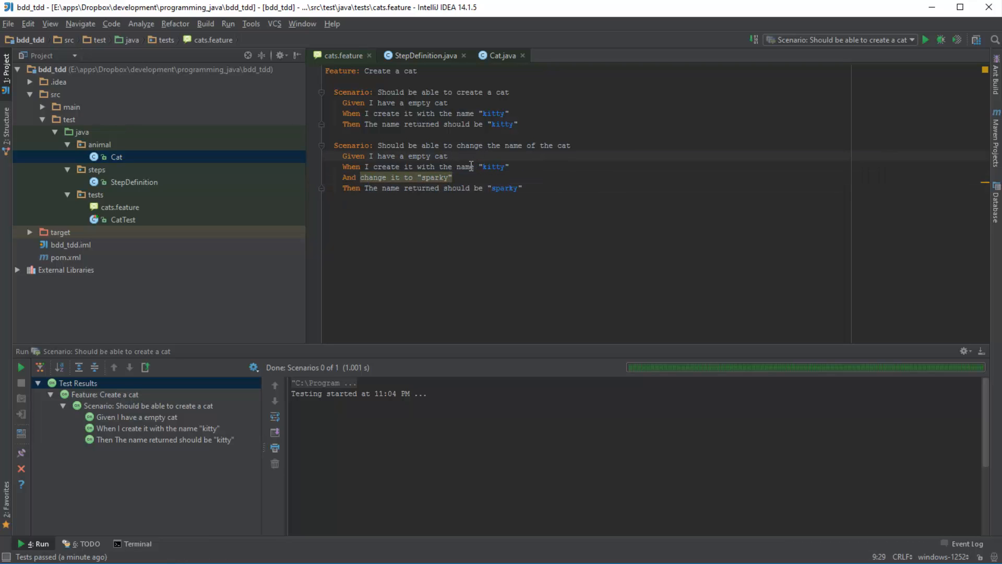
{"action": "left_click", "coordinate": [501, 55]}
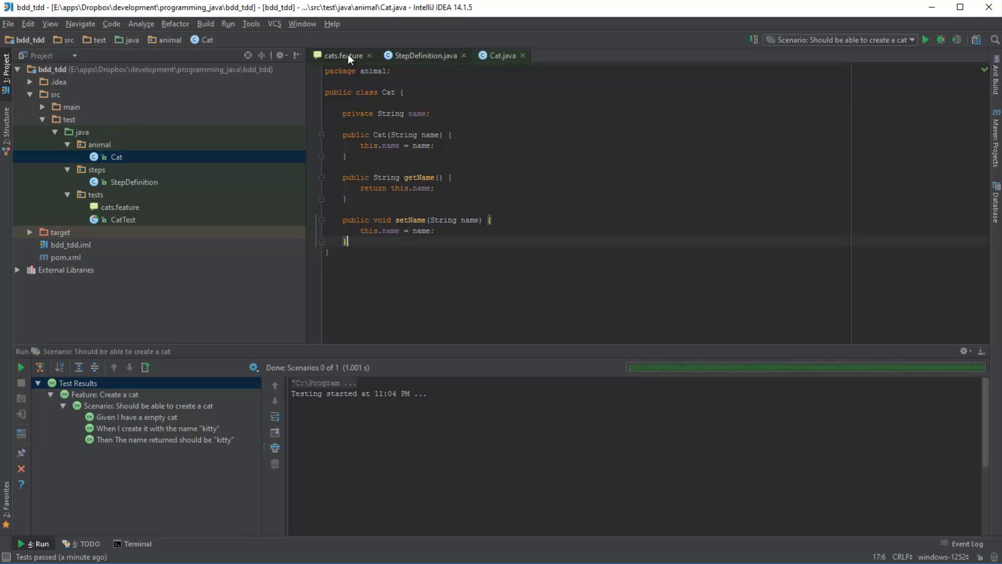
{"action": "left_click", "coordinate": [370, 56]}
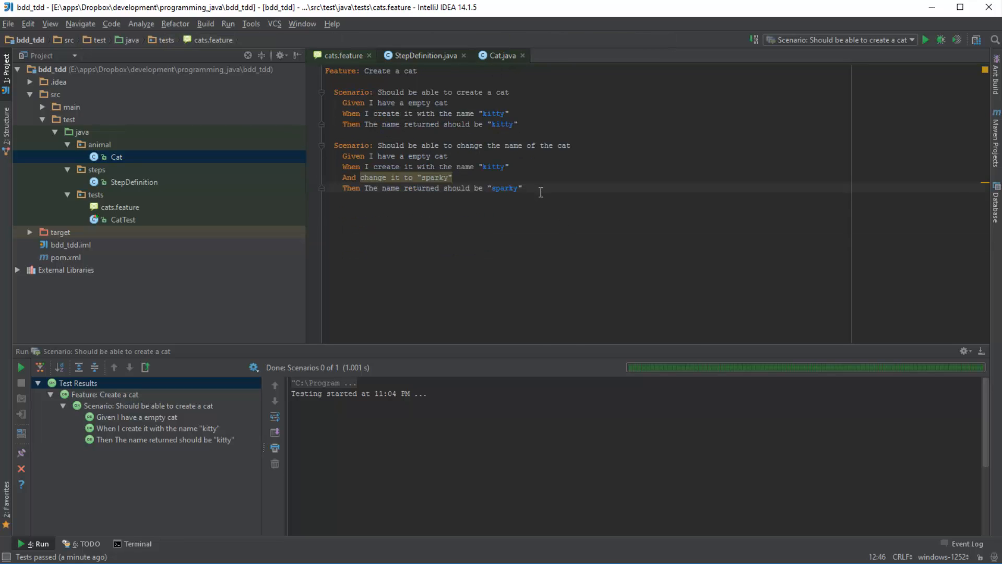
Step: Run the change-name scenario and inspect the undefined 'change it to "sparky"' step result
{"action": "right_click", "coordinate": [519, 170]}
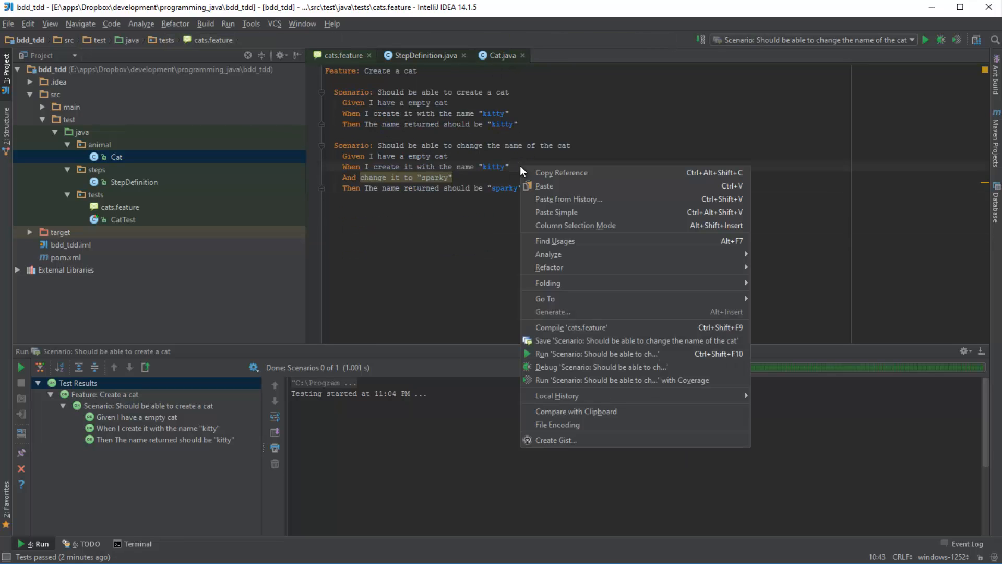
{"action": "mouse_move", "coordinate": [597, 354]}
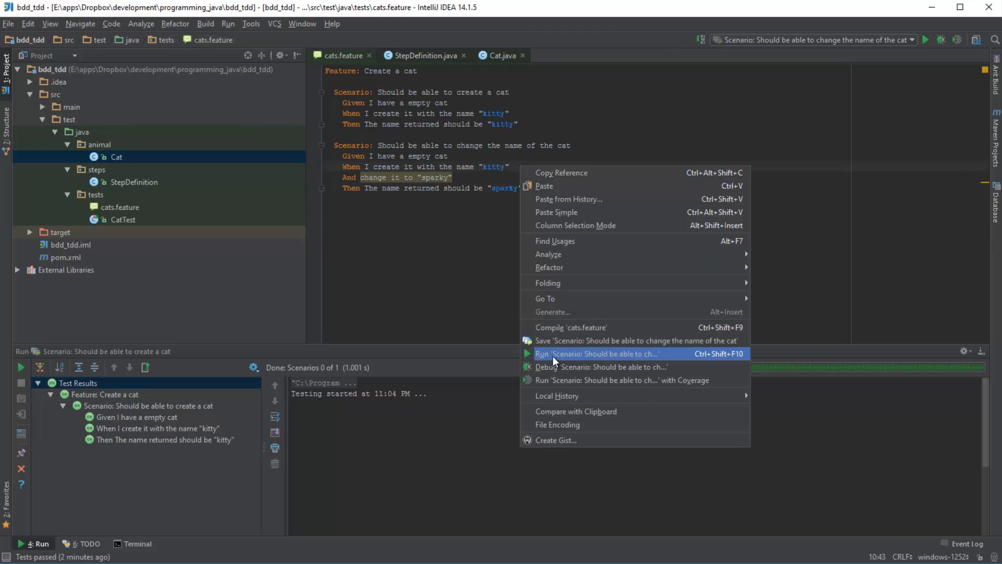
{"action": "left_click", "coordinate": [596, 353]}
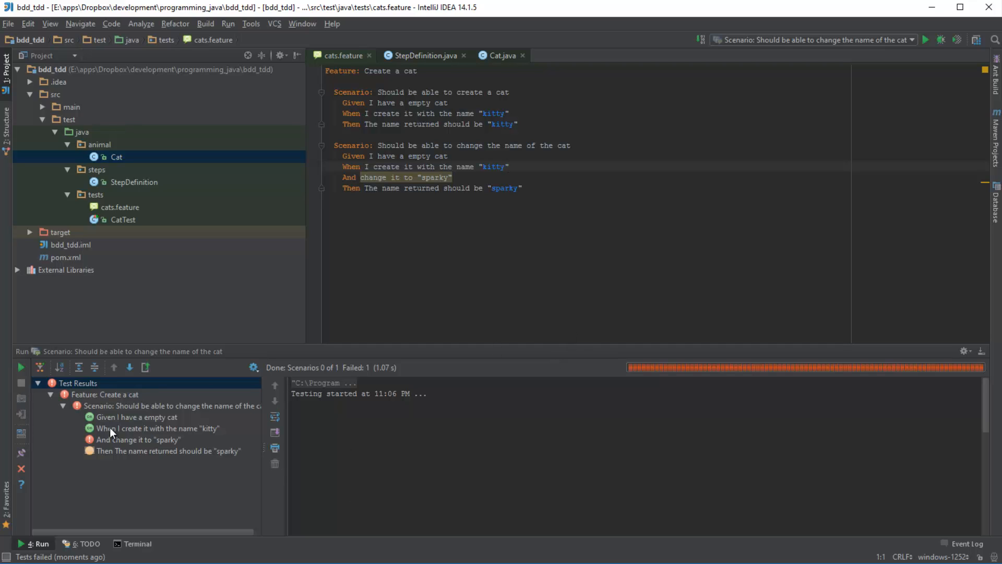
{"action": "left_click", "coordinate": [138, 439]}
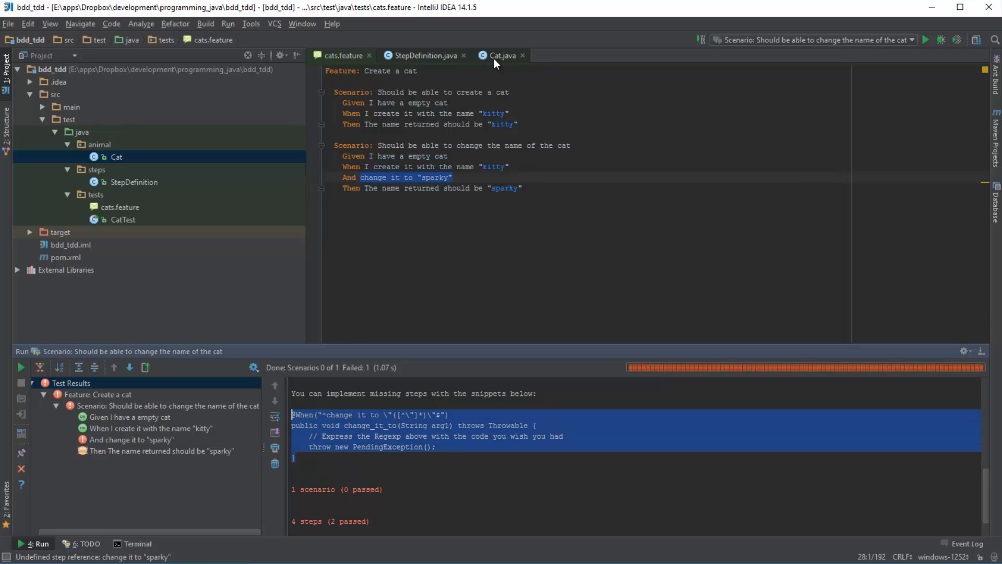
{"action": "left_click", "coordinate": [425, 56]}
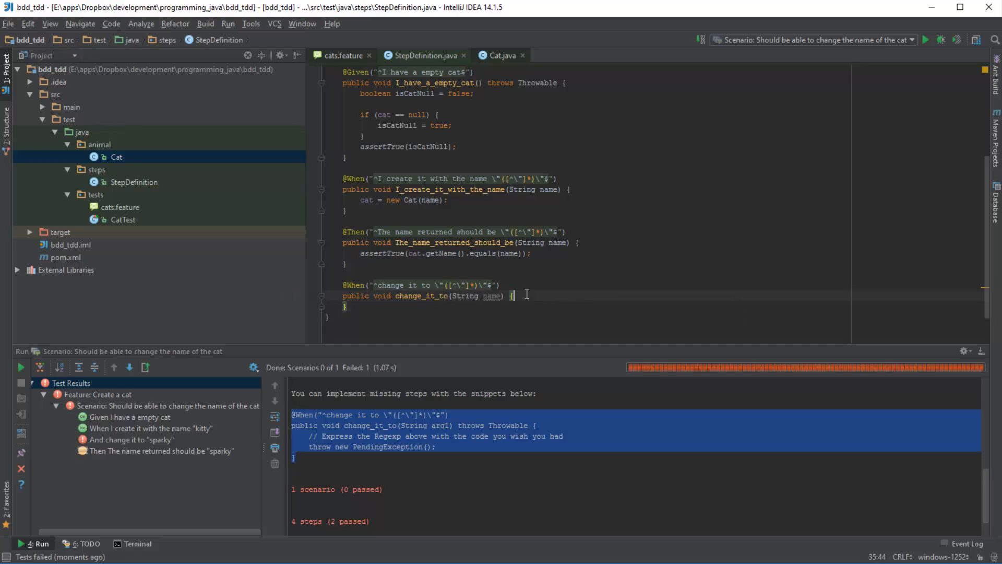
{"action": "type", "text": "cat.setName();"}
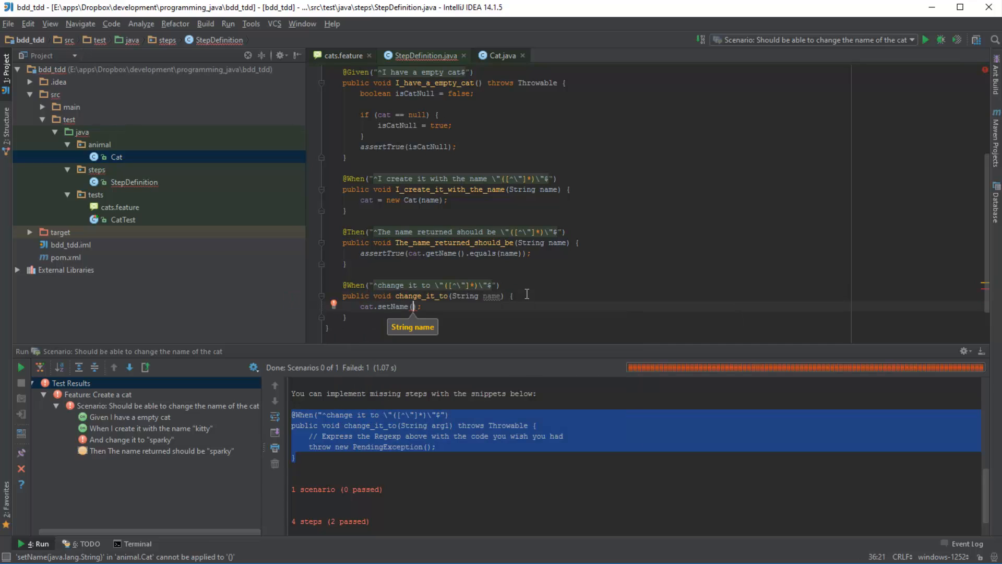
{"action": "type", "text": "name"}
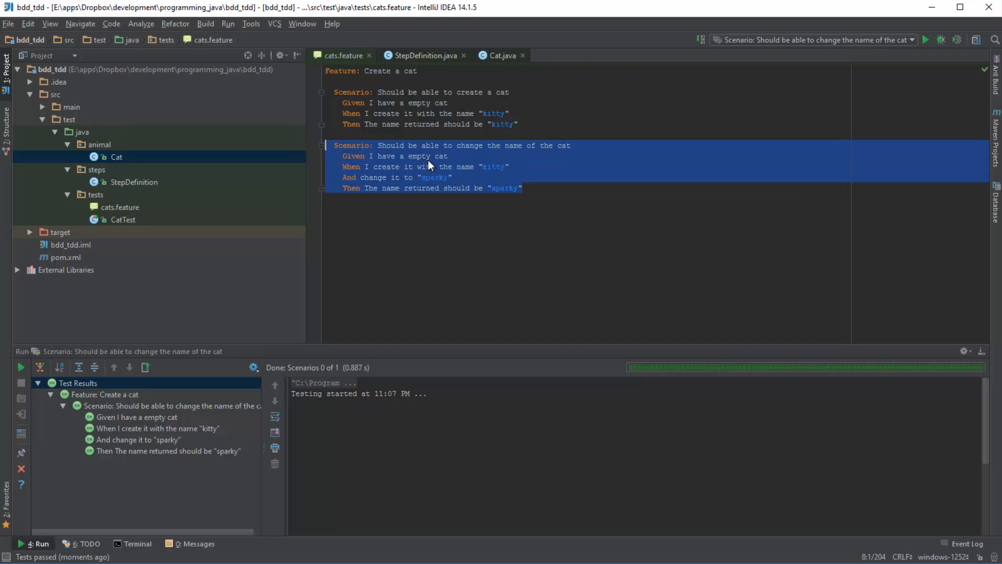
Step: Review Cat.java, then select and deselect the change-name scenario text in cats.feature
{"action": "left_click", "coordinate": [502, 56]}
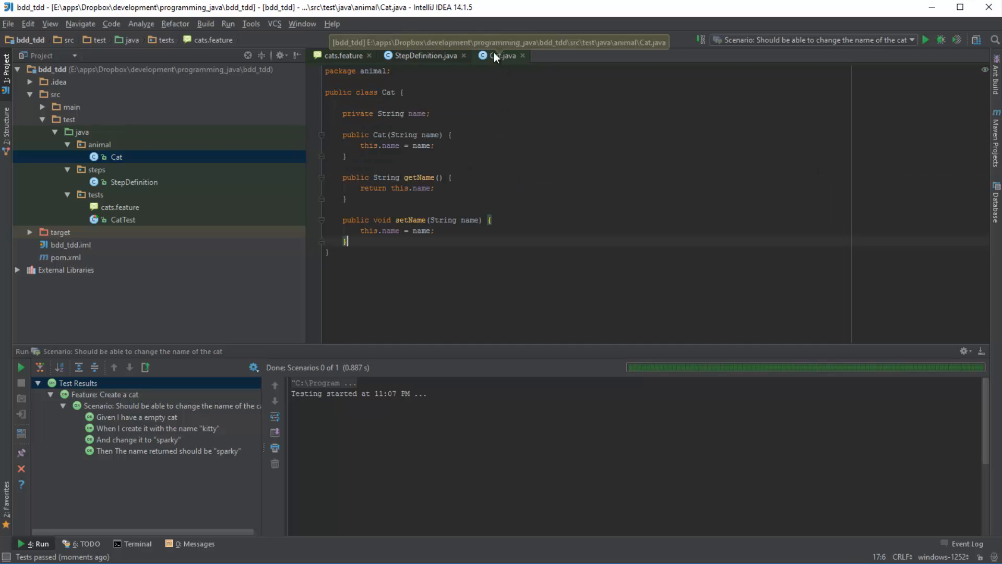
{"action": "left_click", "coordinate": [344, 56]}
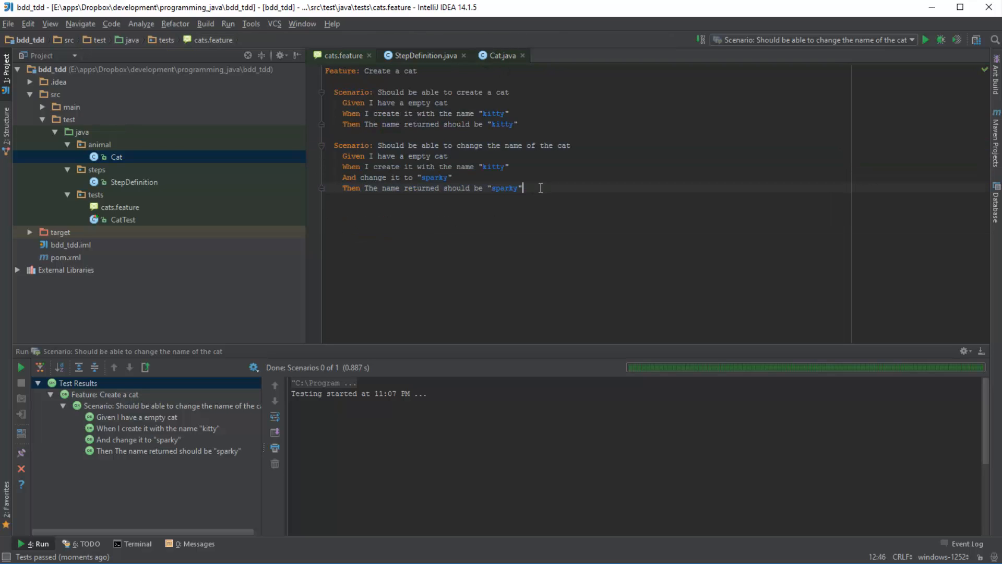
{"action": "key", "text": "ctrl+a"}
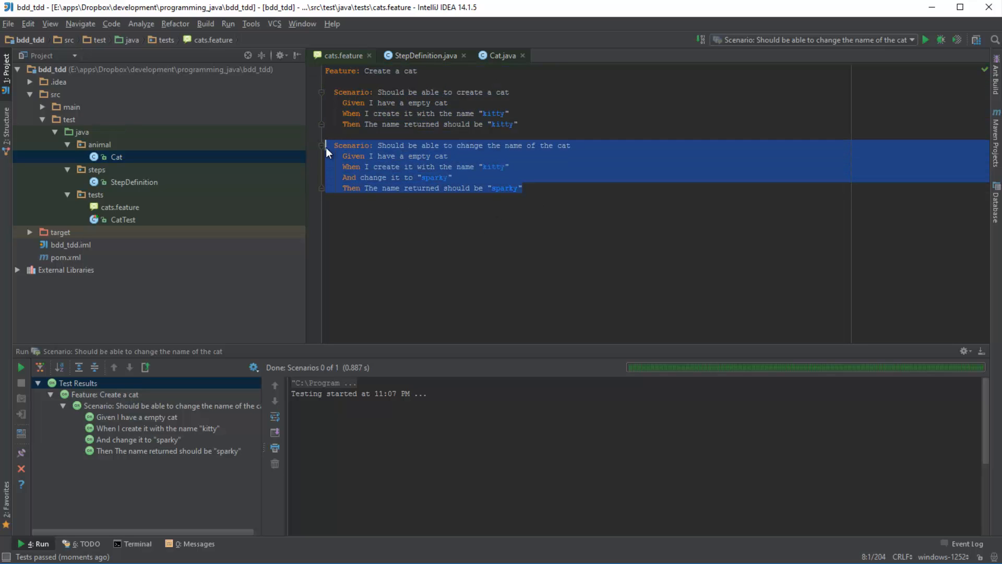
{"action": "mouse_move", "coordinate": [332, 216]}
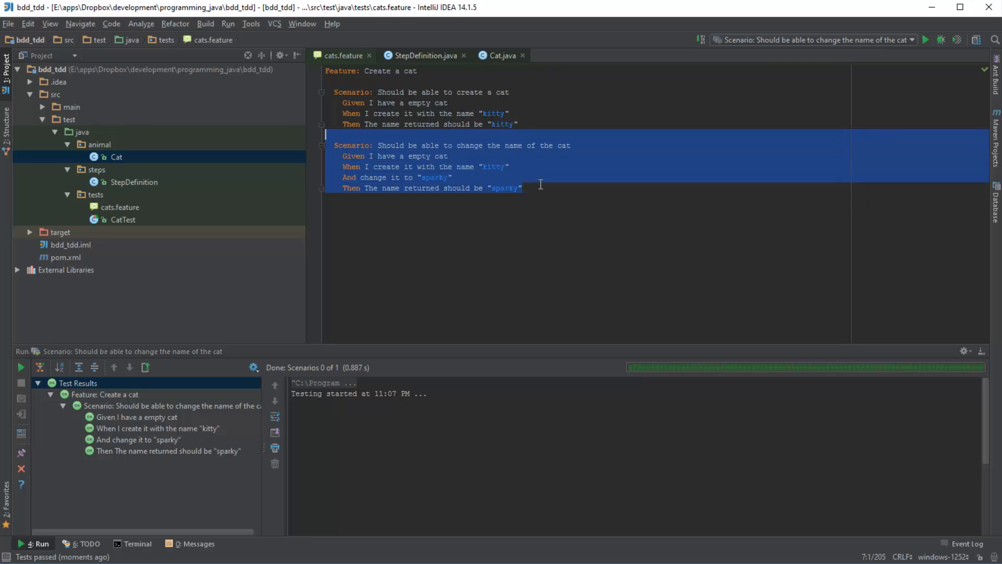
{"action": "left_click", "coordinate": [541, 188]}
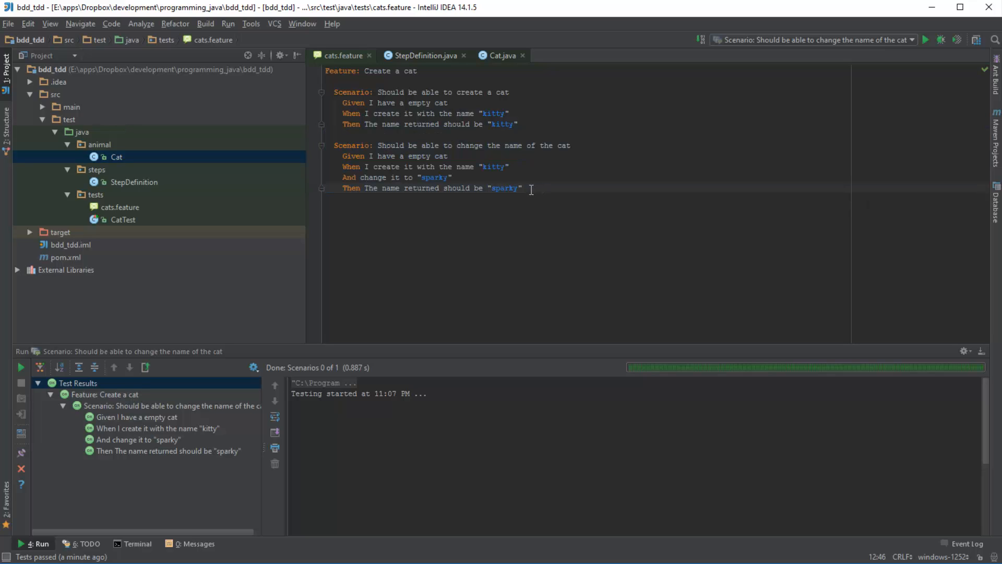
{"action": "mouse_move", "coordinate": [530, 190]}
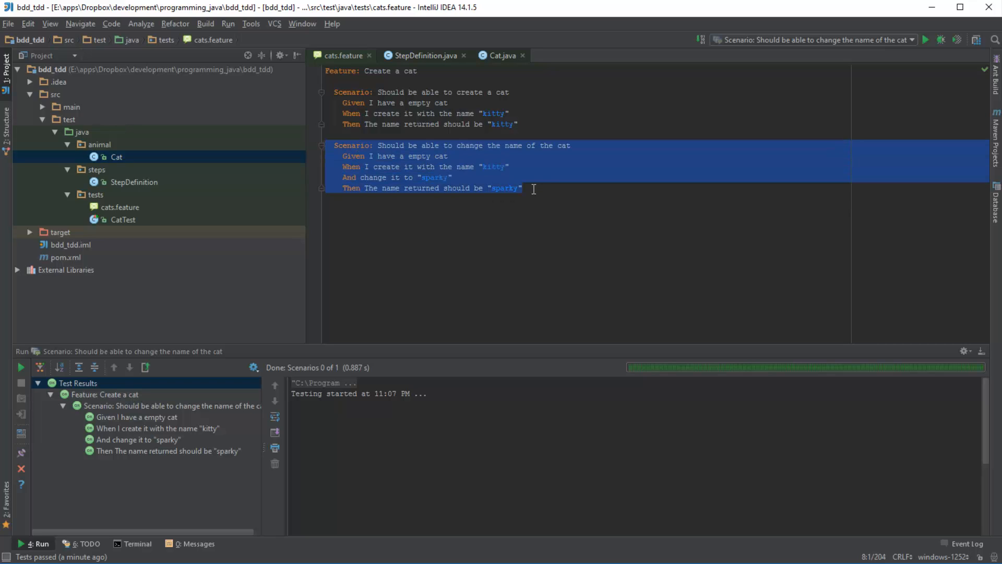
{"action": "left_click", "coordinate": [534, 188]}
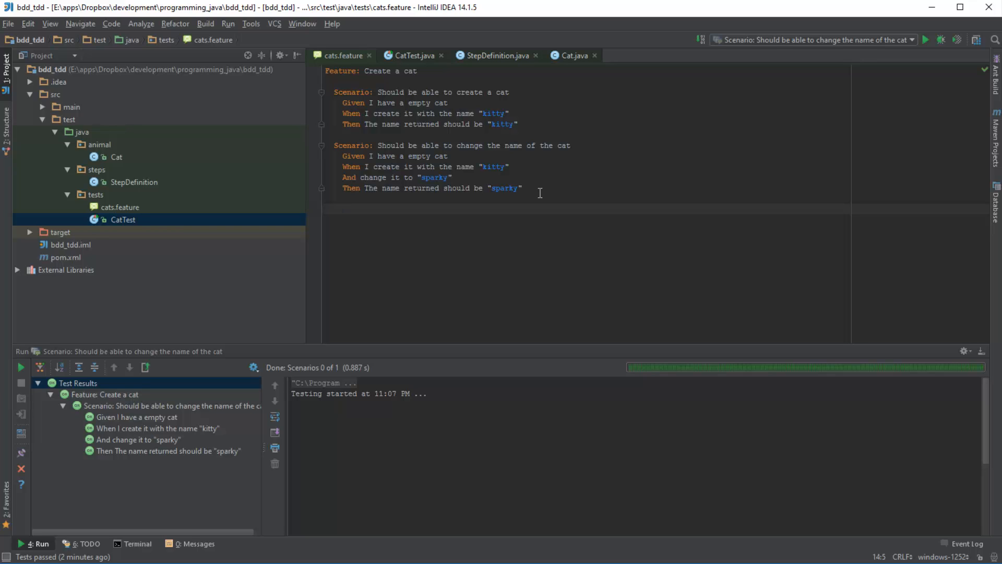
{"action": "mouse_move", "coordinate": [525, 199]}
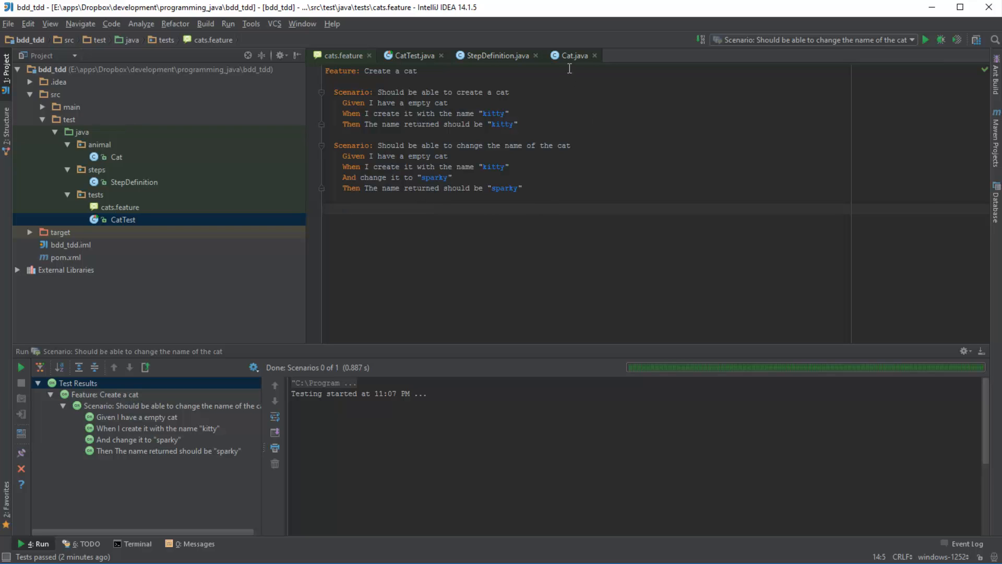
{"action": "mouse_move", "coordinate": [573, 56]}
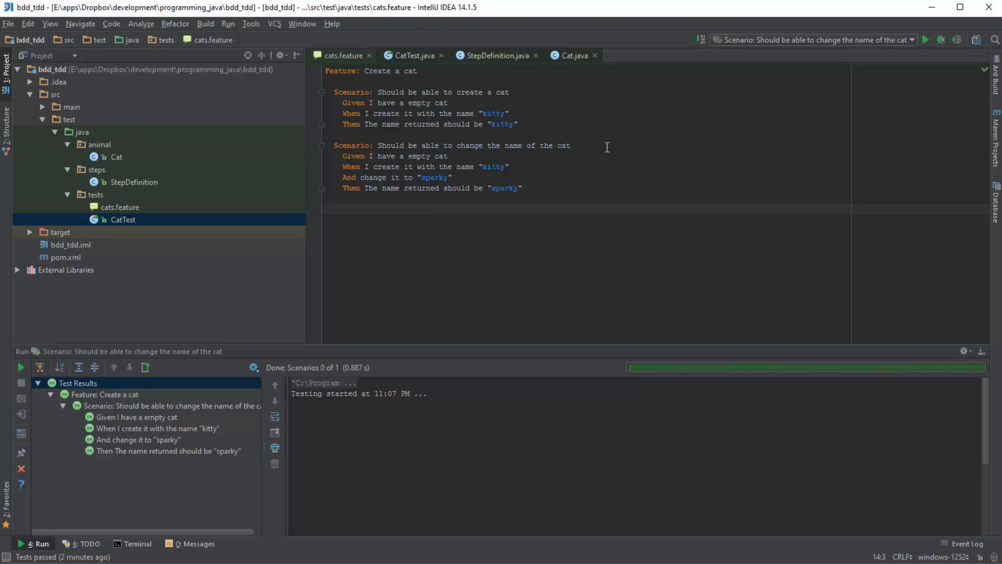
Step: Start a 'Should be able to set the age of the cat' scenario with a Given step
{"action": "left_click", "coordinate": [573, 55]}
{"action": "type", "text": "Scenario:"}
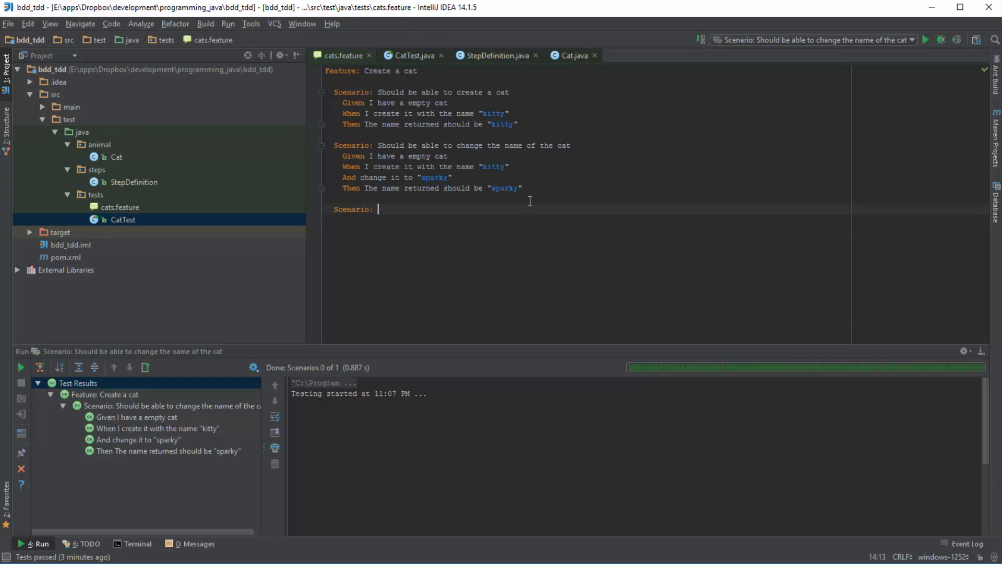
{"action": "type", "text": "Should be able to"}
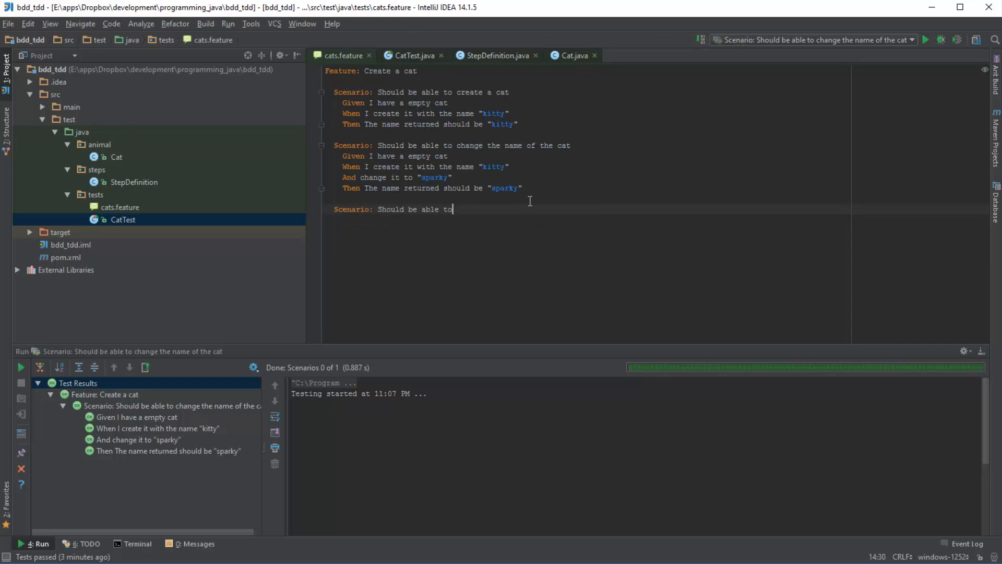
{"action": "type", "text": "set the age of"}
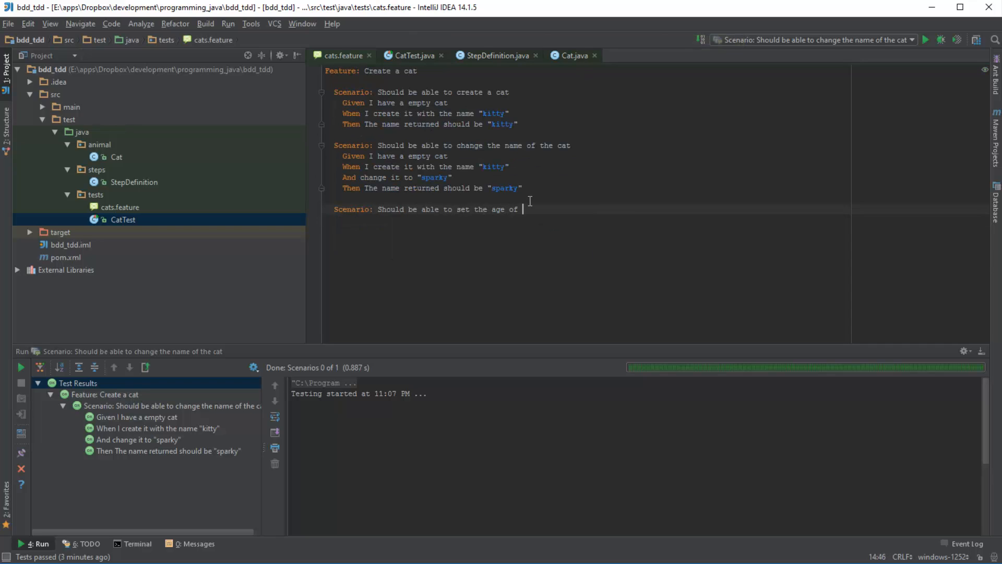
{"action": "type", "text": "the cat"}
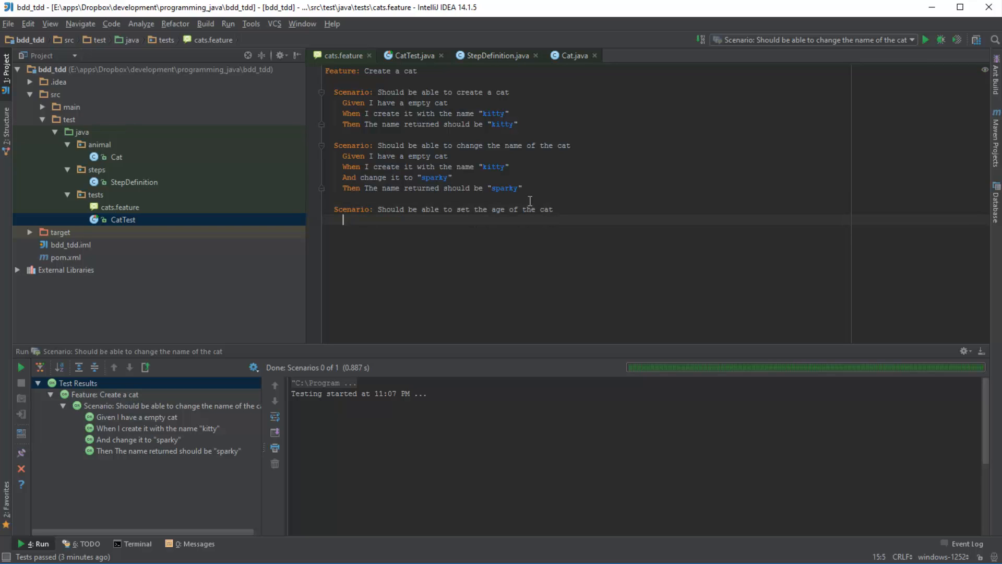
{"action": "type", "text": "Gievn"}
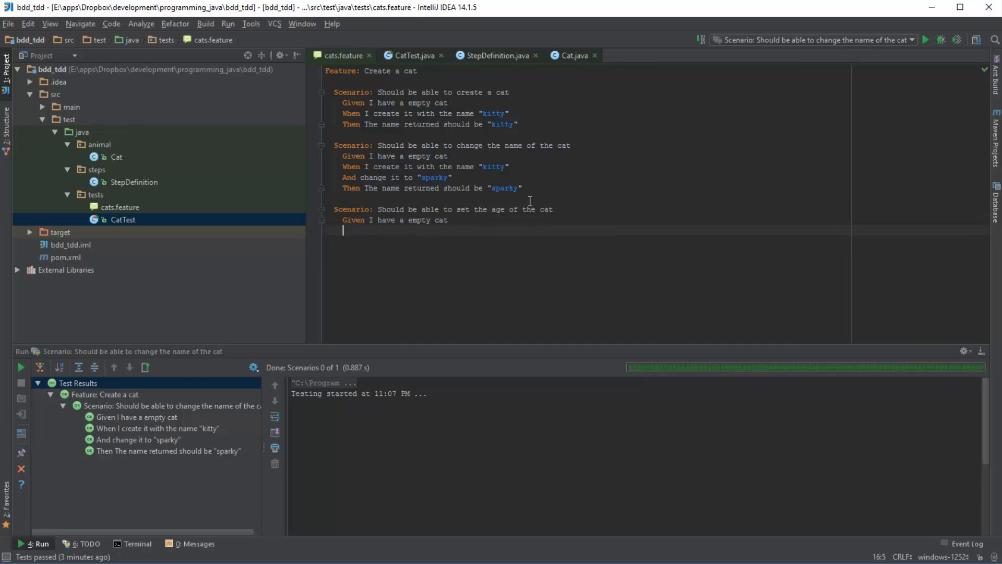
Step: Add the When create, set the age to "10", and returned should be "10" steps
{"action": "type", "text": "When I create it with the name \"kitty"}
{"action": "type", "text": "And"}
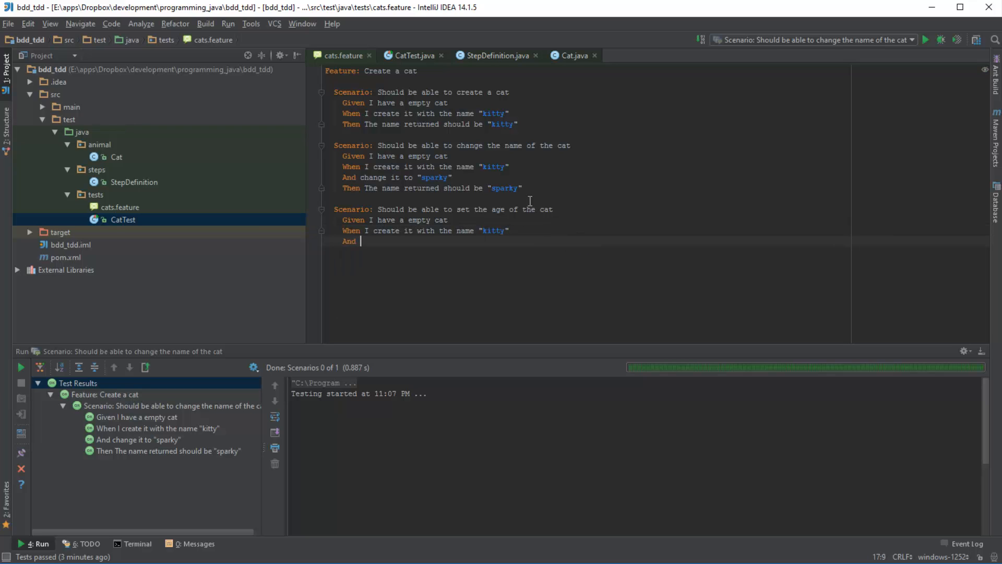
{"action": "type", "text": "I set the"}
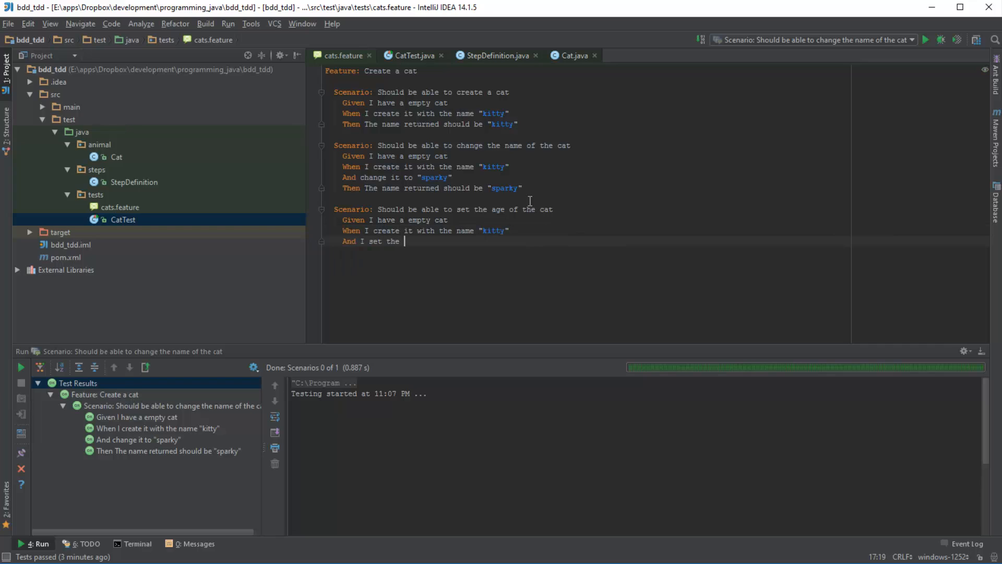
{"action": "type", "text": "age to"}
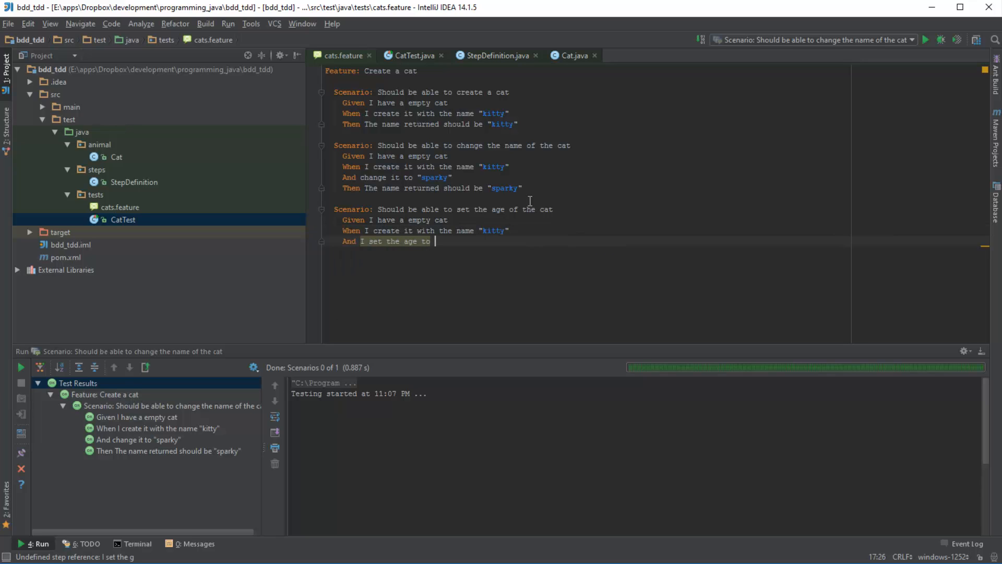
{"action": "type", "text": "!"}
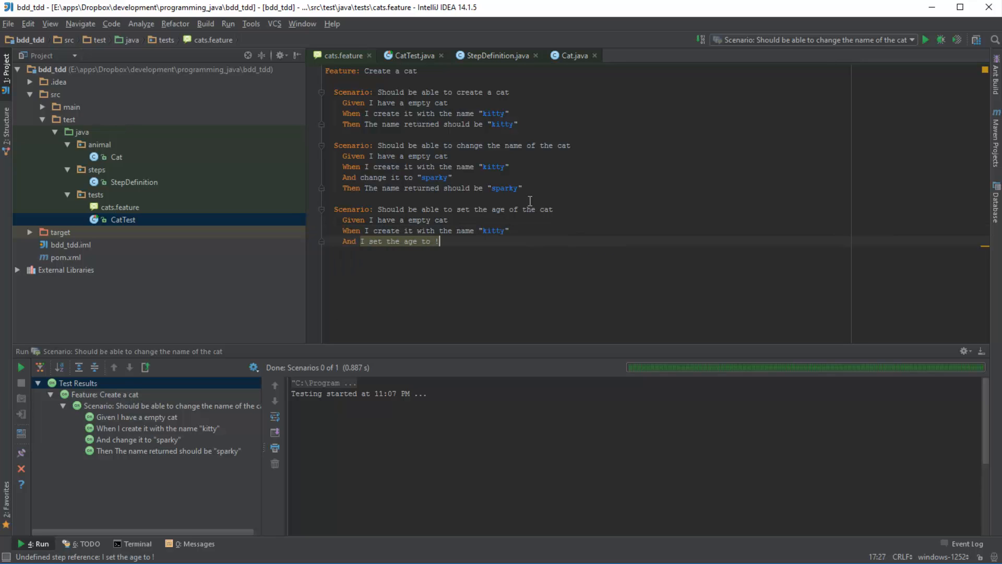
{"action": "type", "text": "\"10"}
{"action": "type", "text": "Then the age"}
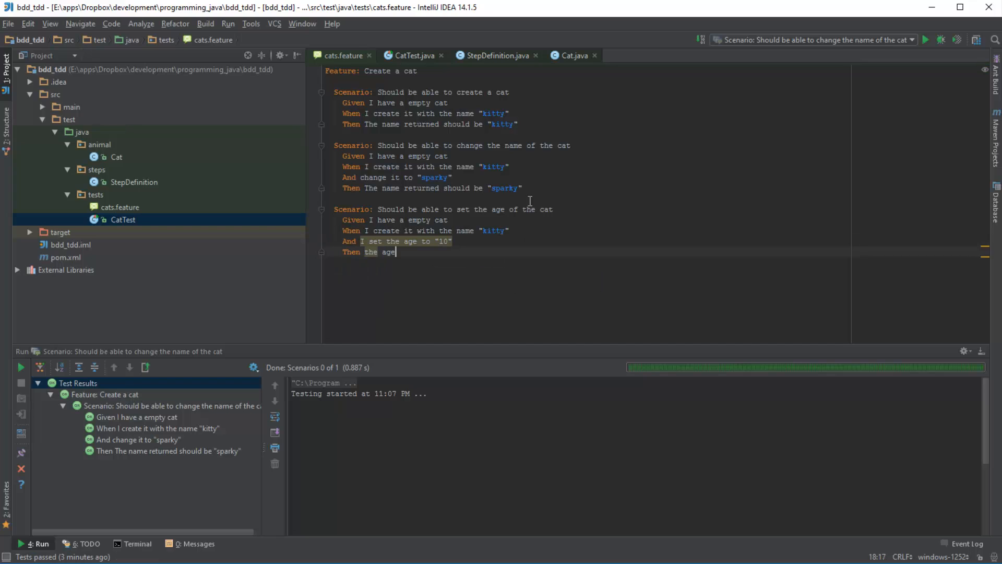
{"action": "type", "text": "returned"}
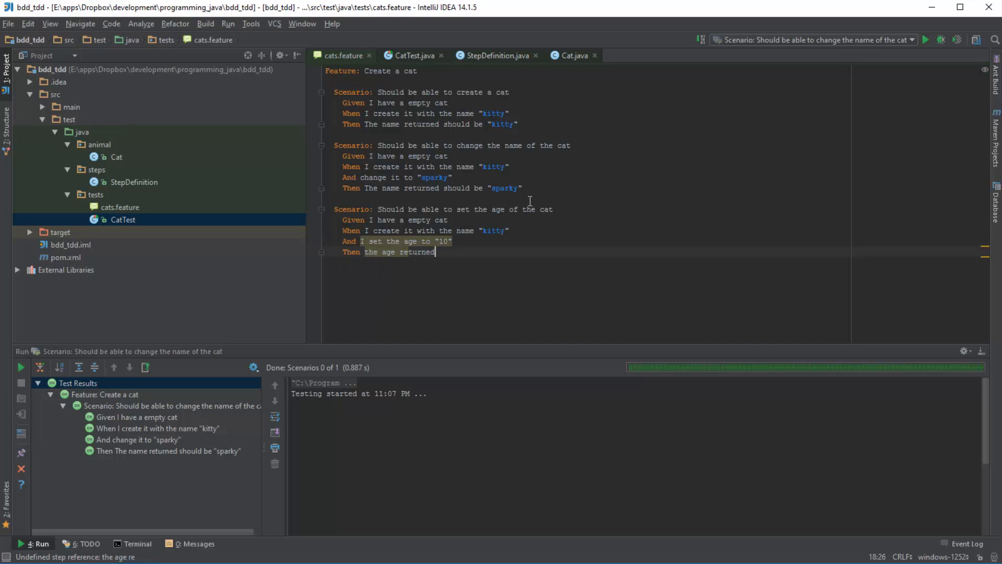
{"action": "type", "text": "should be \"10"}
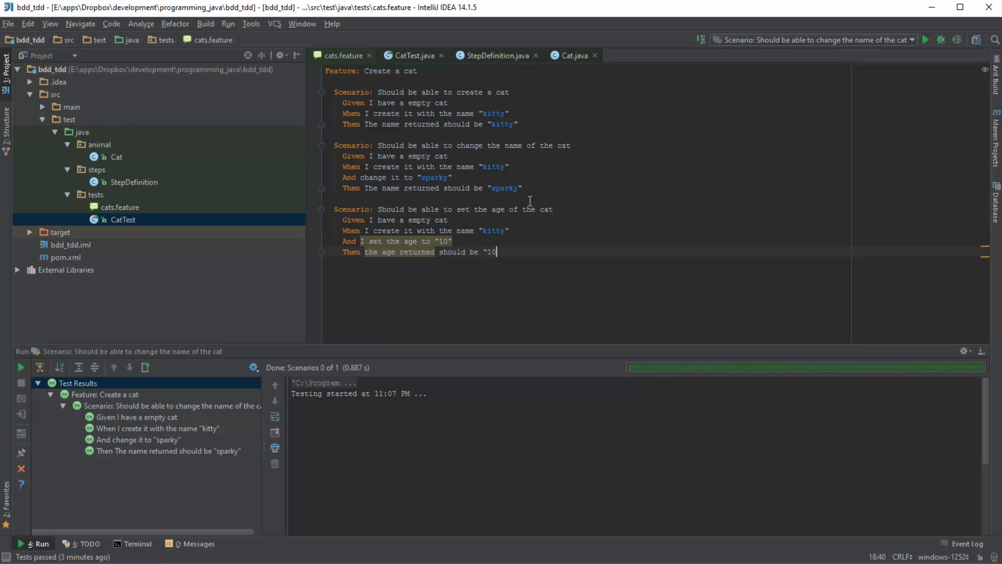
{"action": "type", "text": "\""}
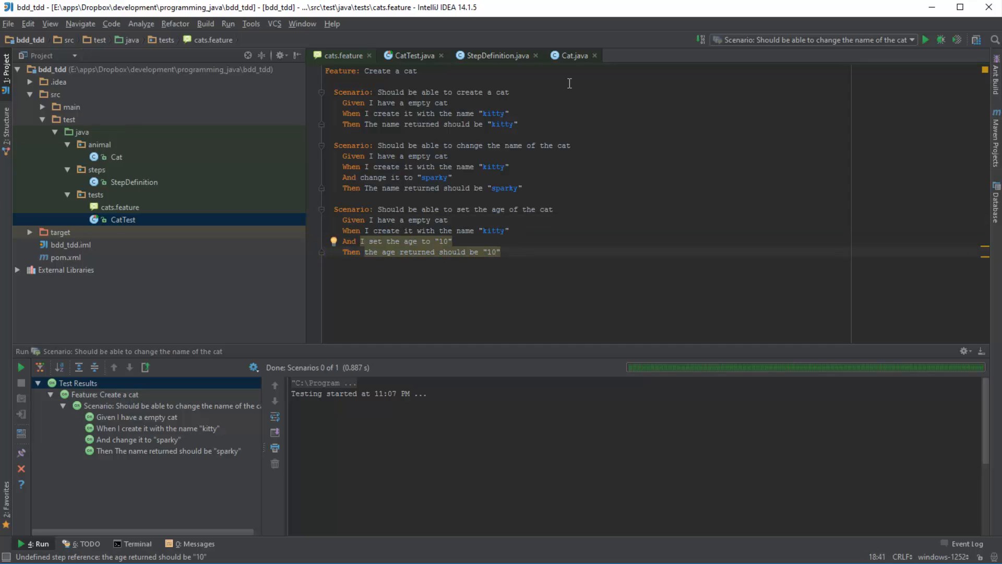
Step: Glance at Cat.java, then select the new age scenario text in cats.feature
{"action": "left_click", "coordinate": [572, 55]}
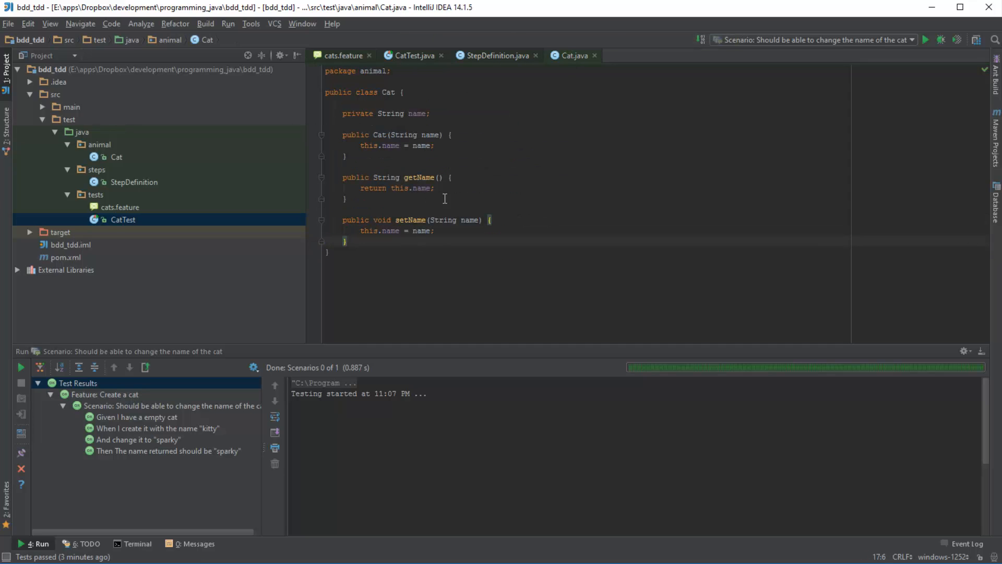
{"action": "left_click", "coordinate": [343, 55]}
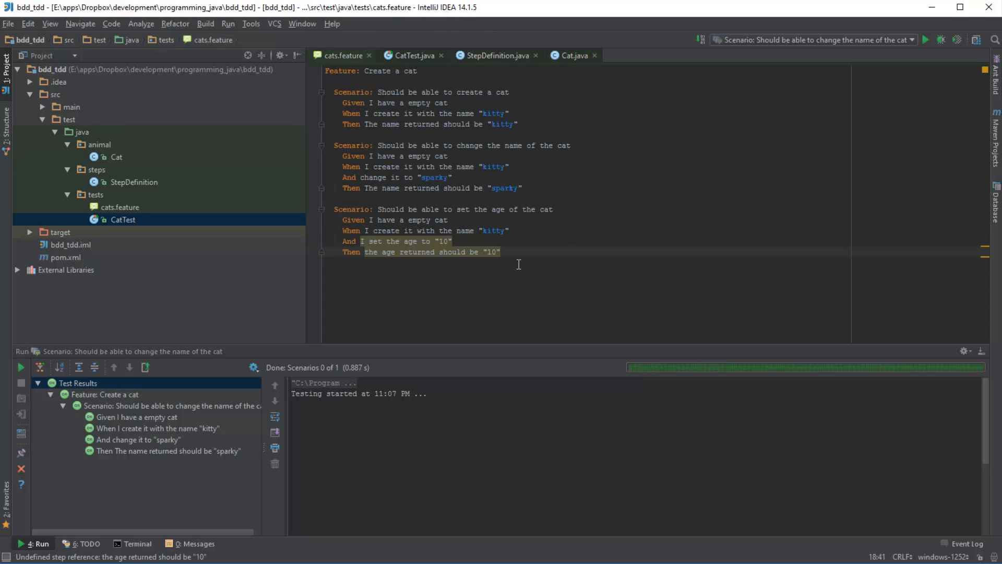
{"action": "left_click_drag", "start_coordinate": [332, 208], "coordinate": [499, 251]}
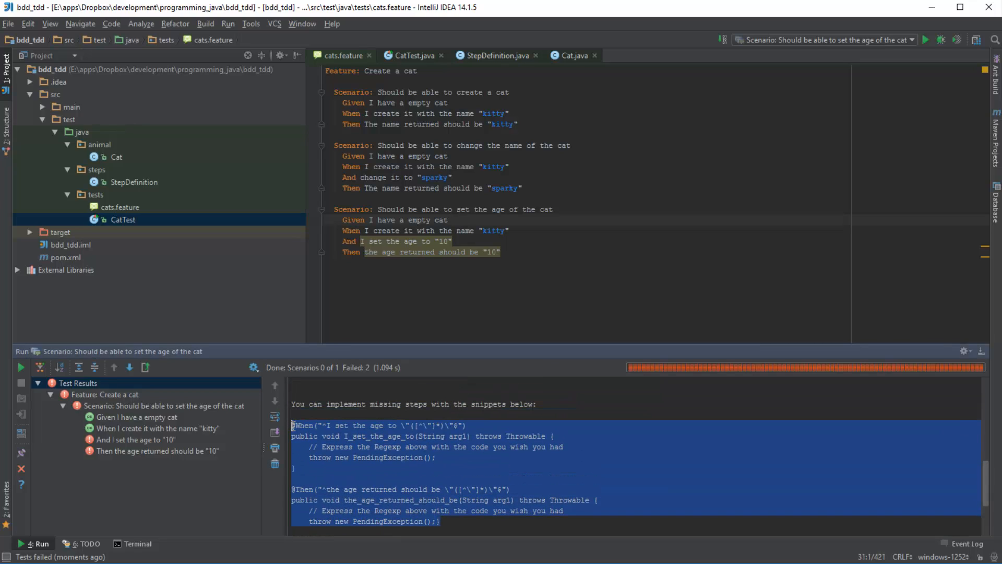
{"action": "mouse_move", "coordinate": [495, 56]}
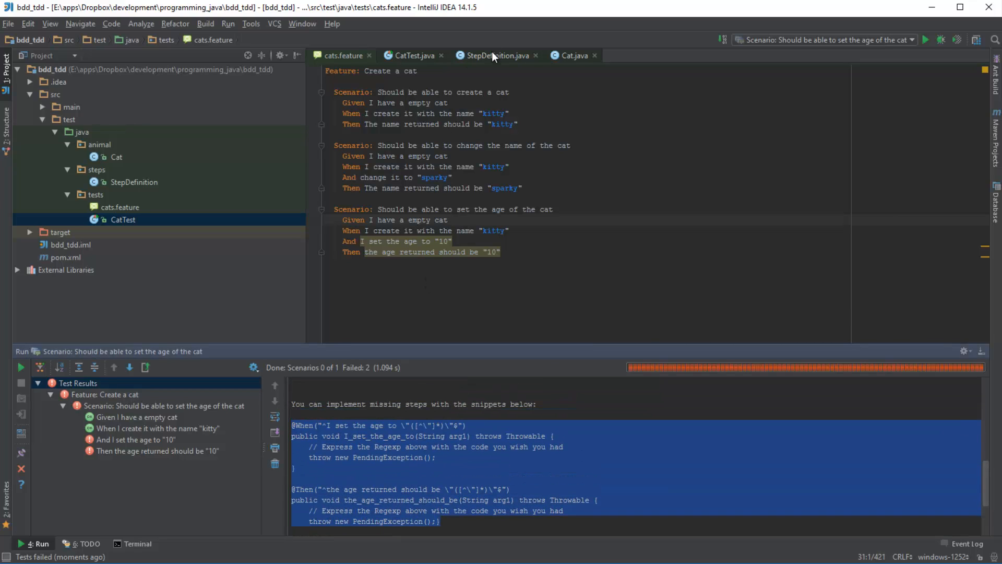
Step: Switch to another editor tab after running the set-age scenario
{"action": "left_click", "coordinate": [495, 55]}
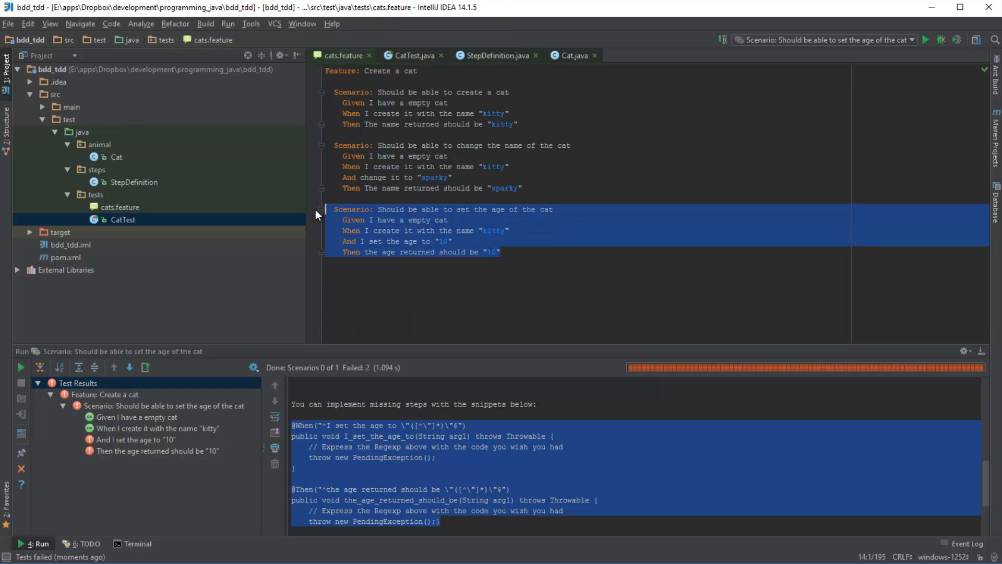
Step: Re-run 'Scenario: Should be able to set the age of the cat' from its context menu
{"action": "left_click", "coordinate": [465, 231]}
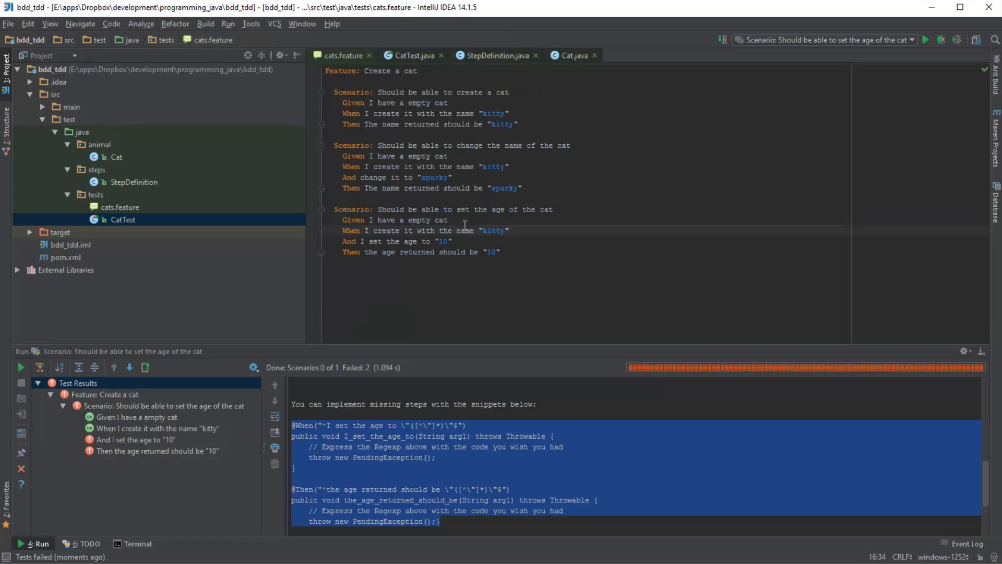
{"action": "right_click", "coordinate": [463, 217]}
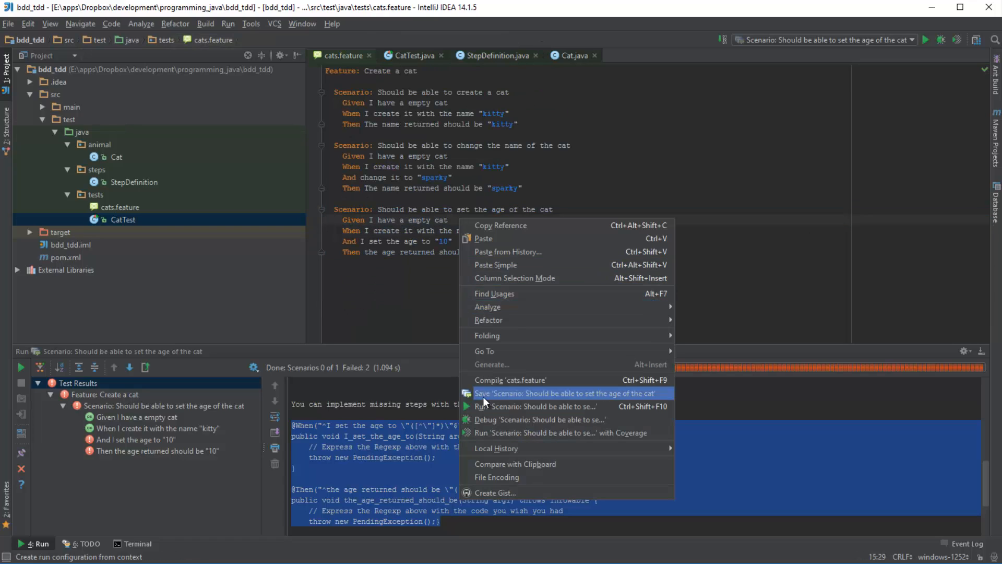
{"action": "left_click", "coordinate": [525, 406]}
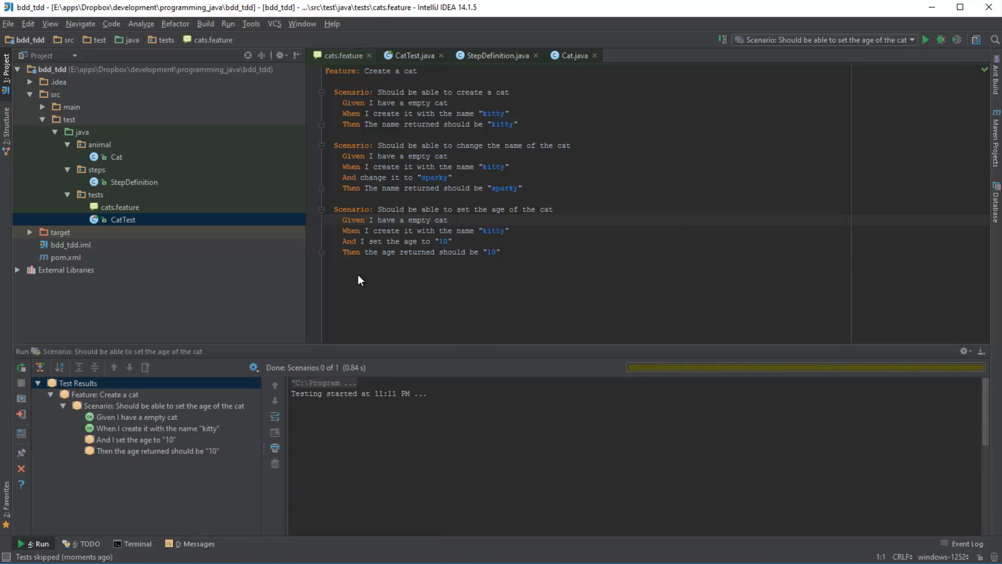
Step: Inspect the skipped set-age step result, then bring up StepDefinition.java
{"action": "left_click", "coordinate": [134, 438]}
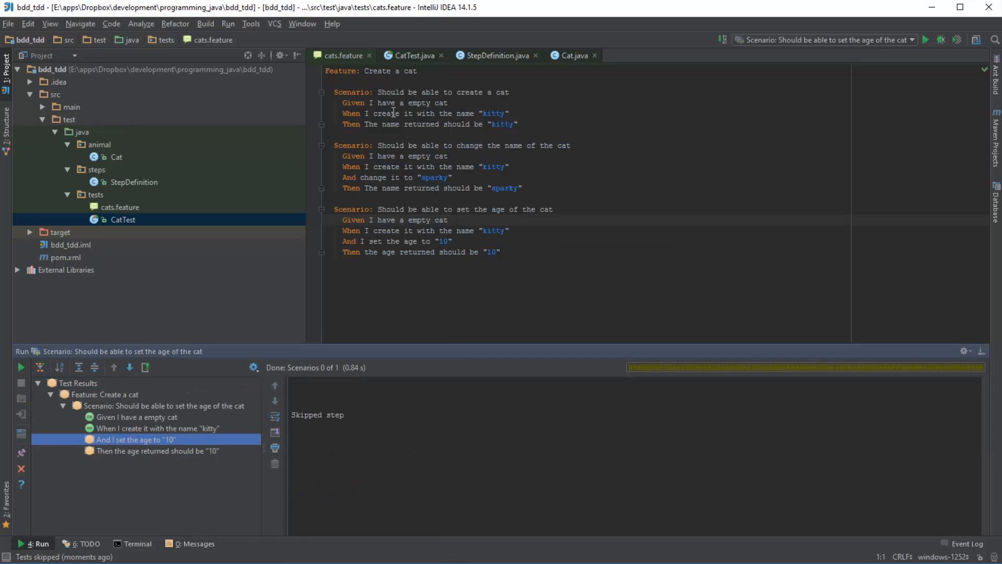
{"action": "left_click", "coordinate": [493, 55]}
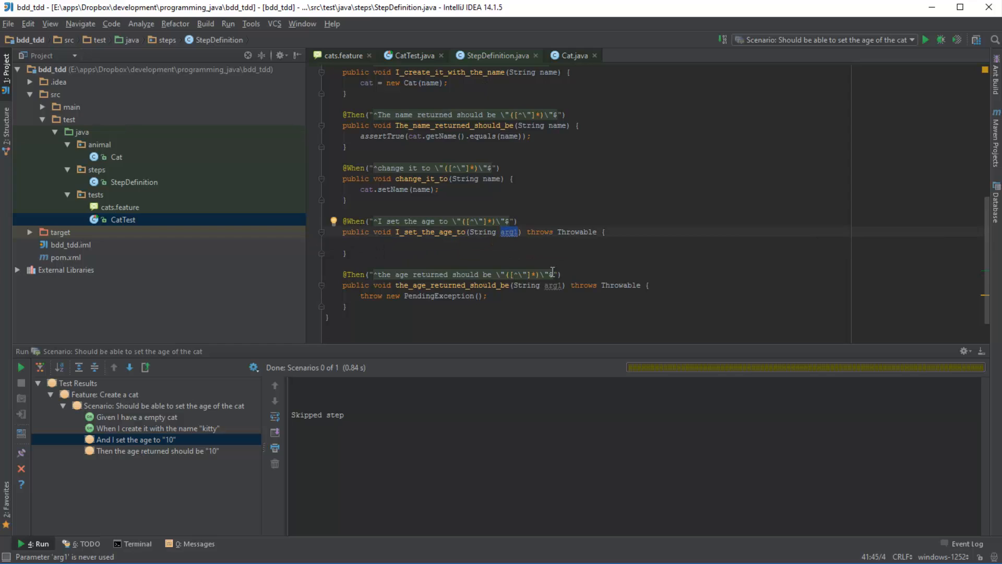
Step: Rename arg1 to age, remove 'throws Throwable', and call cat.setAge(age) in the body
{"action": "type", "text": "age"}
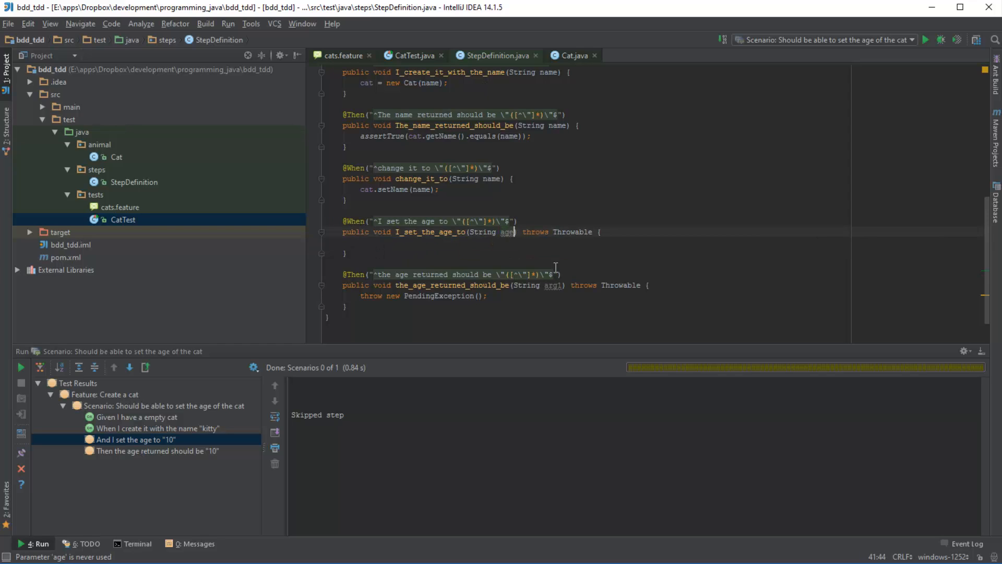
{"action": "left_click_drag", "start_coordinate": [518, 231], "coordinate": [595, 231]}
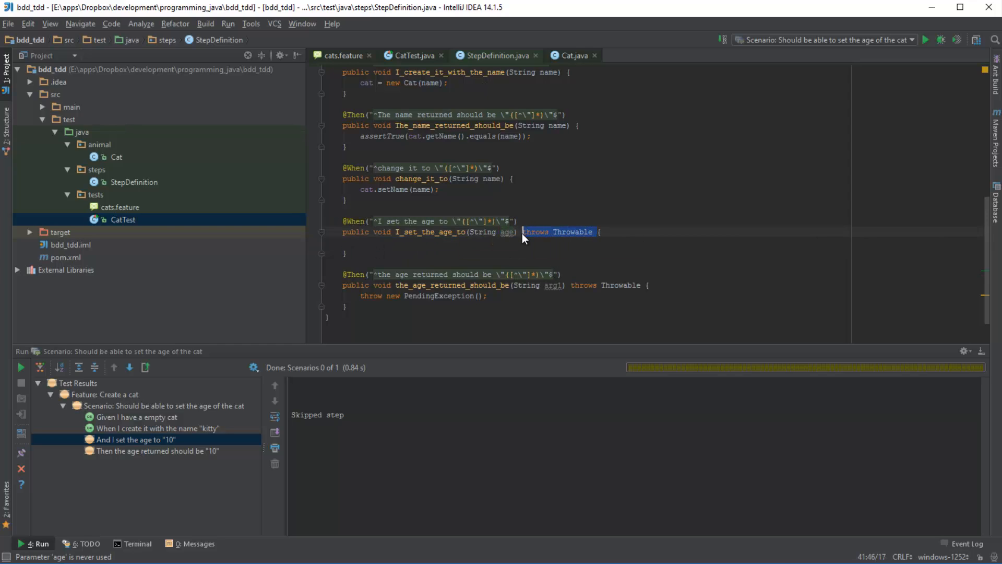
{"action": "key", "text": "Delete"}
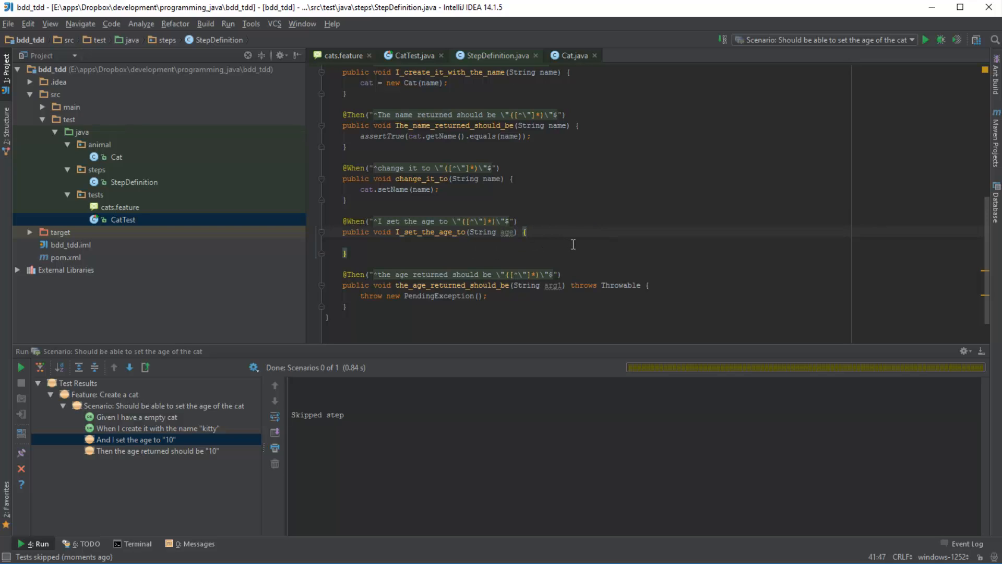
{"action": "type", "text": "ca"}
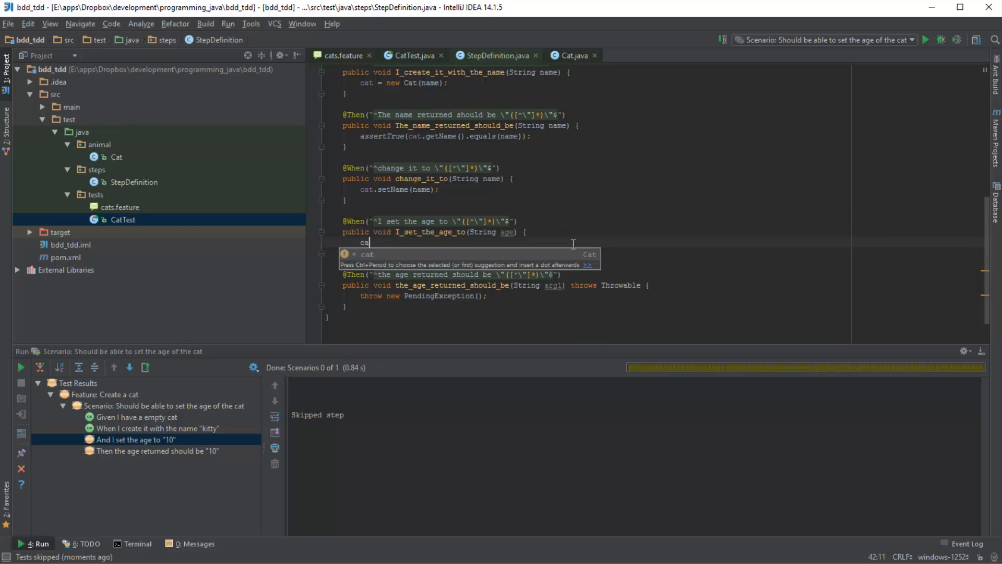
{"action": "type", "text": ".setA"}
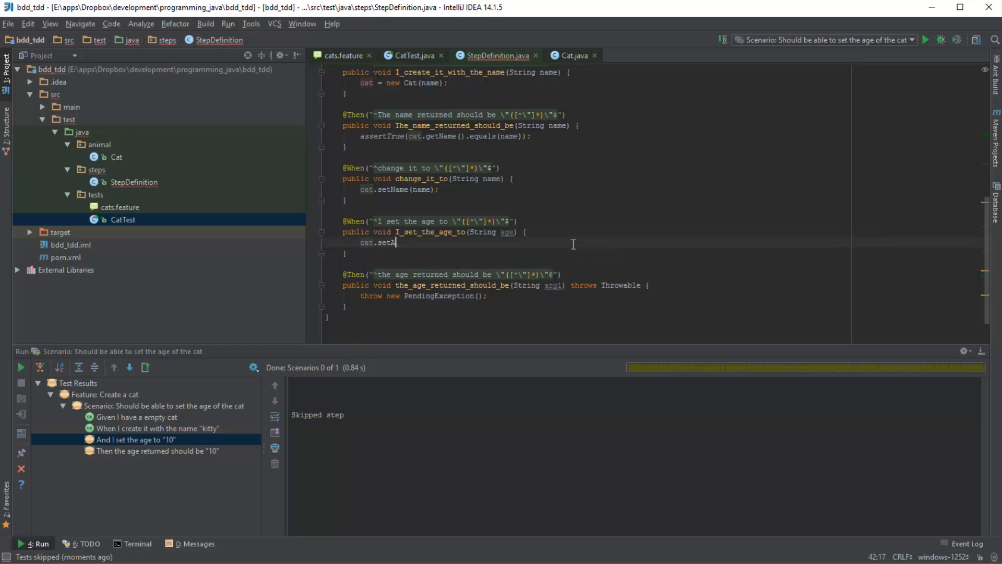
{"action": "type", "text": "ge(age);"}
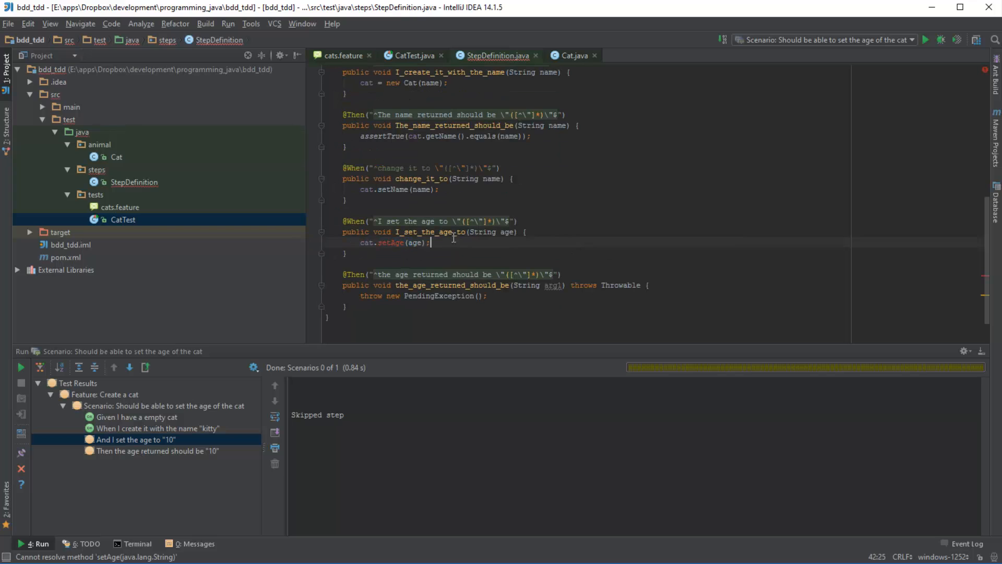
{"action": "left_click", "coordinate": [344, 54]}
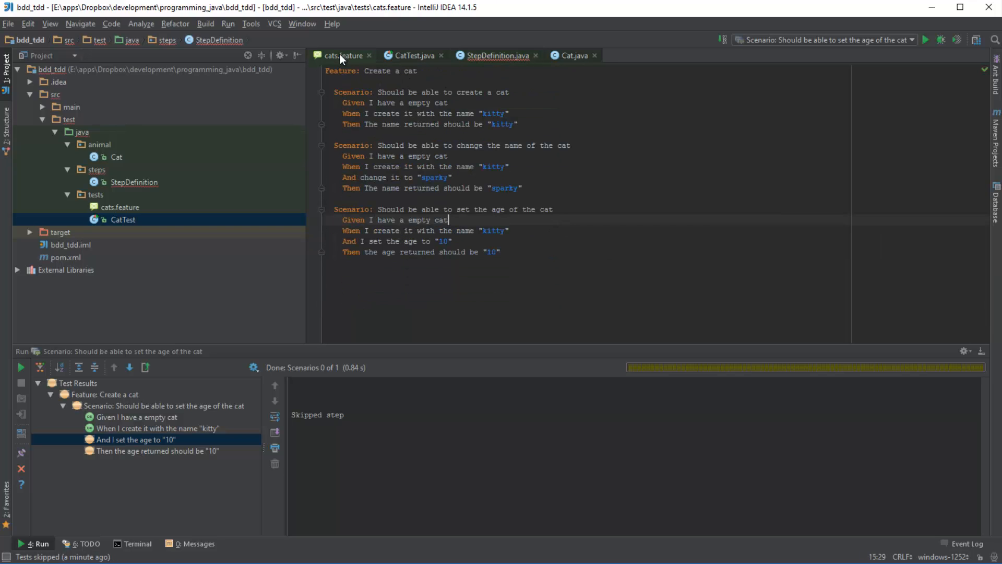
Step: Run the set-age scenario and follow the 'cannot find symbol setAge' error to Cat.java
{"action": "right_click", "coordinate": [448, 219]}
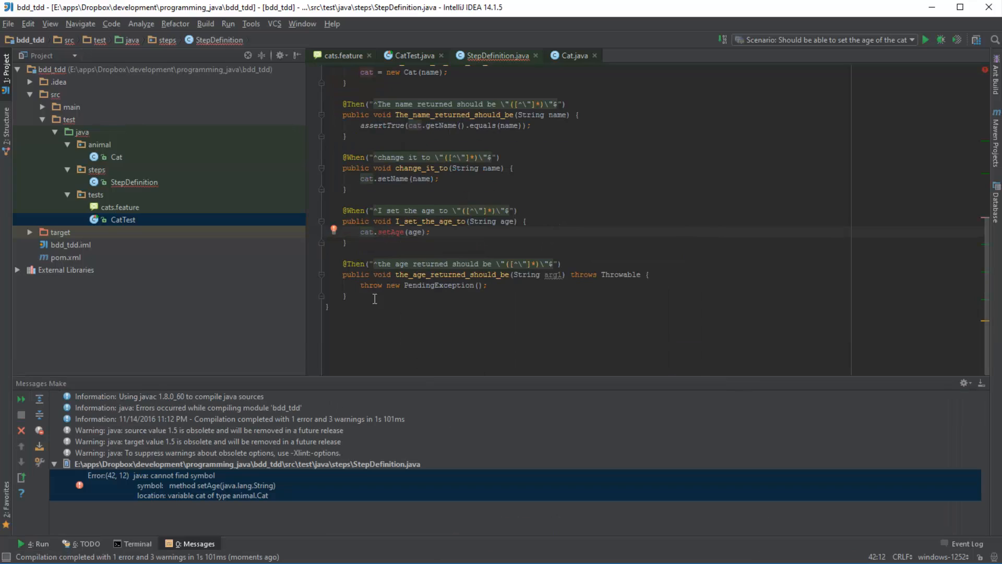
{"action": "mouse_move", "coordinate": [391, 320]}
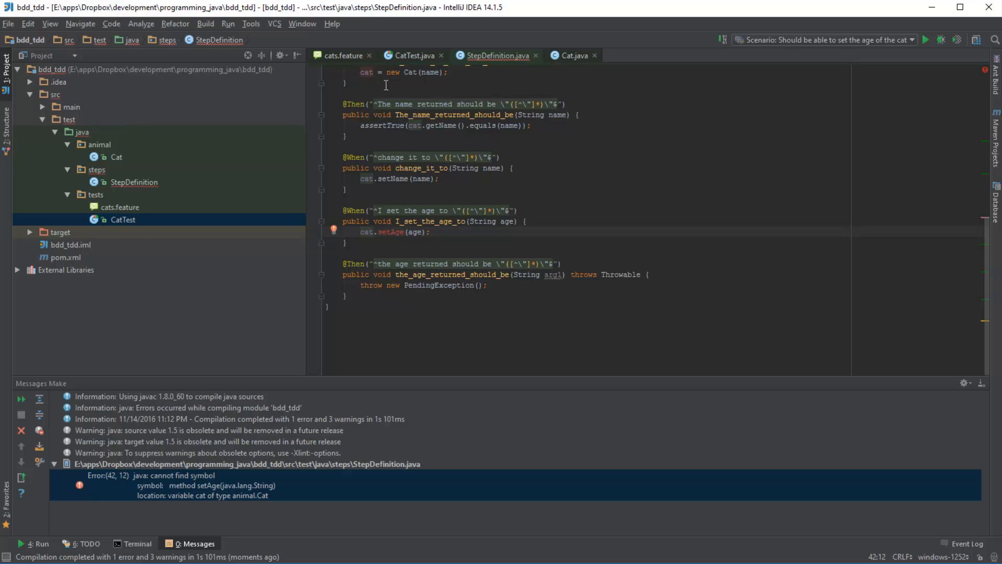
{"action": "mouse_move", "coordinate": [344, 55]}
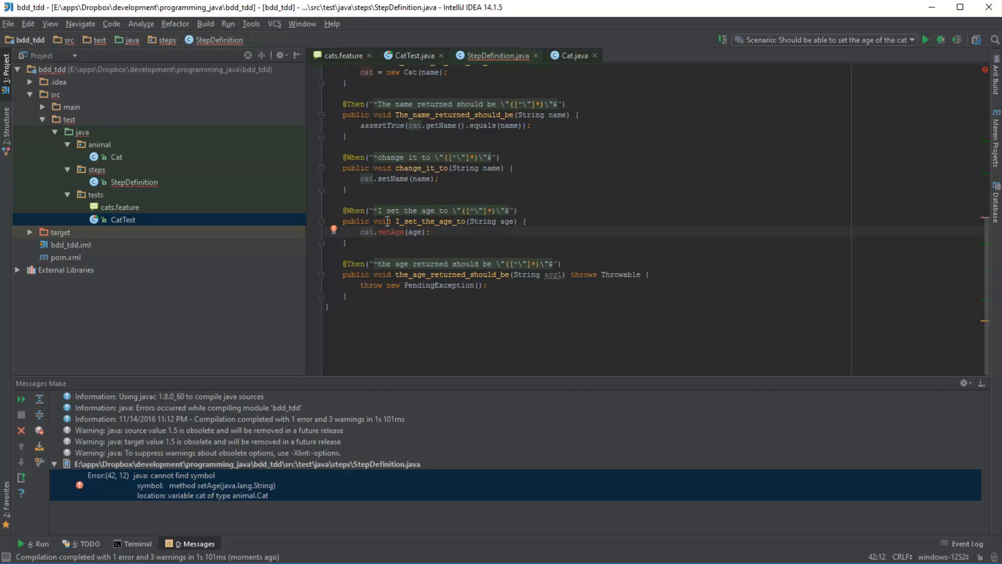
{"action": "left_click", "coordinate": [381, 240]}
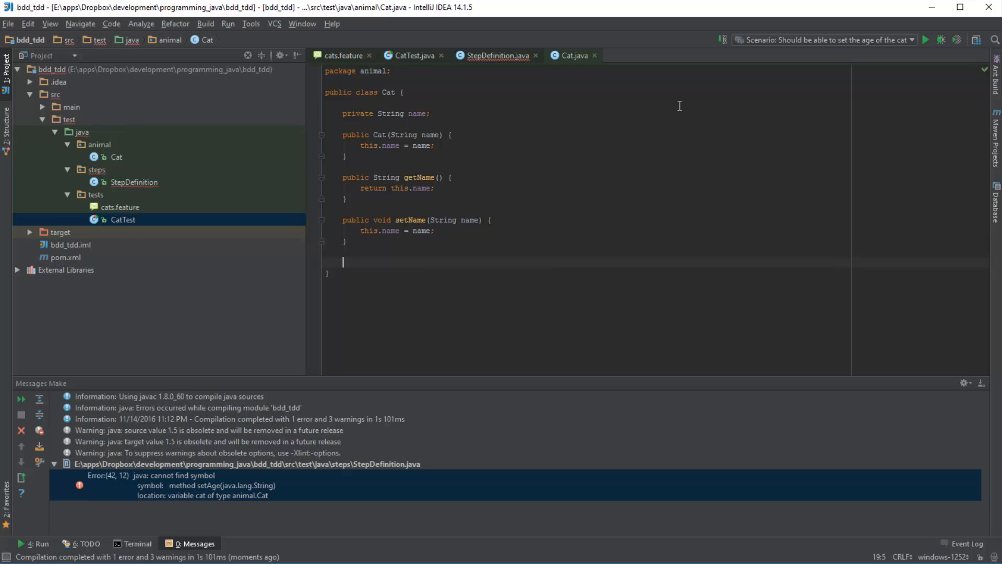
Step: Write public void setAge(String age) in Cat, assigning this.age = age
{"action": "type", "text": "public"}
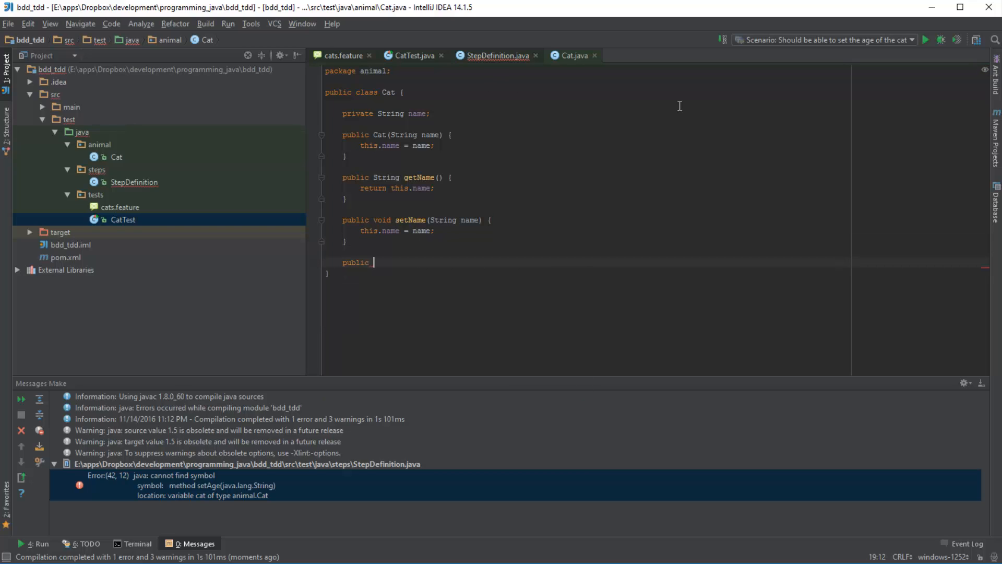
{"action": "type", "text": "void setAge"}
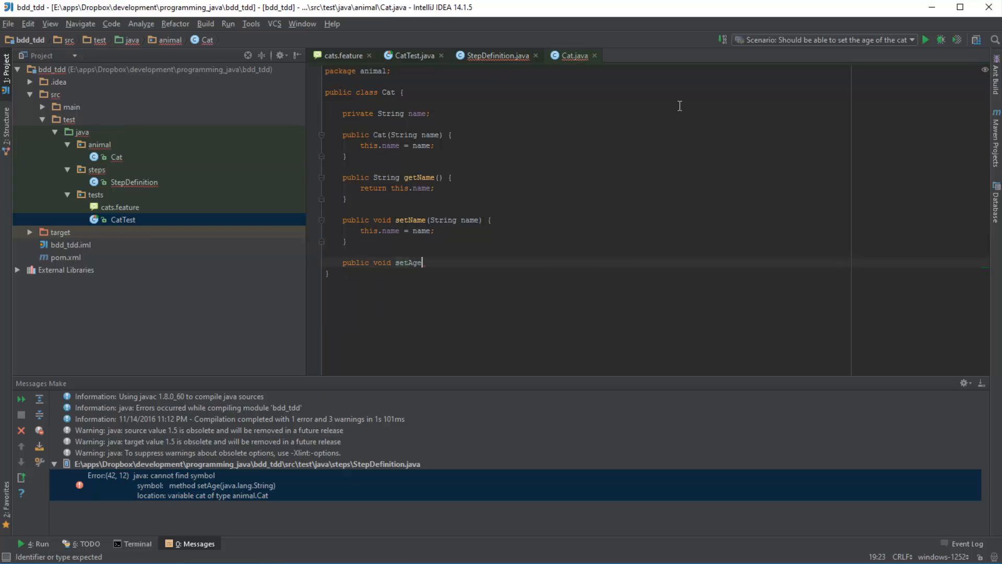
{"action": "type", "text": "(String age) {"}
{"action": "type", "text": "this"}
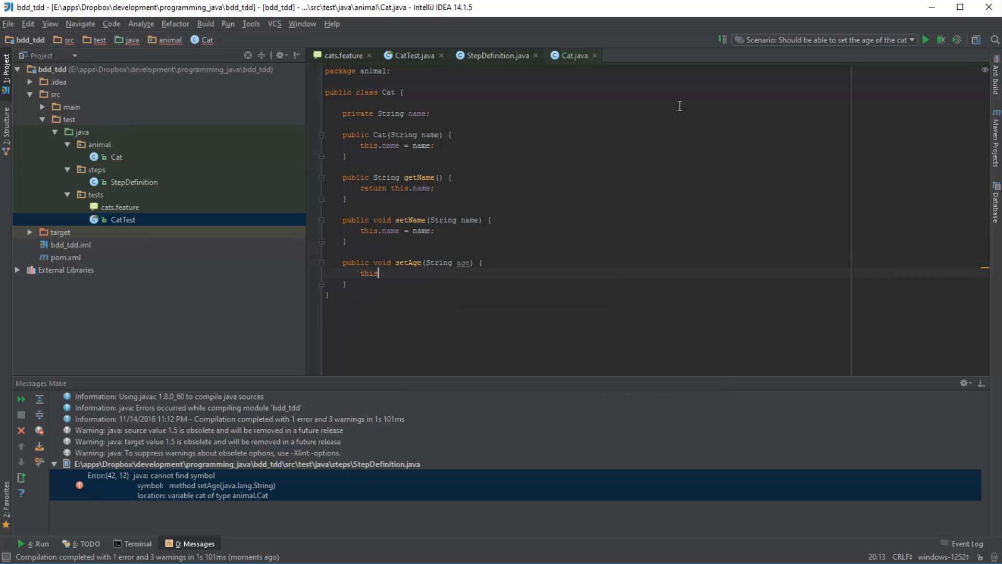
{"action": "type", "text": ".age"}
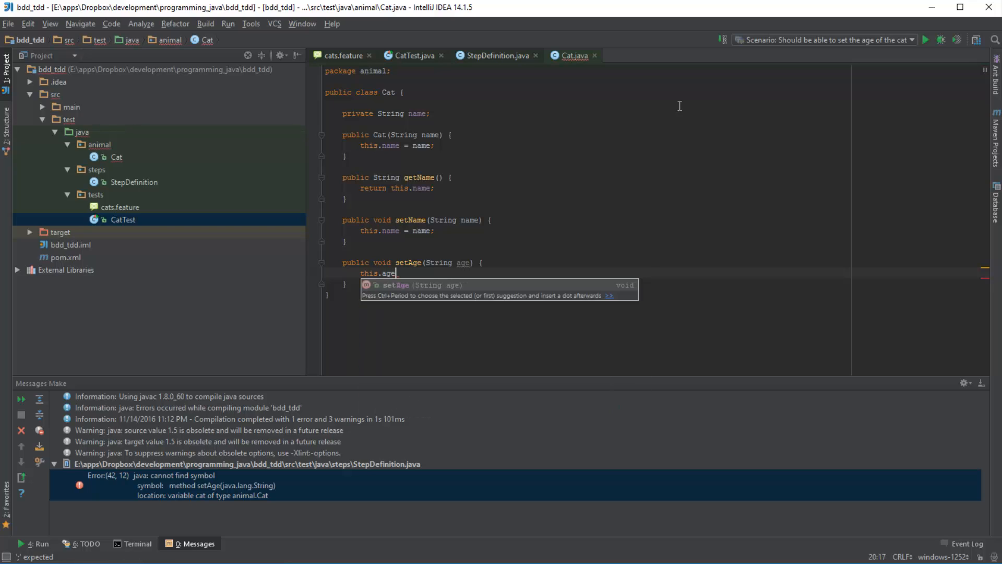
{"action": "type", "text": "= age"}
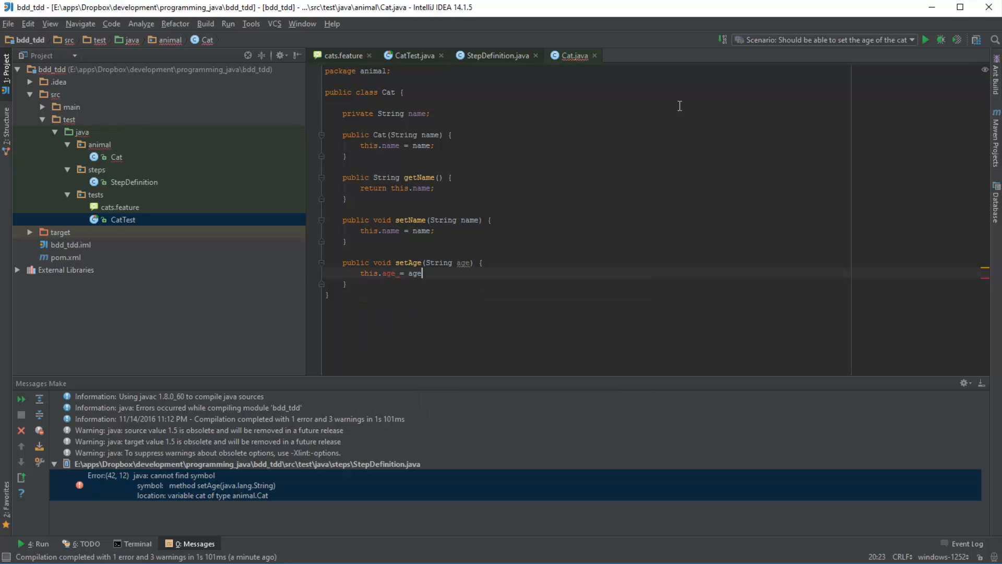
{"action": "type", "text": ";"}
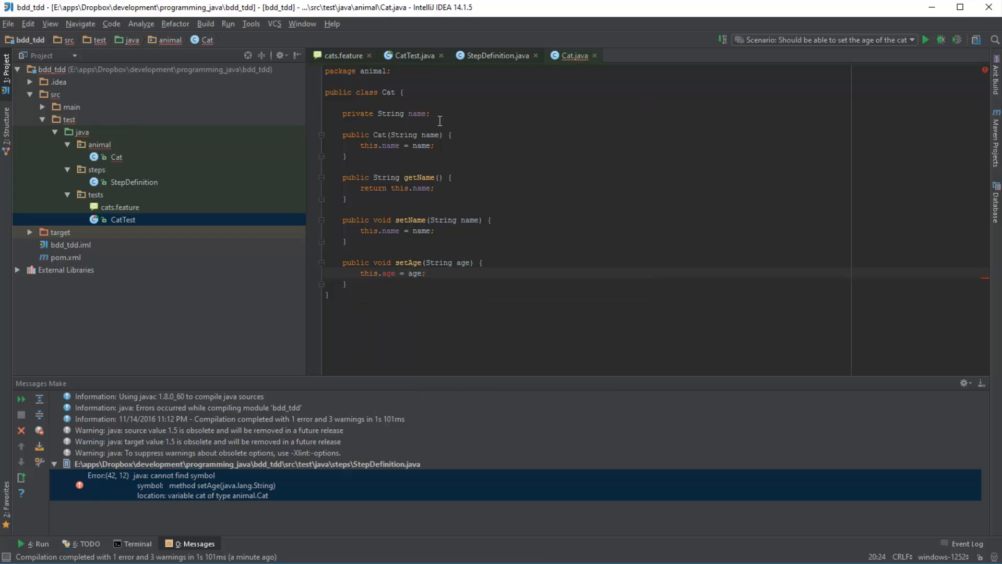
{"action": "mouse_move", "coordinate": [490, 56]}
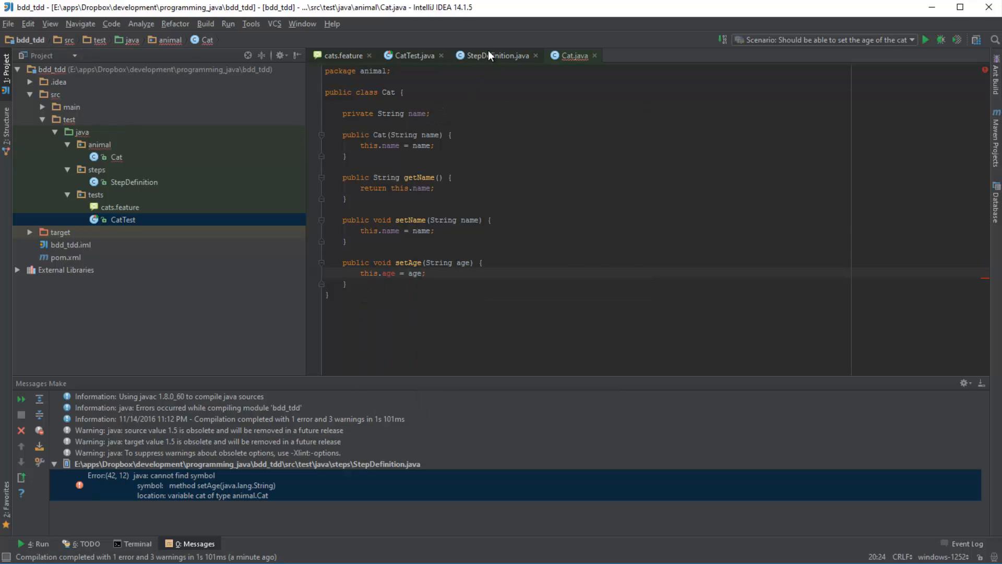
Step: Add a private String age field to Cat and rerun the set-age scenario
{"action": "left_click", "coordinate": [496, 55]}
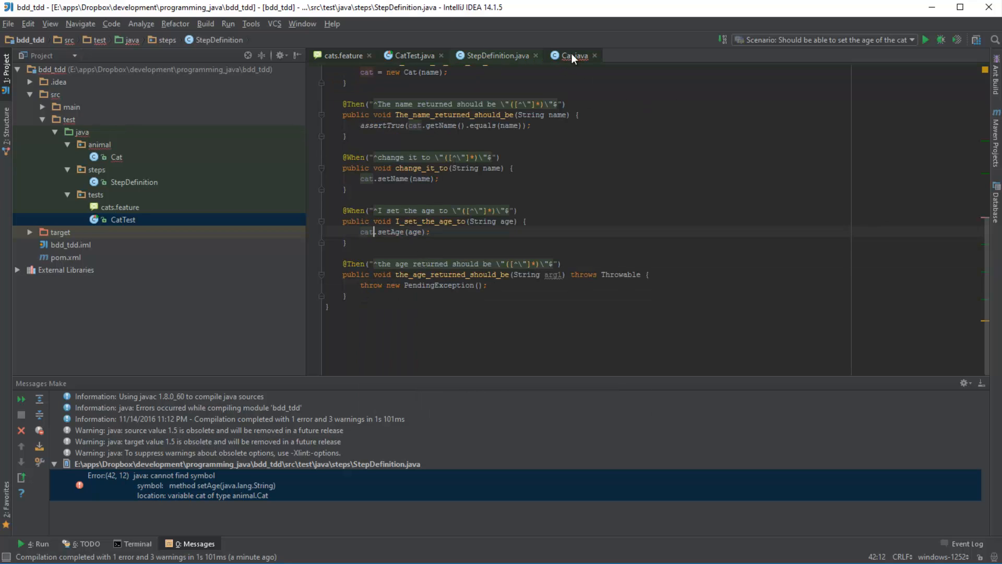
{"action": "left_click", "coordinate": [569, 55]}
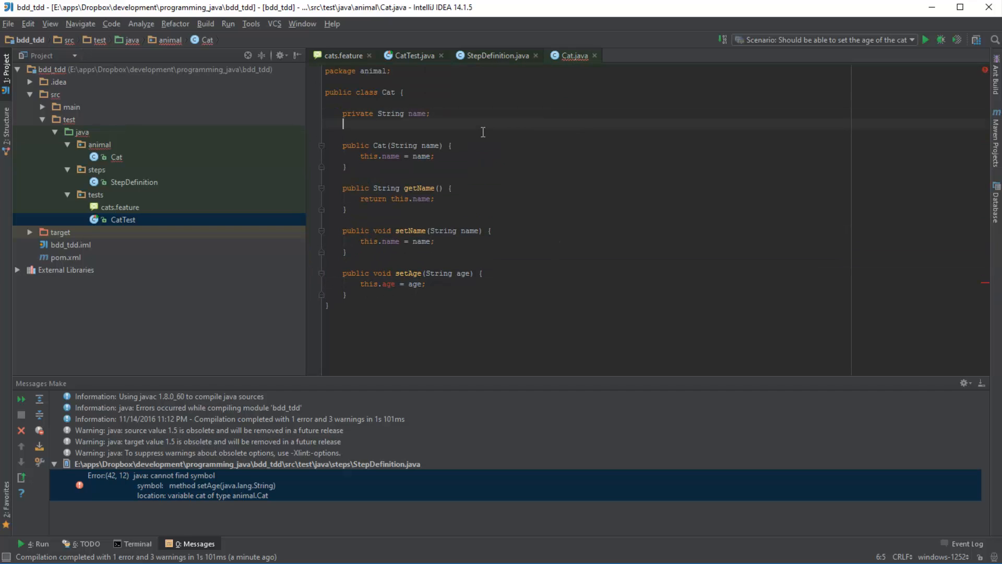
{"action": "type", "text": "private String age;"}
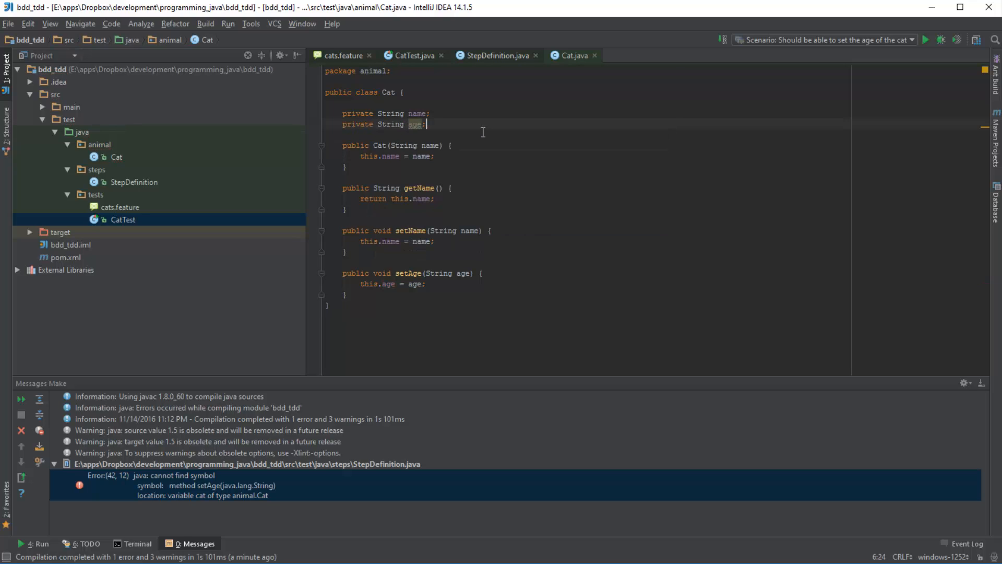
{"action": "left_click", "coordinate": [495, 55]}
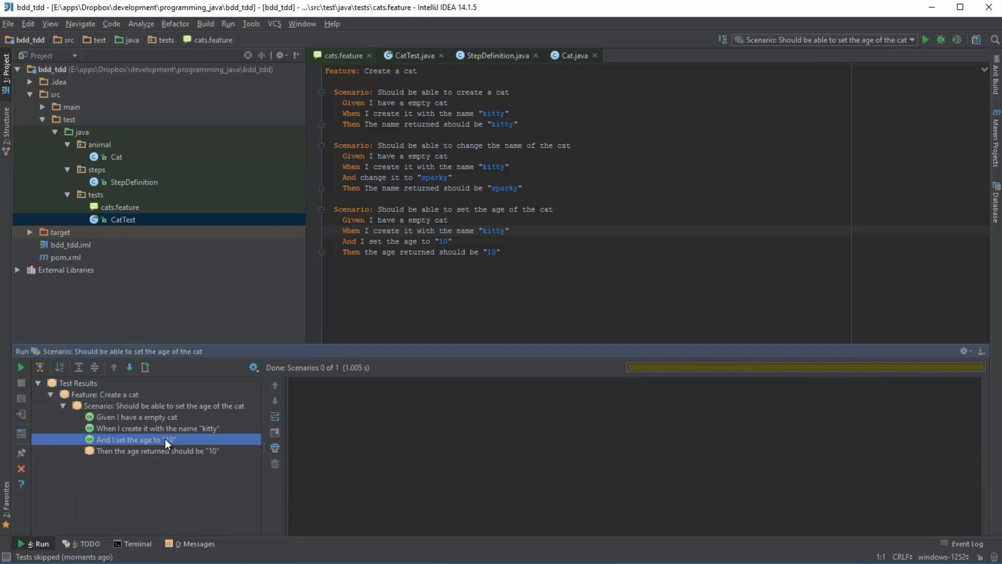
{"action": "mouse_move", "coordinate": [181, 442]}
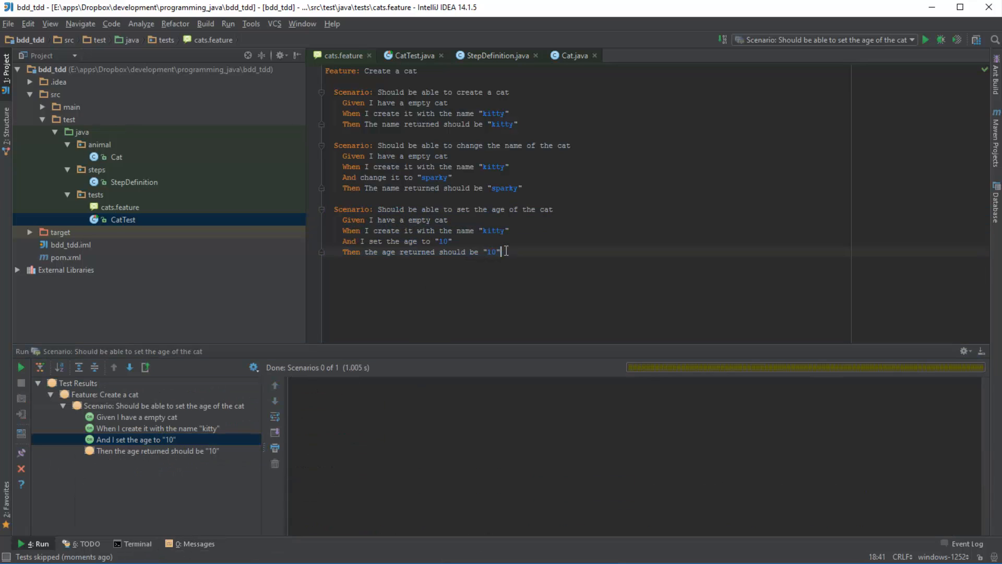
{"action": "mouse_move", "coordinate": [109, 448]}
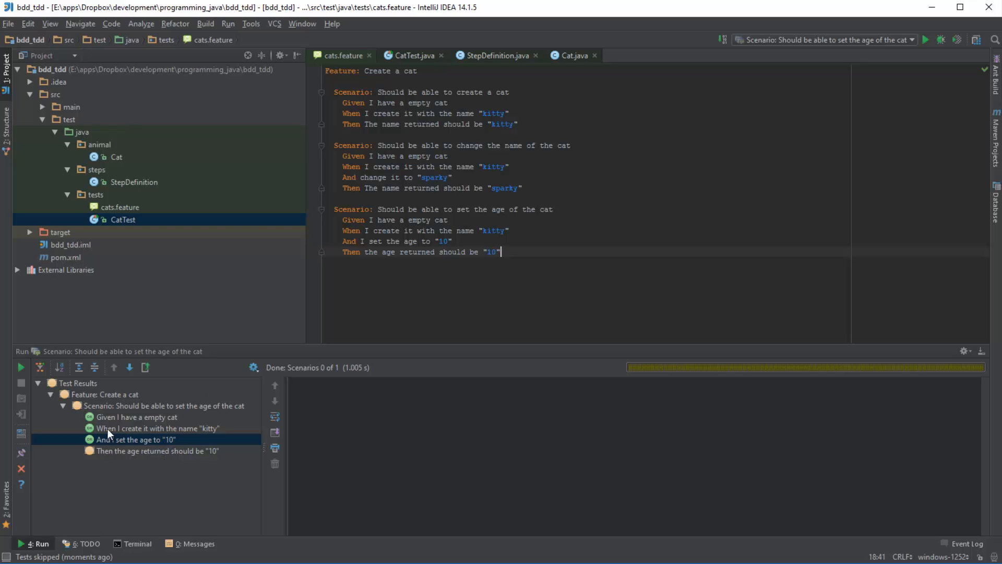
{"action": "mouse_move", "coordinate": [145, 456]}
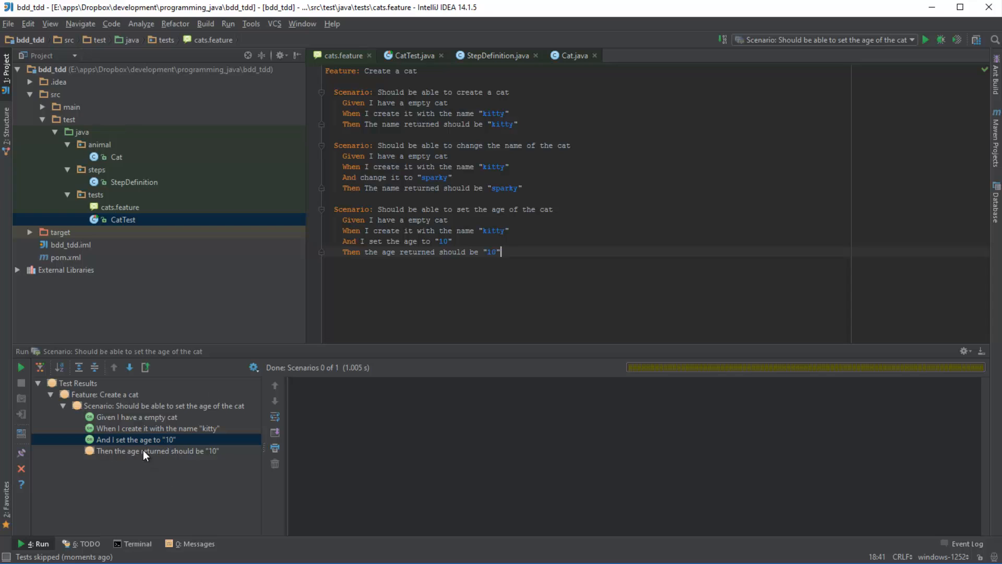
Step: Jump from the pending 'Then the age returned should be' step to its definition
{"action": "left_click", "coordinate": [157, 450]}
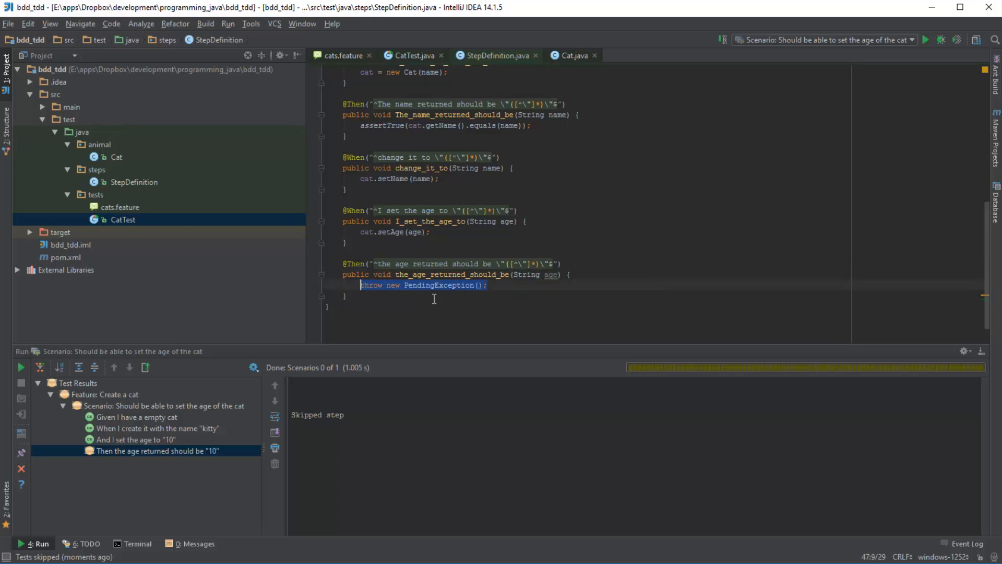
Step: Replace the pending body with assertTrue(cat.getAge().equals(age))
{"action": "type", "text": "assertTrue();"}
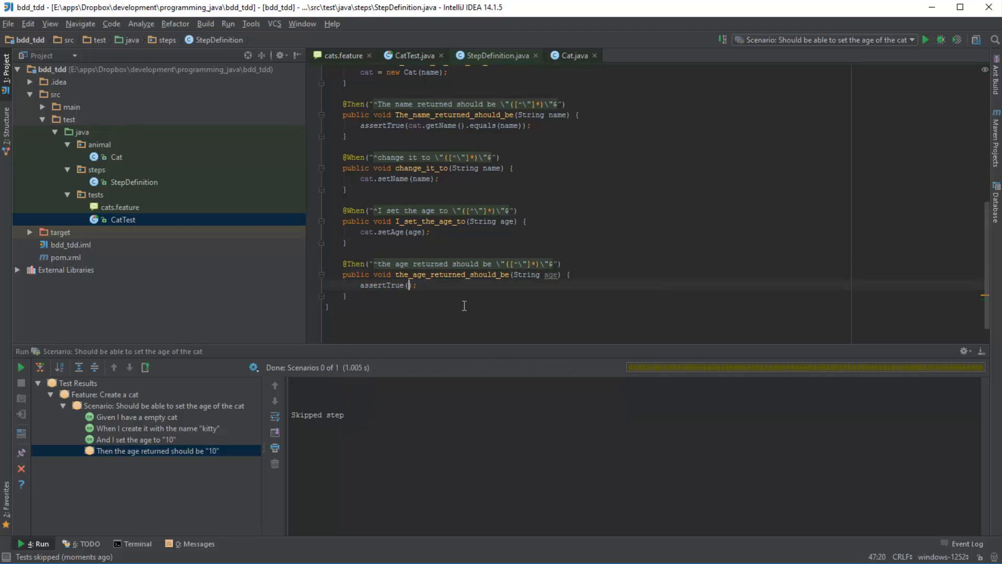
{"action": "type", "text": "cat.getAge("}
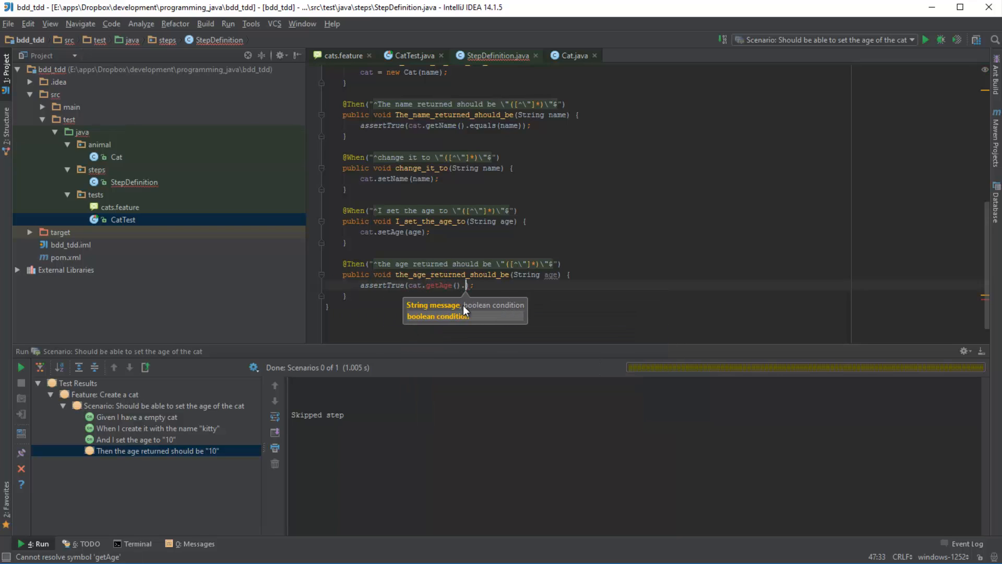
{"action": "type", "text": ".equals(age"}
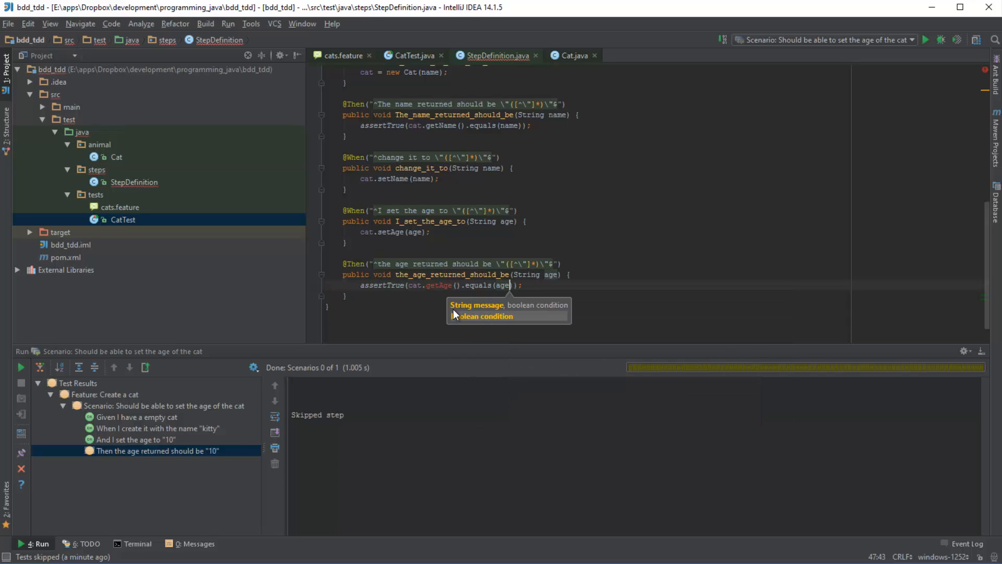
Step: Run the set-age scenario again from cats.feature
{"action": "left_click", "coordinate": [343, 55]}
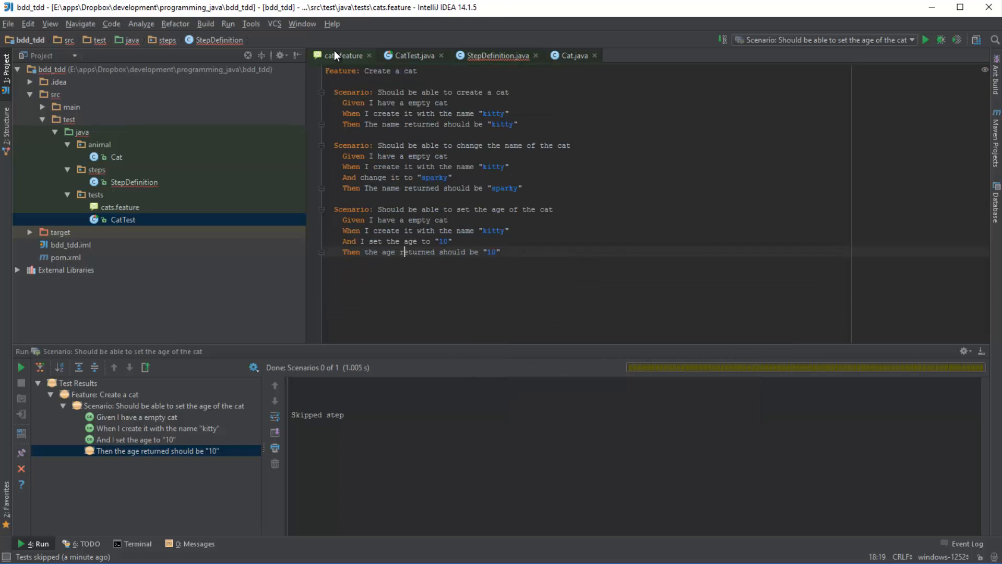
{"action": "right_click", "coordinate": [402, 251]}
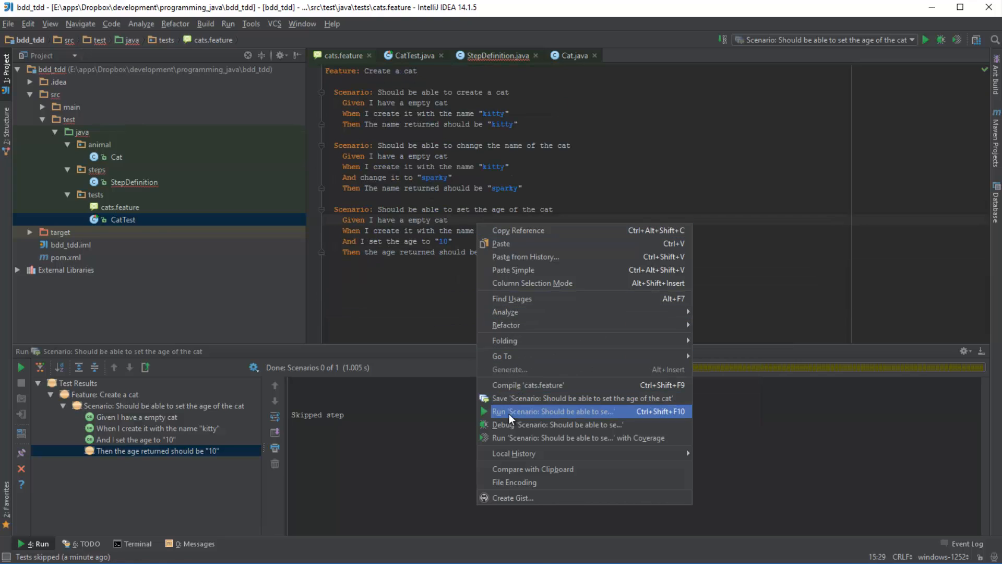
{"action": "left_click", "coordinate": [553, 411]}
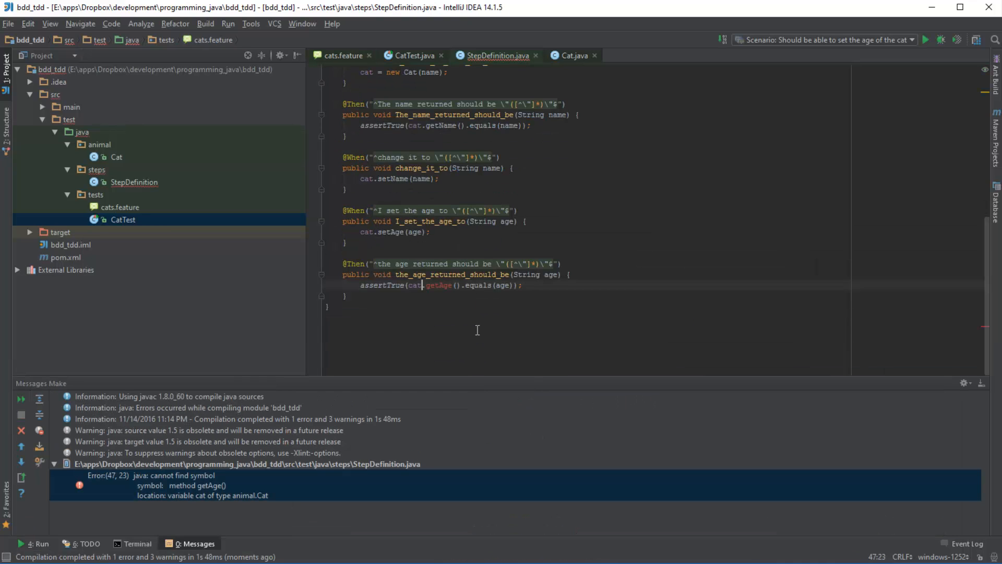
Step: In Cat.java, add public String getAge() that returns this.age
{"action": "double_click", "coordinate": [438, 285]}
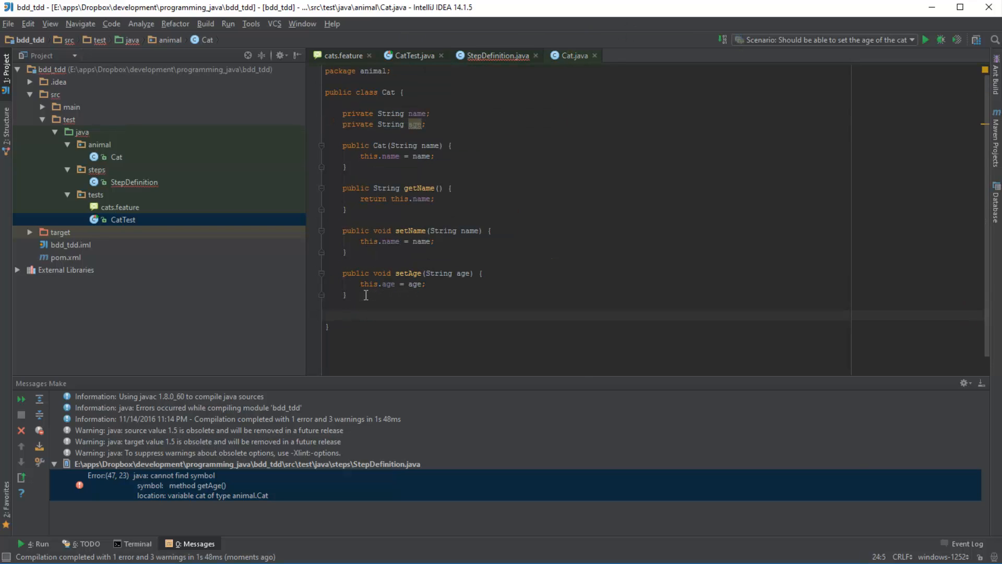
{"action": "type", "text": "public S"}
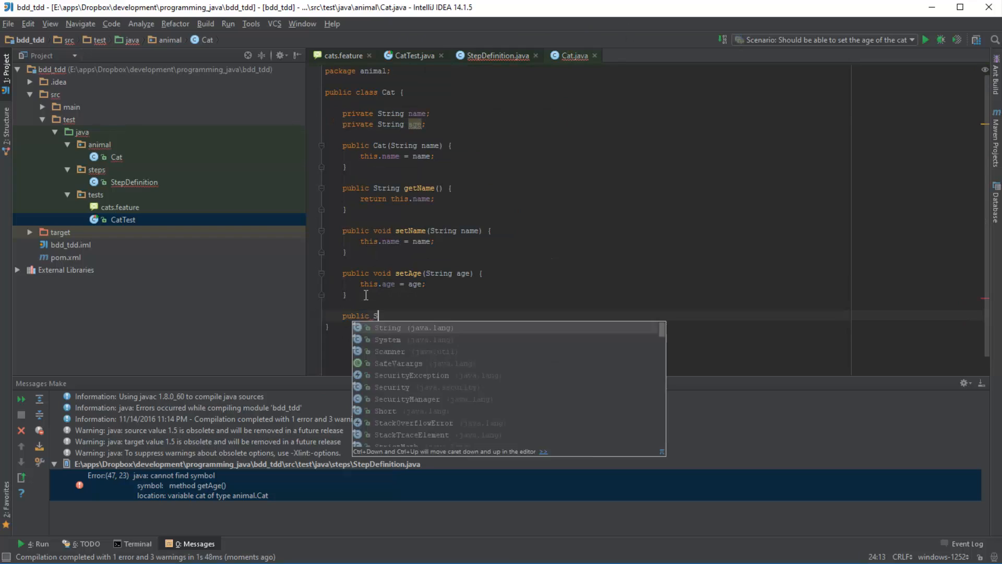
{"action": "type", "text": "tring getAge() {"}
{"action": "type", "text": "return th"}
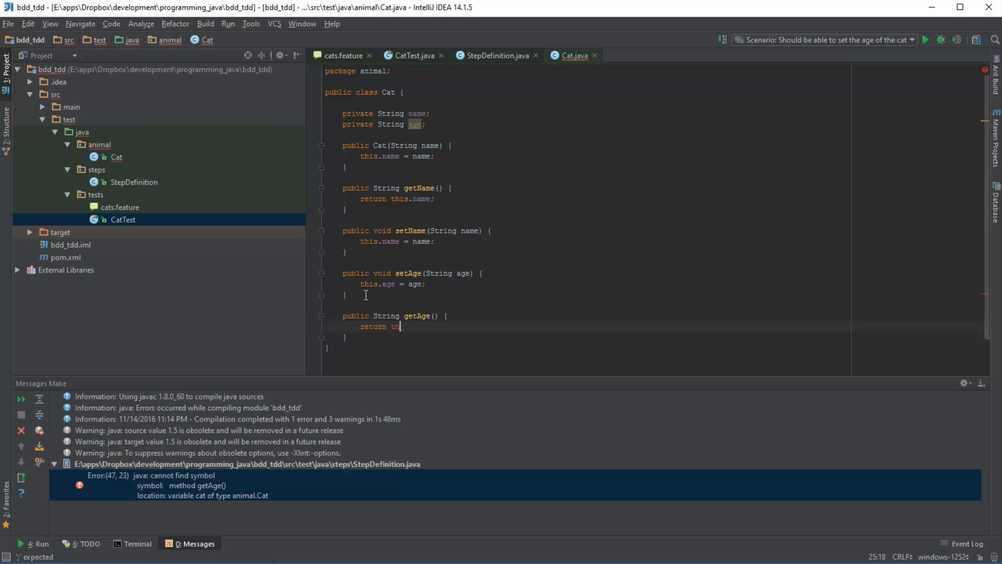
{"action": "type", "text": "is.age;"}
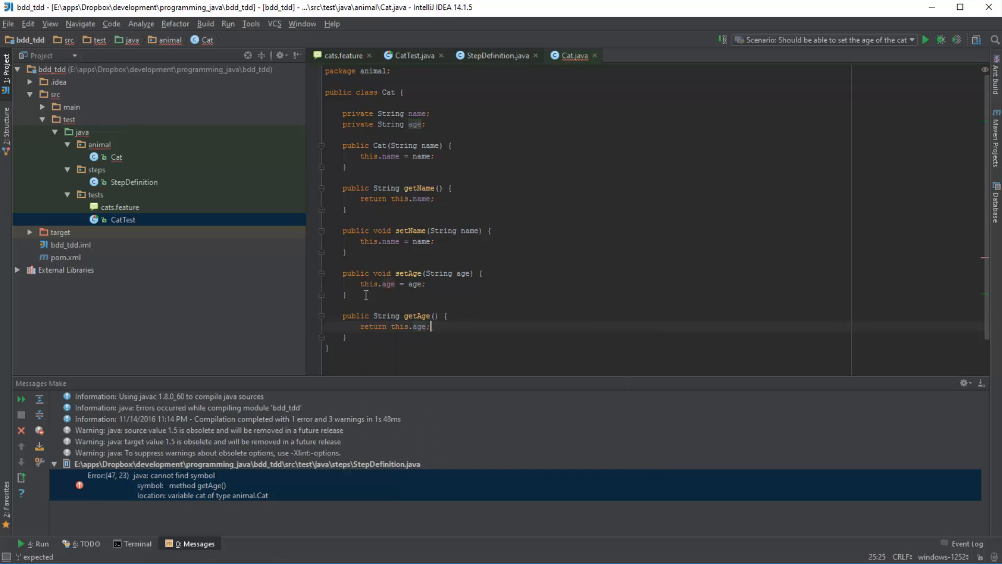
{"action": "left_click", "coordinate": [495, 54]}
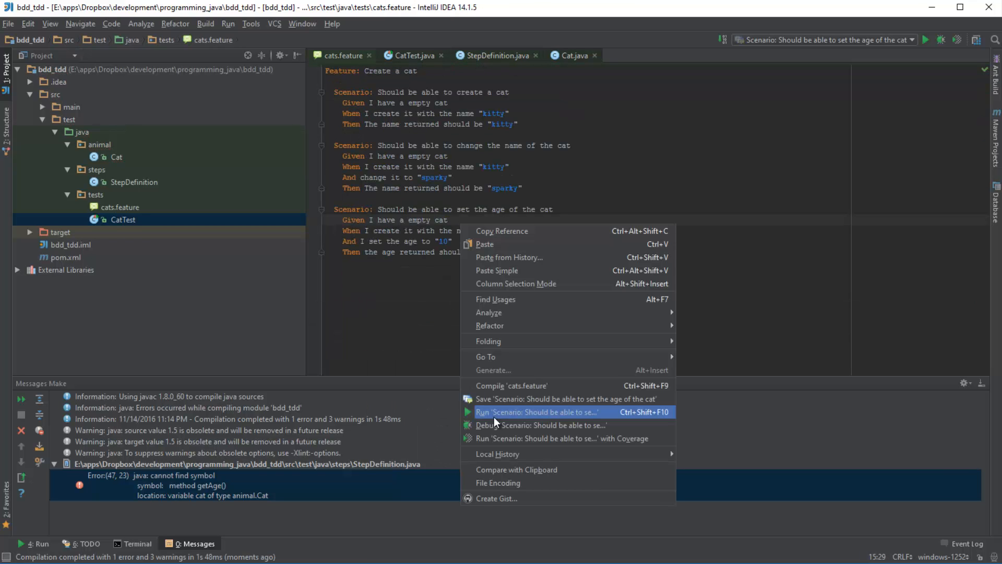
Step: Rerun the set-age scenario and confirm all four steps pass green
{"action": "left_click", "coordinate": [537, 411]}
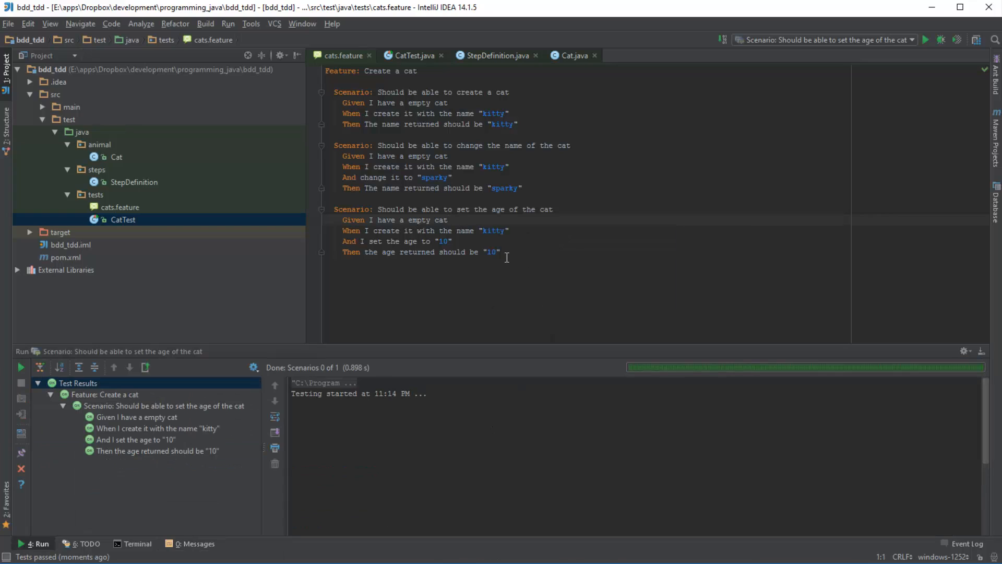
{"action": "mouse_move", "coordinate": [504, 253]}
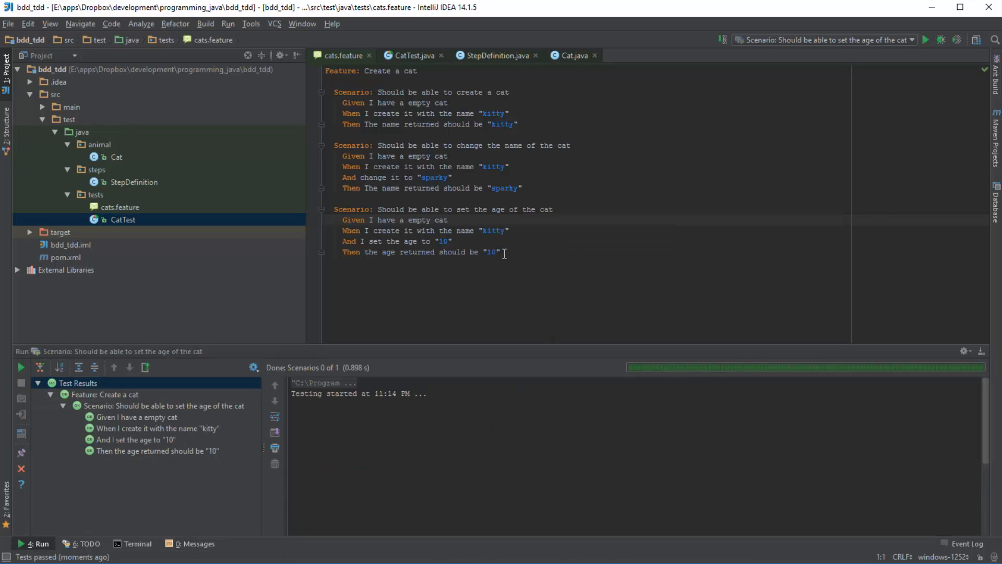
{"action": "left_click_drag", "start_coordinate": [364, 208], "coordinate": [501, 252]}
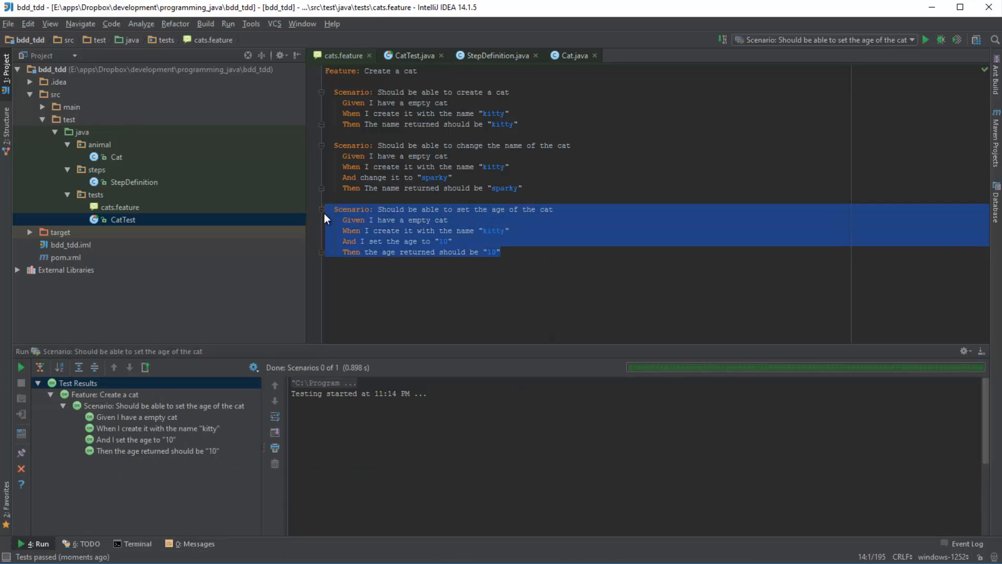
{"action": "left_click", "coordinate": [573, 55]}
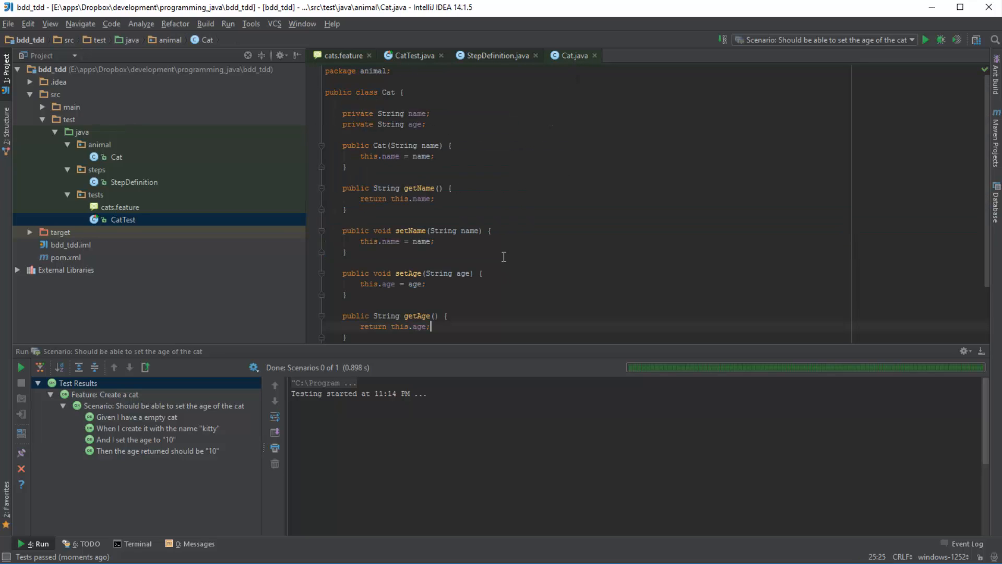
{"action": "left_click", "coordinate": [342, 55]}
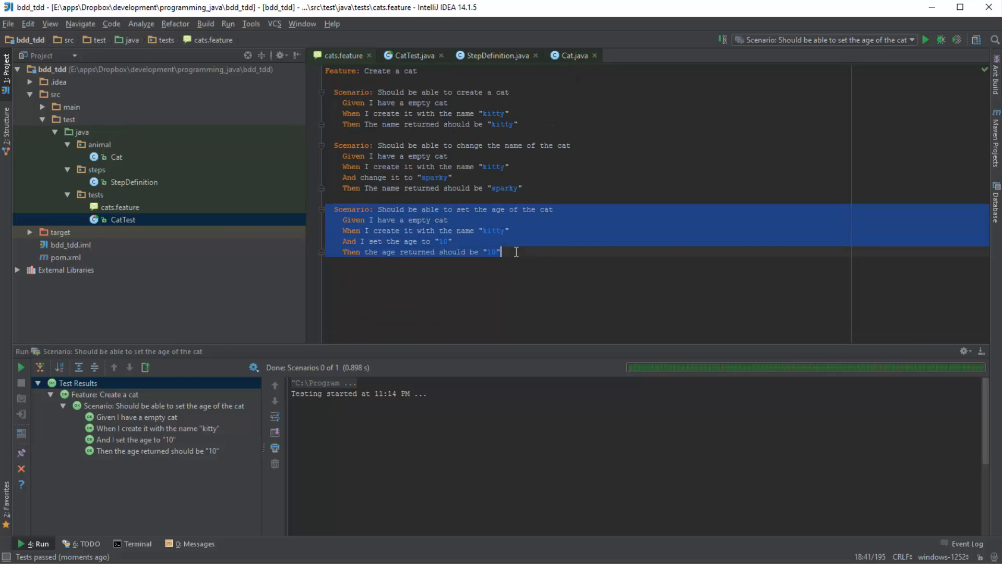
{"action": "left_click", "coordinate": [502, 251]}
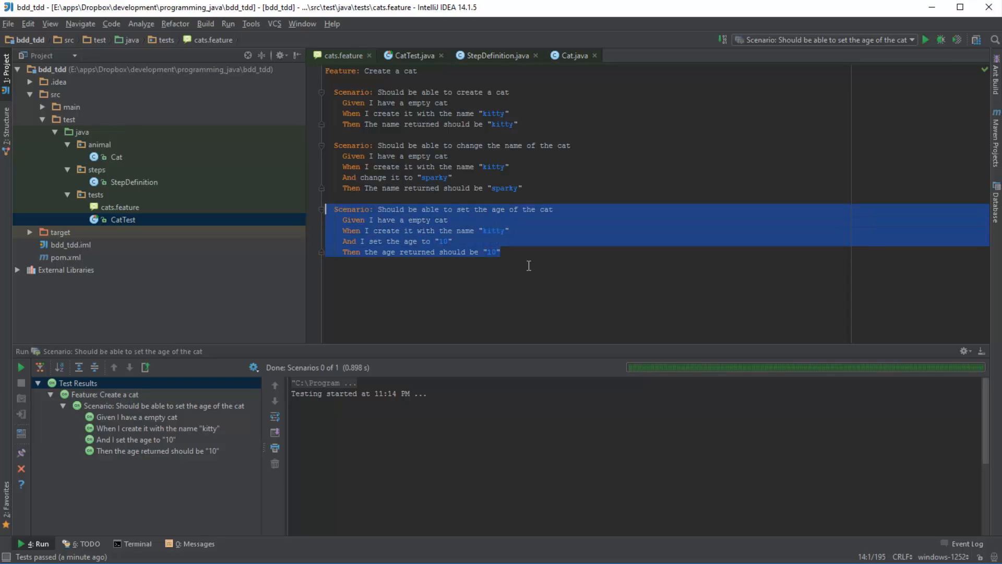
{"action": "left_click", "coordinate": [503, 251]}
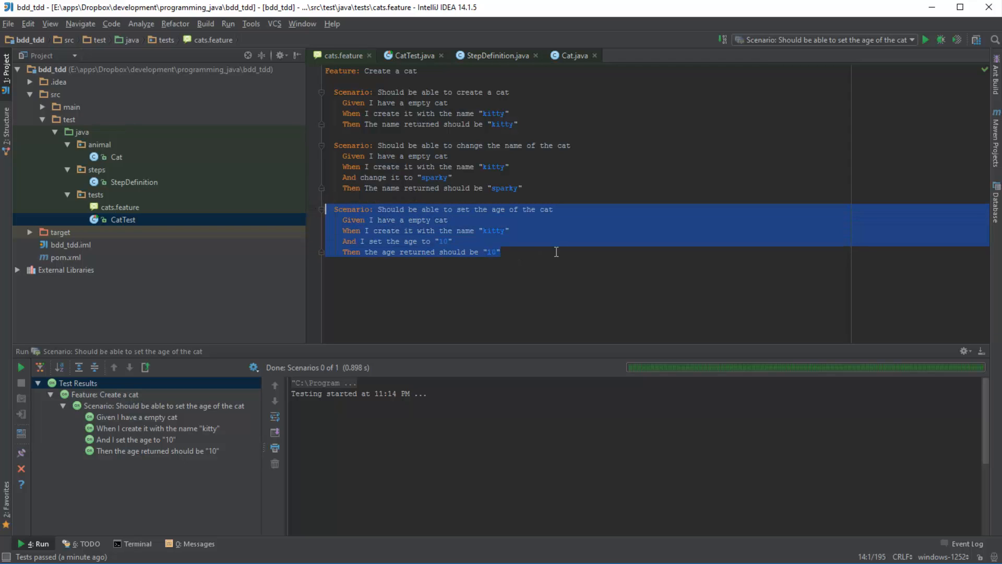
{"action": "mouse_move", "coordinate": [490, 262]}
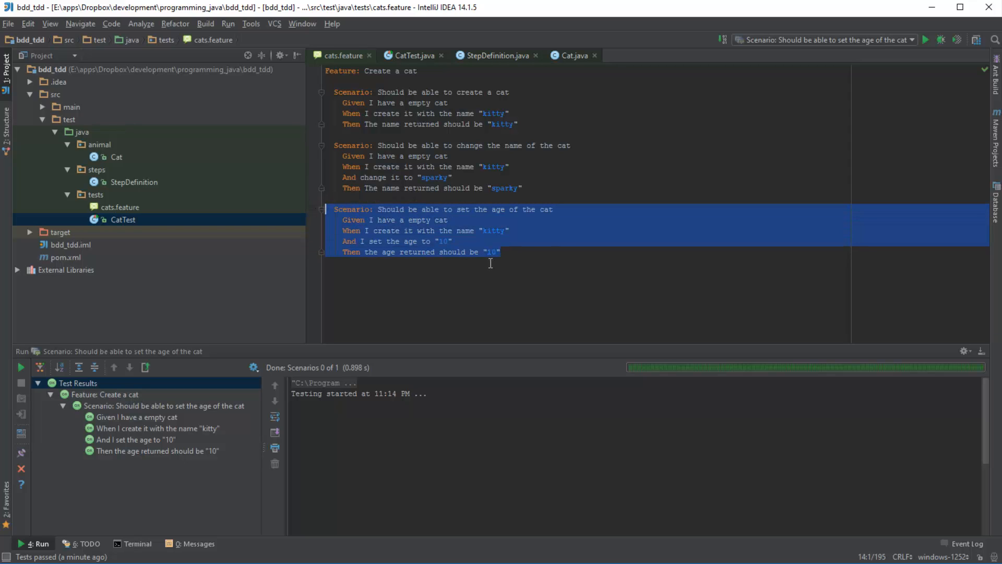
{"action": "left_click", "coordinate": [496, 54]}
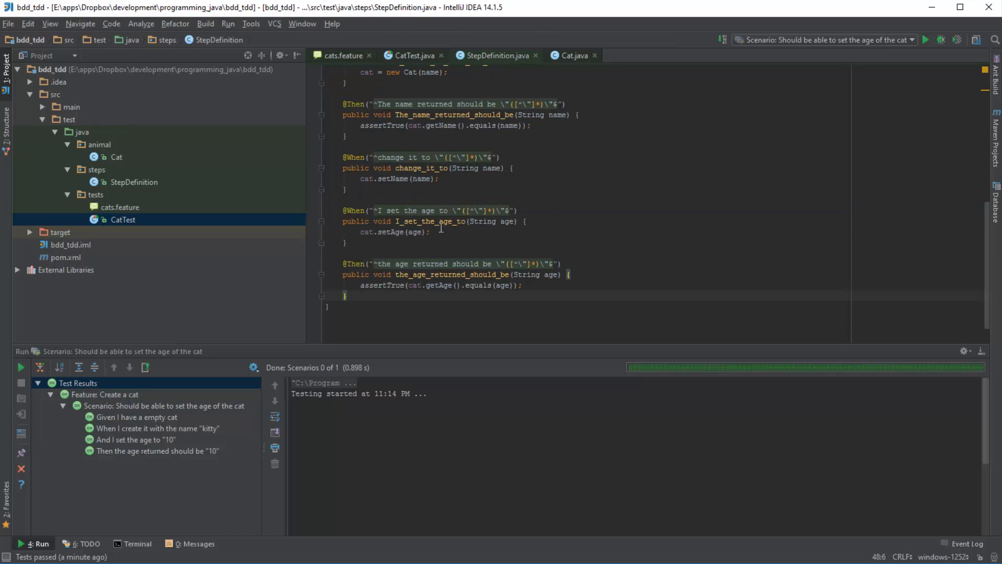
{"action": "left_click", "coordinate": [571, 55]}
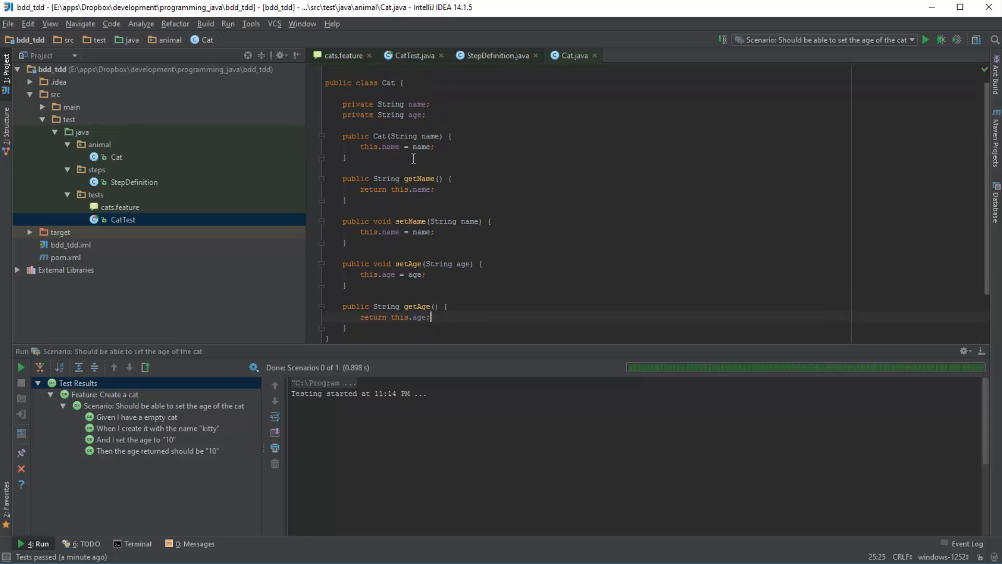
{"action": "mouse_move", "coordinate": [345, 56]}
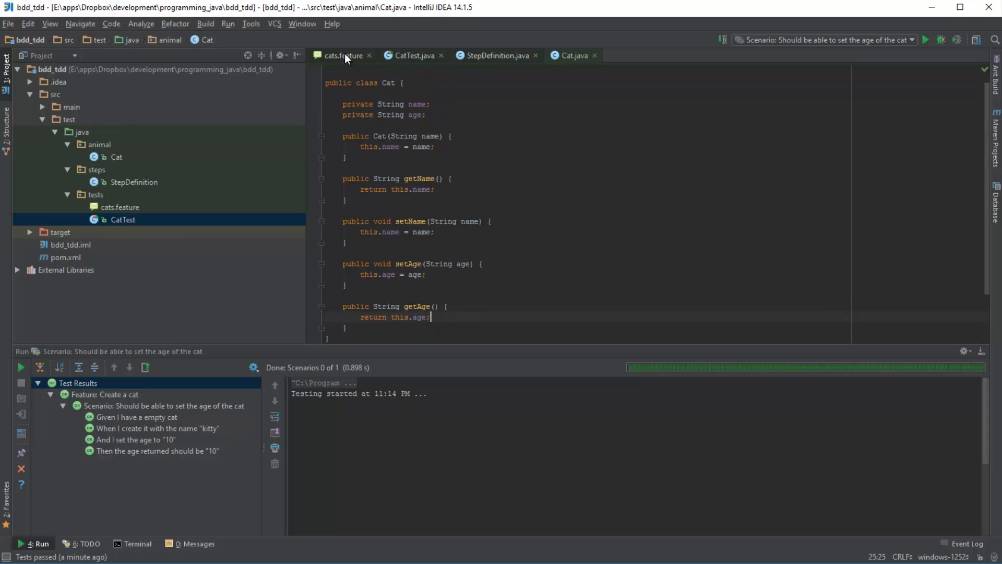
{"action": "left_click", "coordinate": [344, 54]}
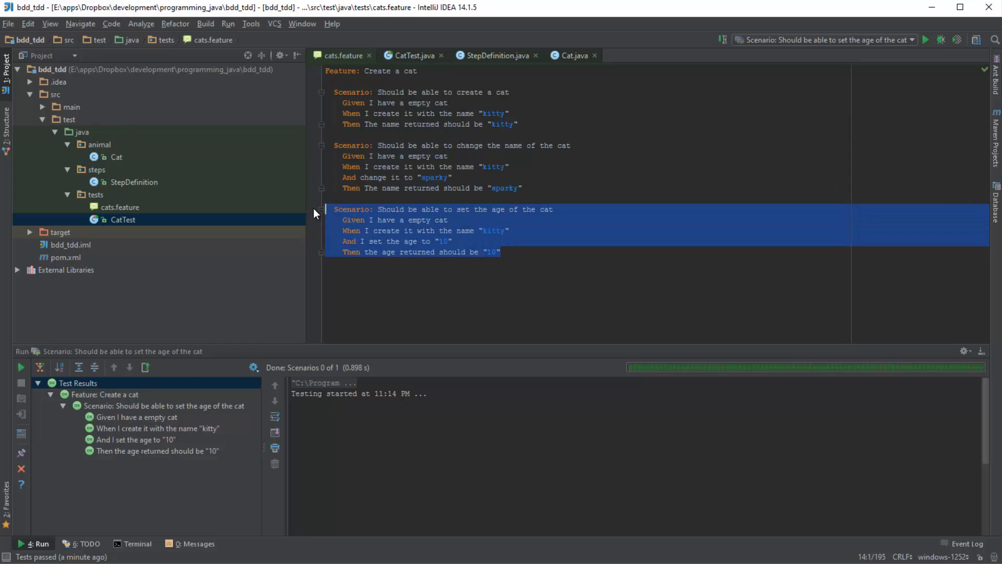
{"action": "left_click", "coordinate": [506, 251]}
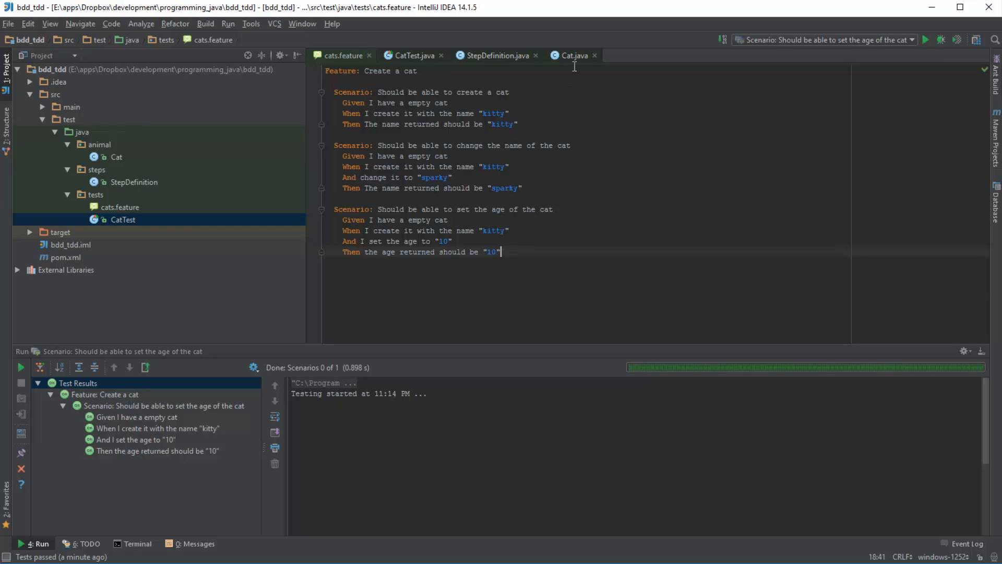
{"action": "left_click", "coordinate": [570, 55]}
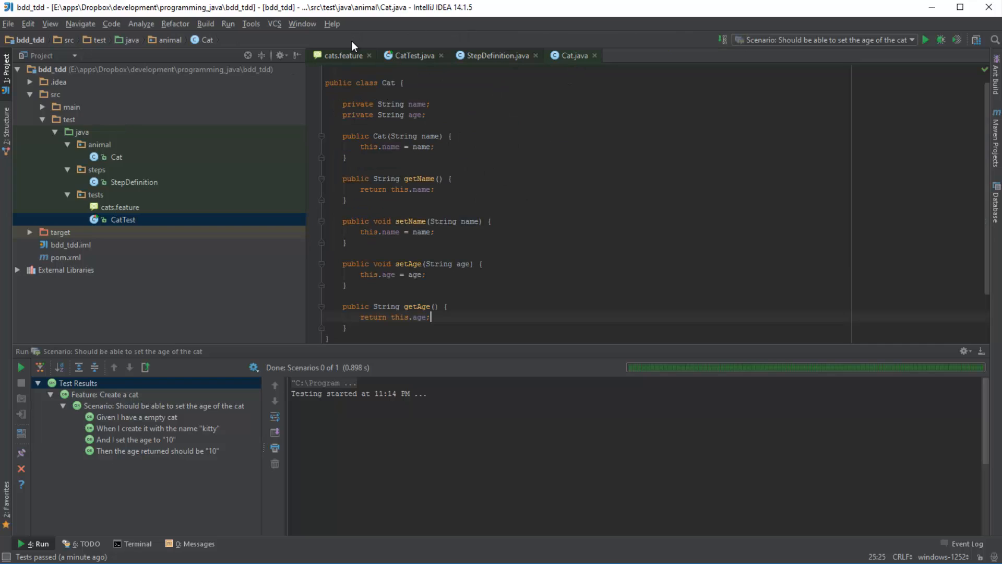
{"action": "mouse_move", "coordinate": [503, 234]}
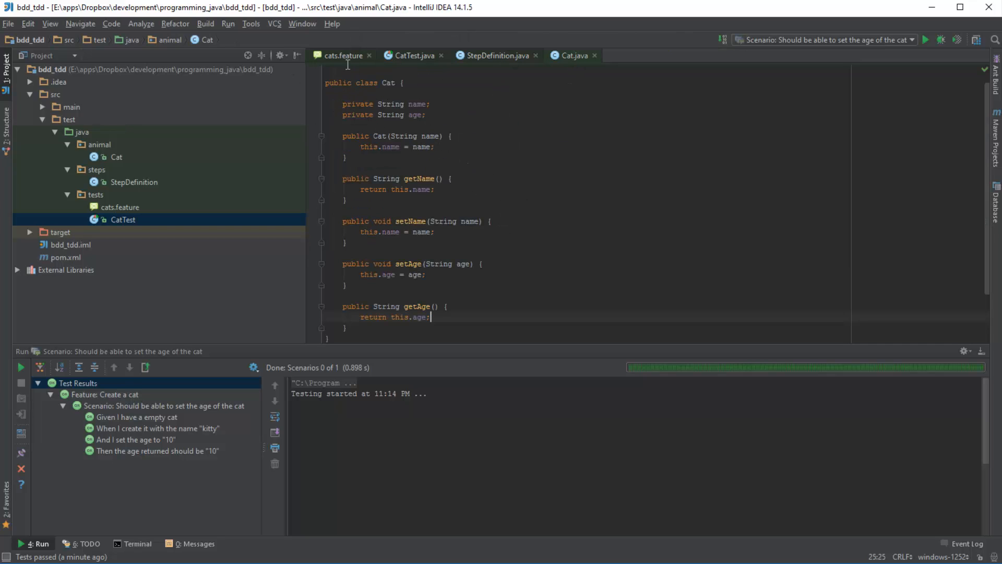
{"action": "left_click", "coordinate": [342, 55]}
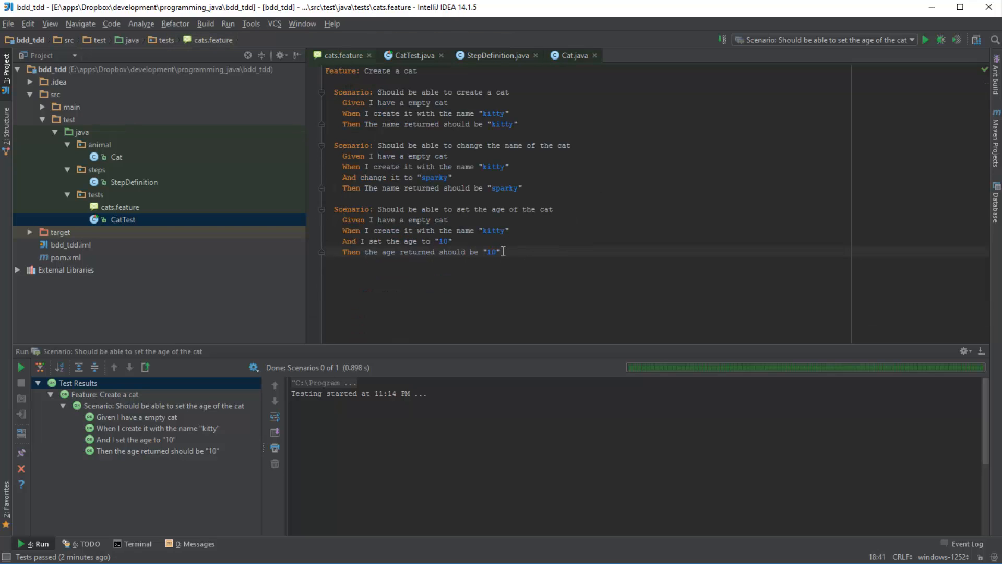
{"action": "left_click_drag", "start_coordinate": [333, 209], "coordinate": [502, 251]}
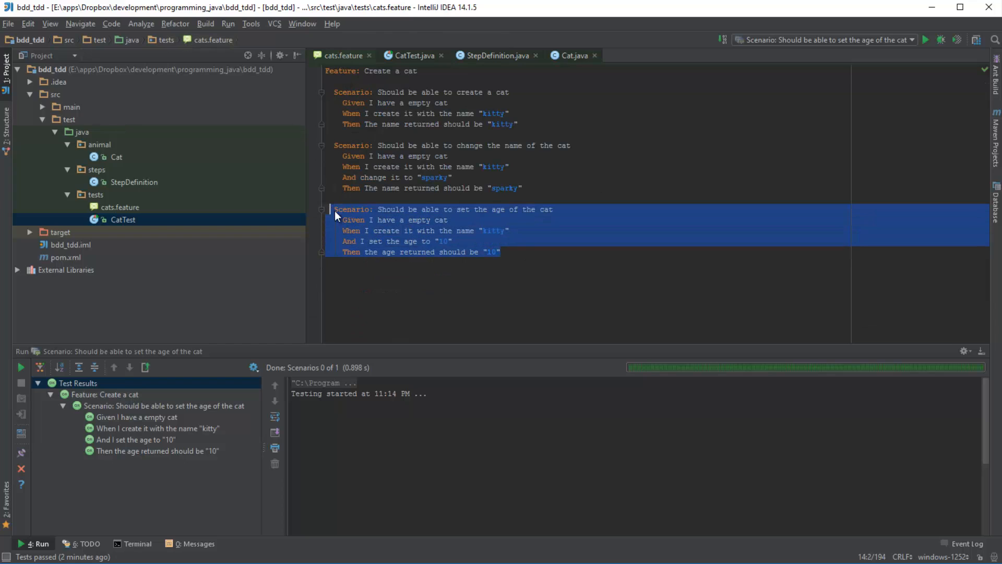
{"action": "left_click", "coordinate": [518, 251]}
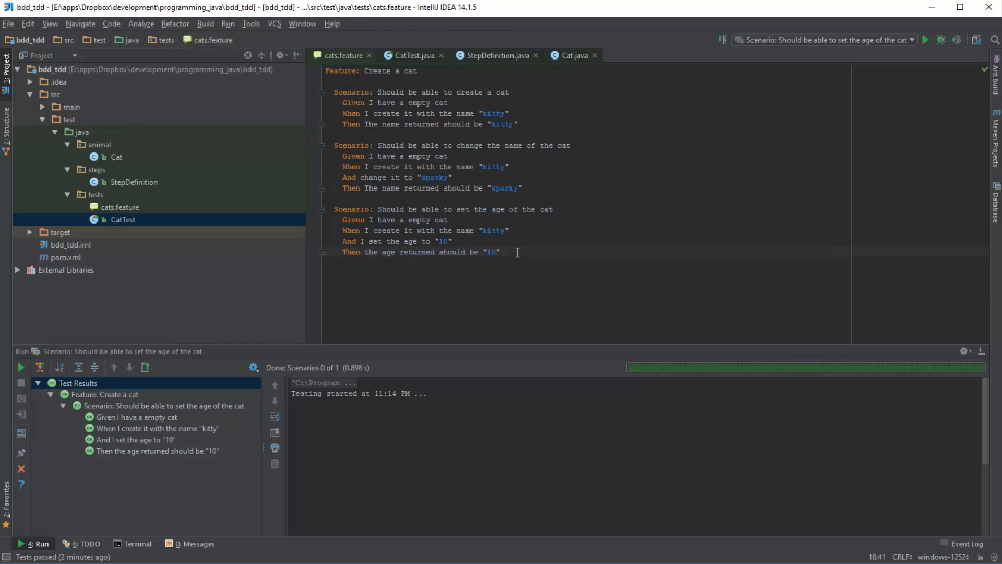
{"action": "left_click_drag", "start_coordinate": [334, 209], "coordinate": [501, 251]}
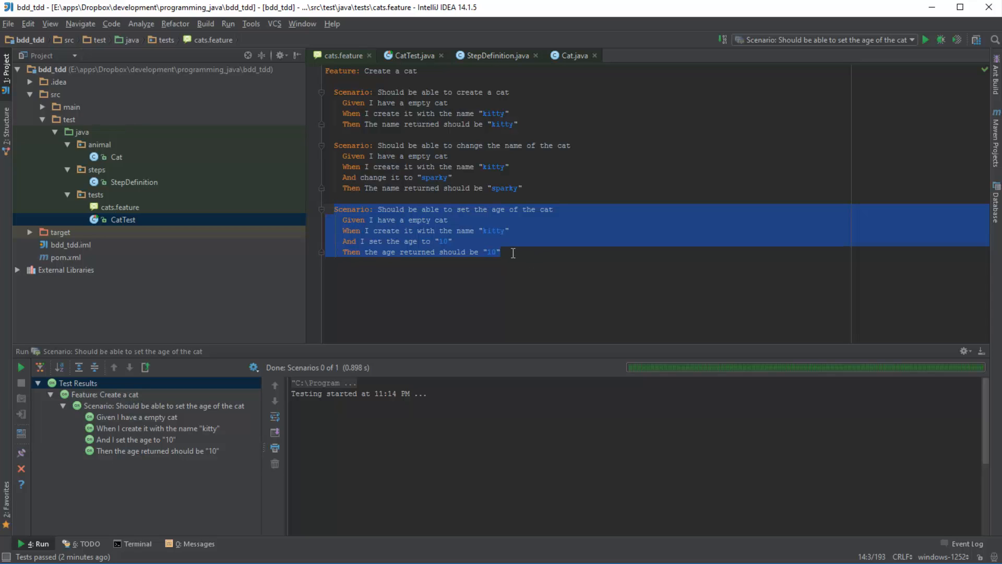
{"action": "left_click", "coordinate": [503, 251]}
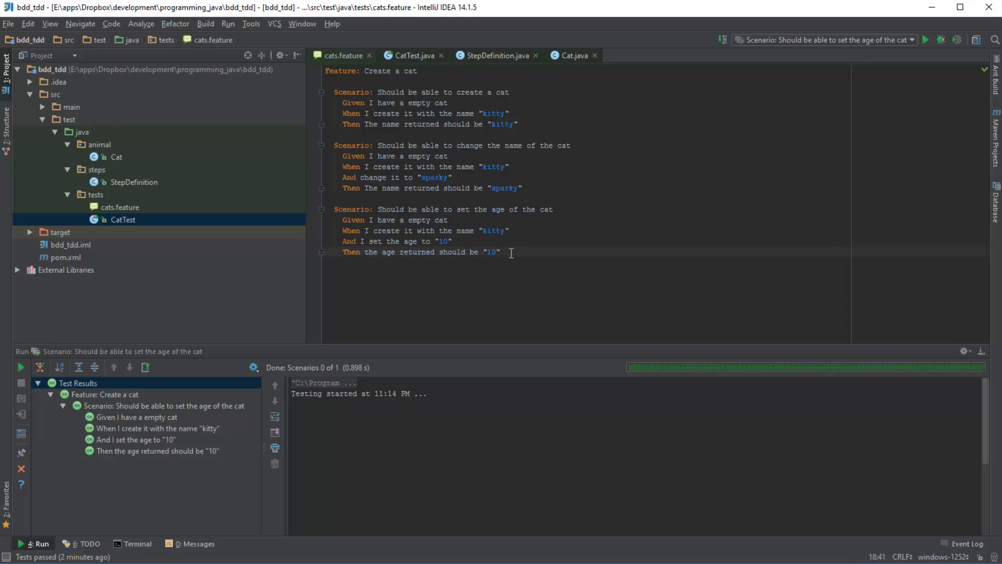
{"action": "left_click", "coordinate": [502, 251]}
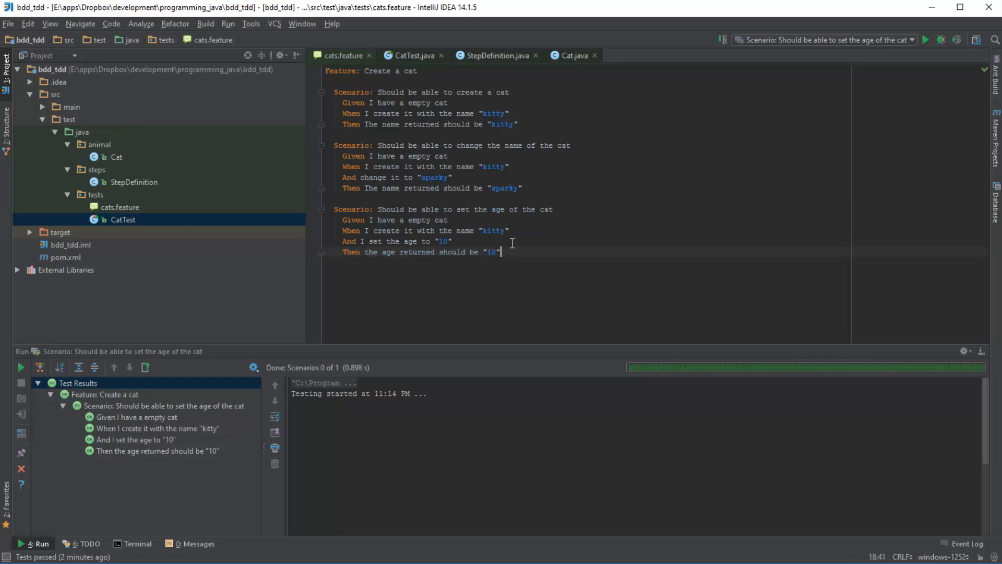
{"action": "mouse_move", "coordinate": [505, 251]}
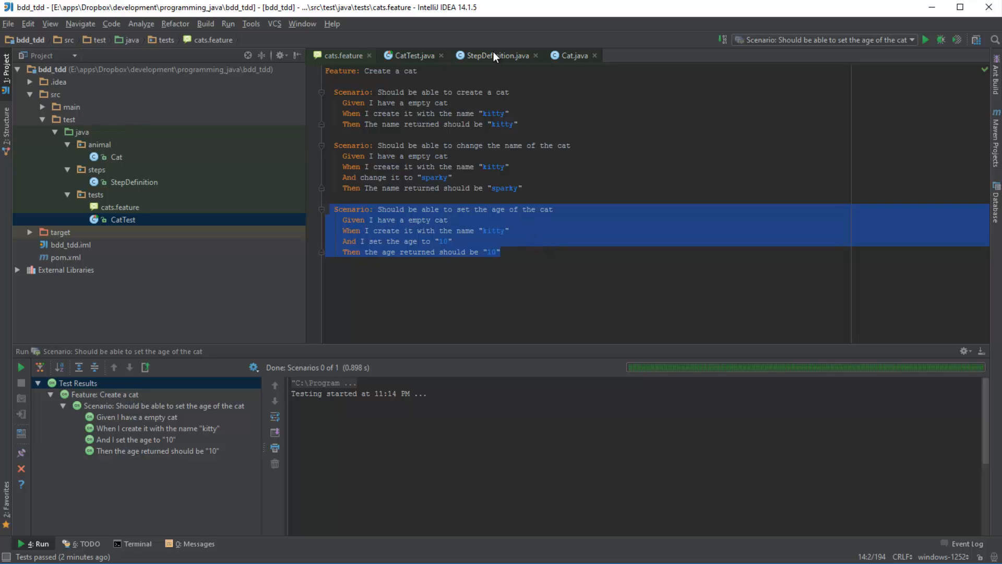
{"action": "left_click", "coordinate": [571, 55]}
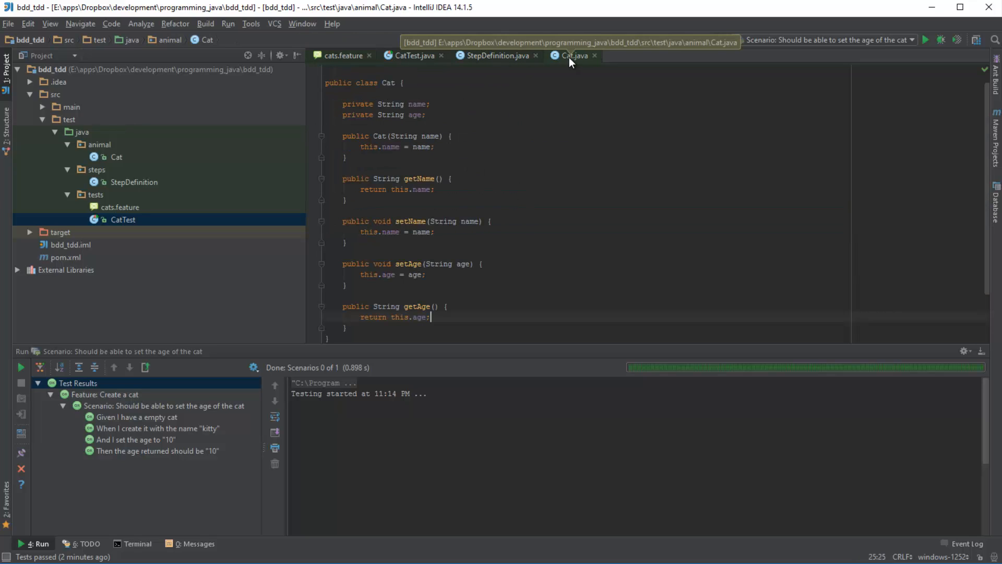
{"action": "mouse_move", "coordinate": [486, 205]}
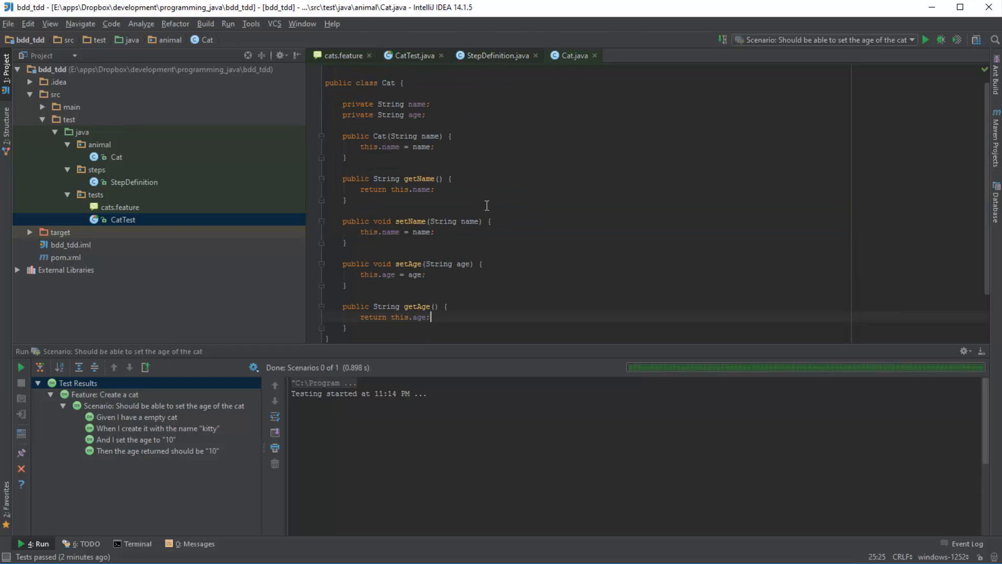
{"action": "mouse_move", "coordinate": [453, 155]}
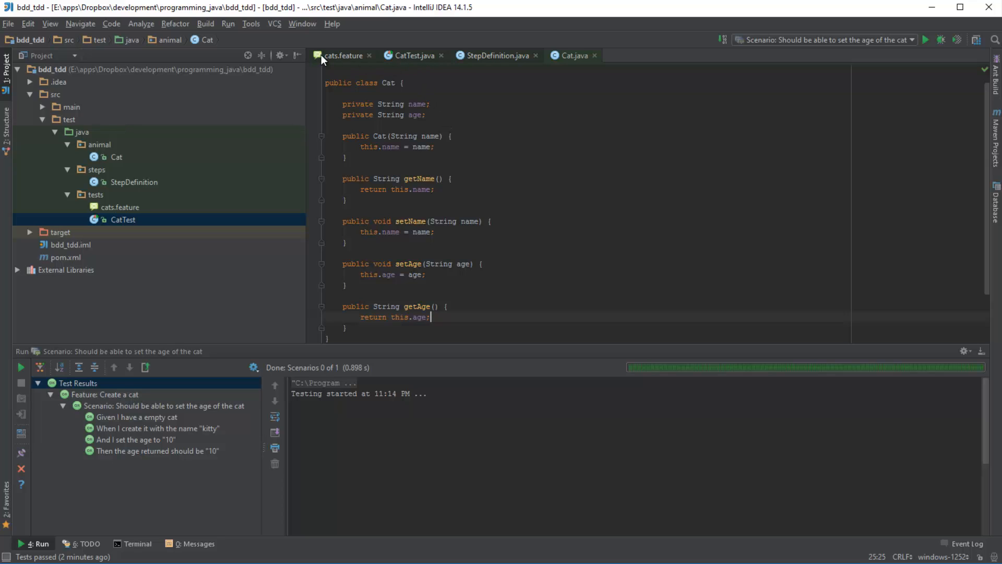
{"action": "left_click", "coordinate": [343, 55]}
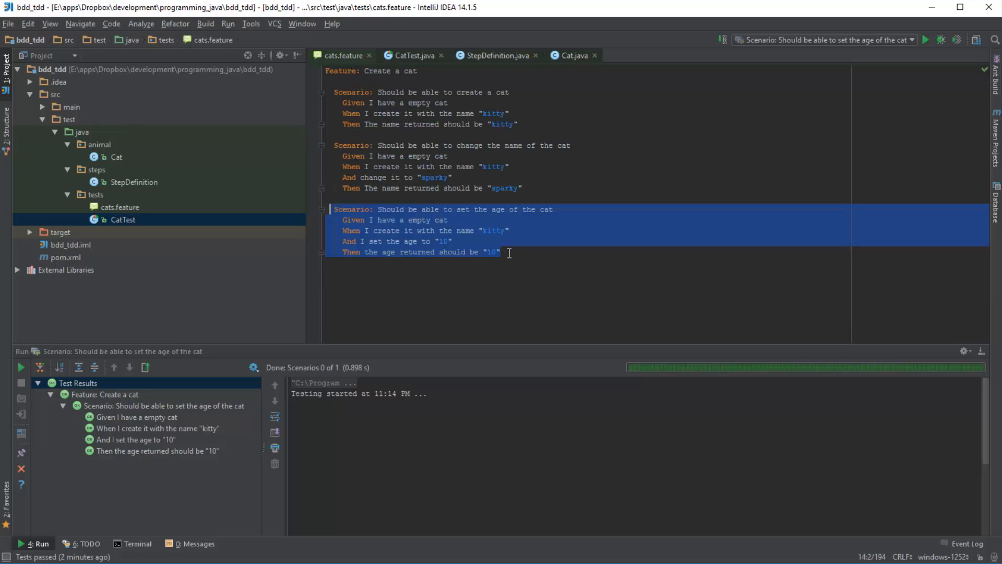
{"action": "left_click", "coordinate": [506, 246]}
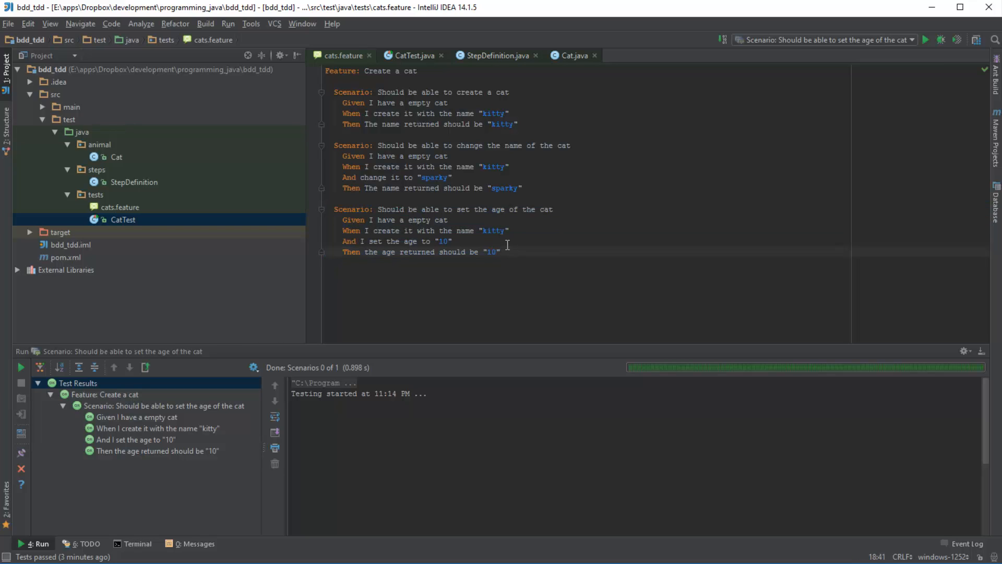
{"action": "mouse_move", "coordinate": [491, 211]}
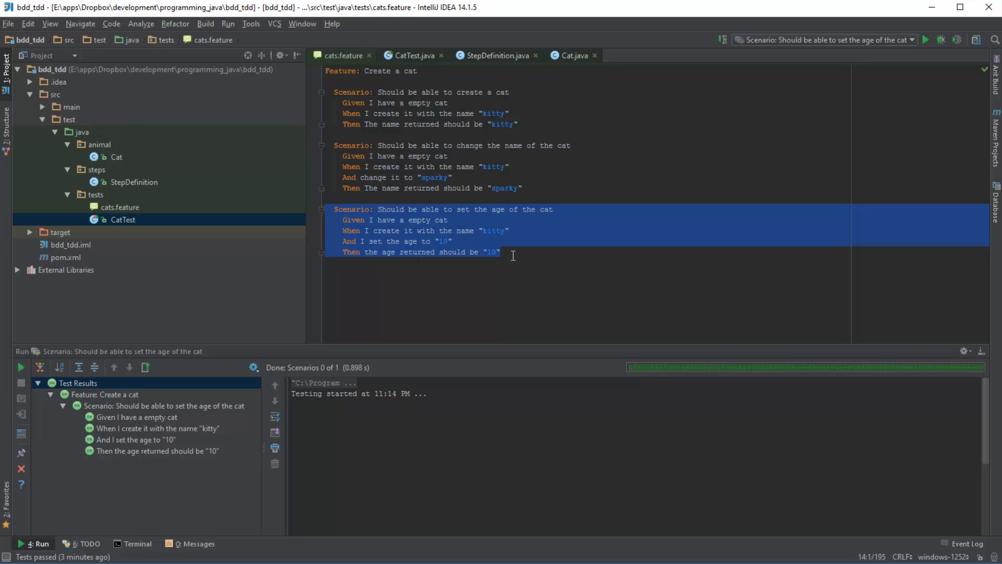
{"action": "mouse_move", "coordinate": [507, 259]}
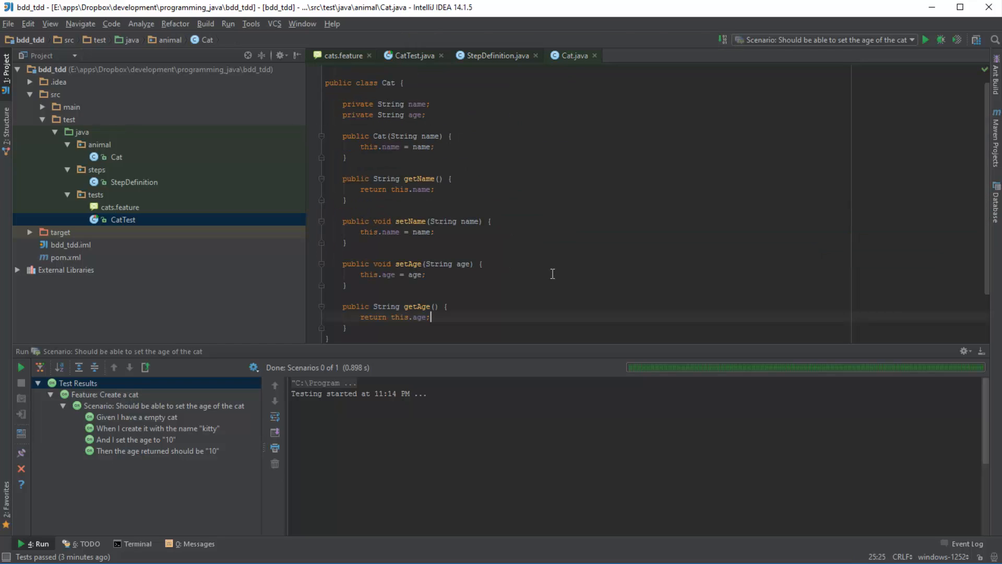
{"action": "mouse_move", "coordinate": [552, 270]}
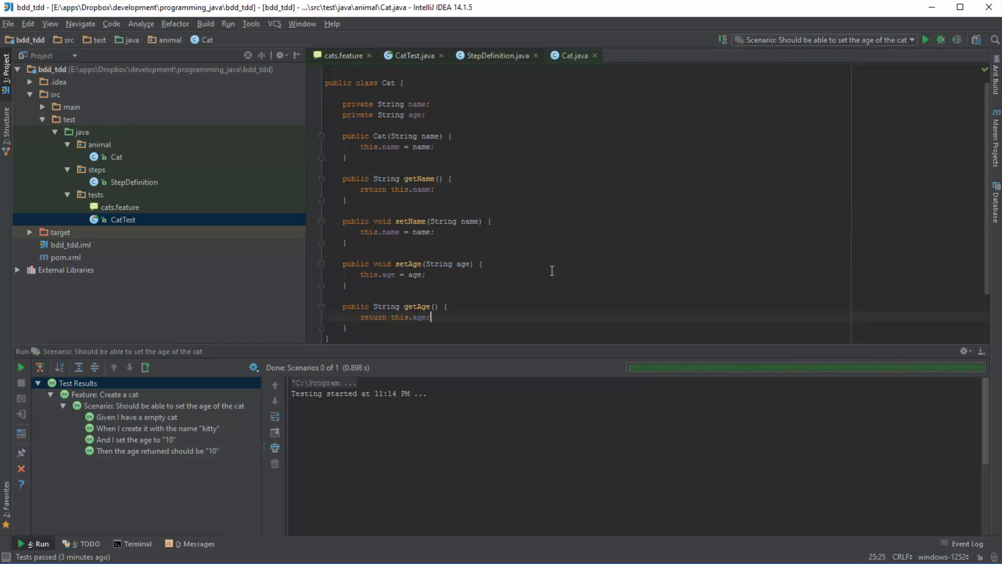
{"action": "left_click", "coordinate": [341, 55]}
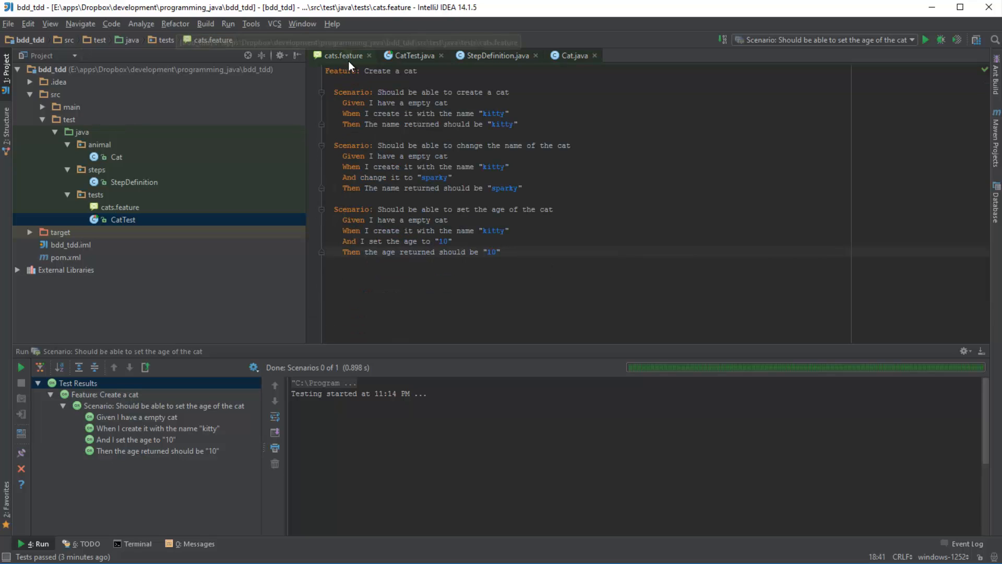